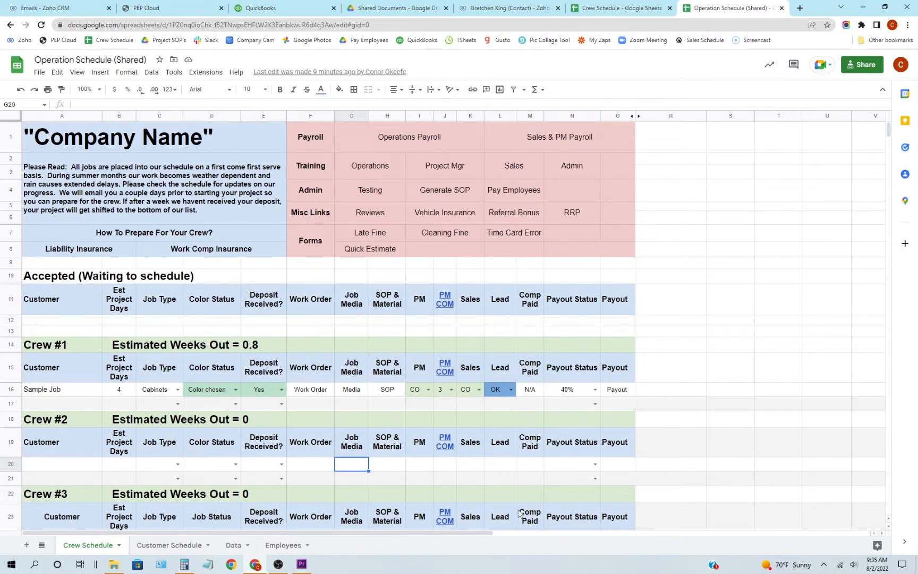
mouse_move(526, 530)
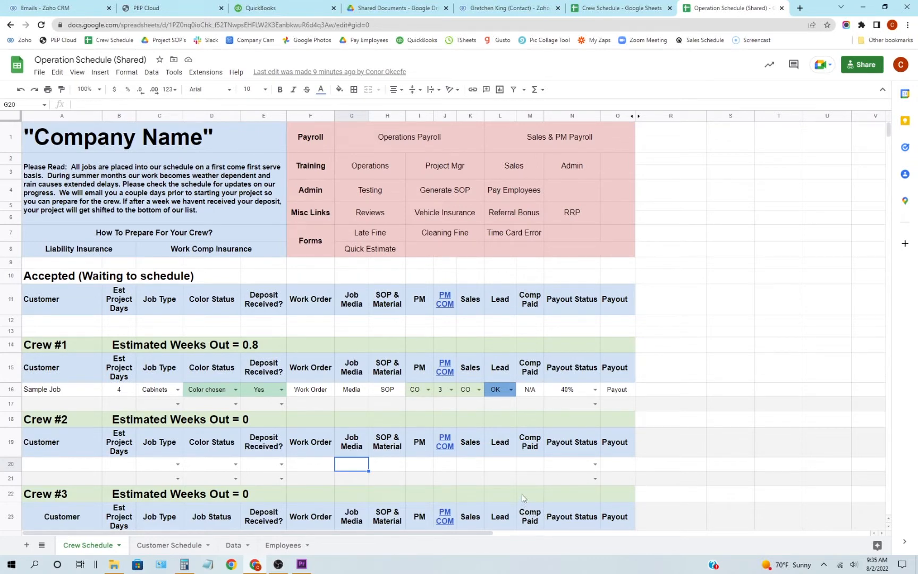
mouse_move(520, 503)
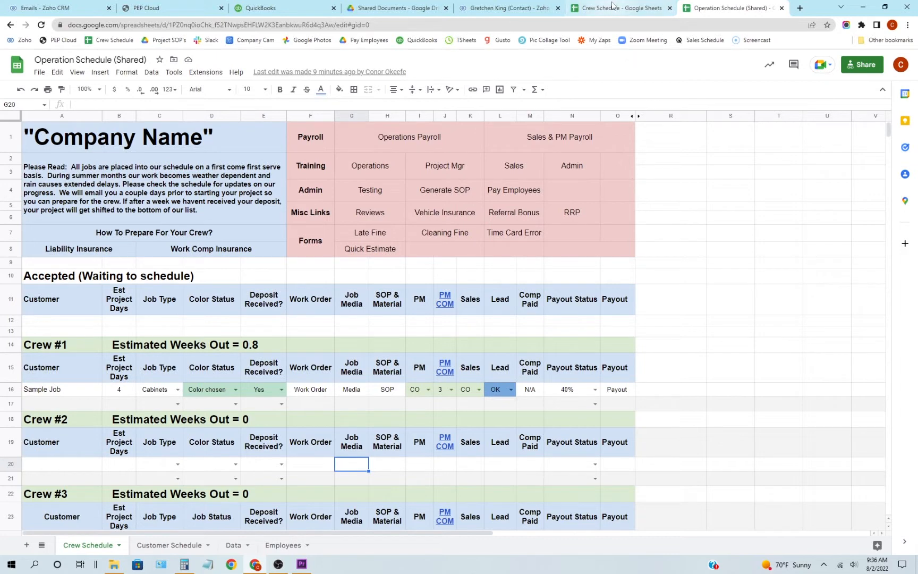
mouse_move(612, 9)
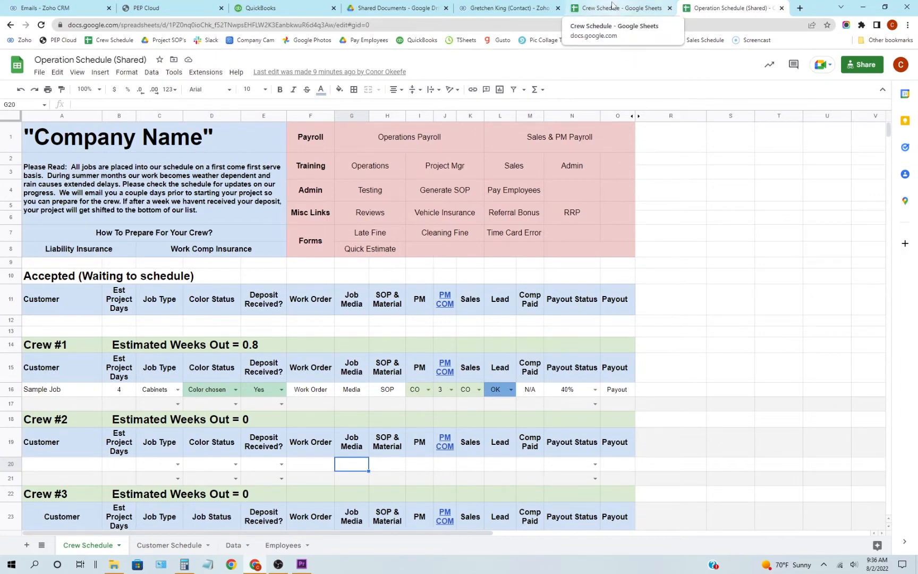
mouse_move(422, 276)
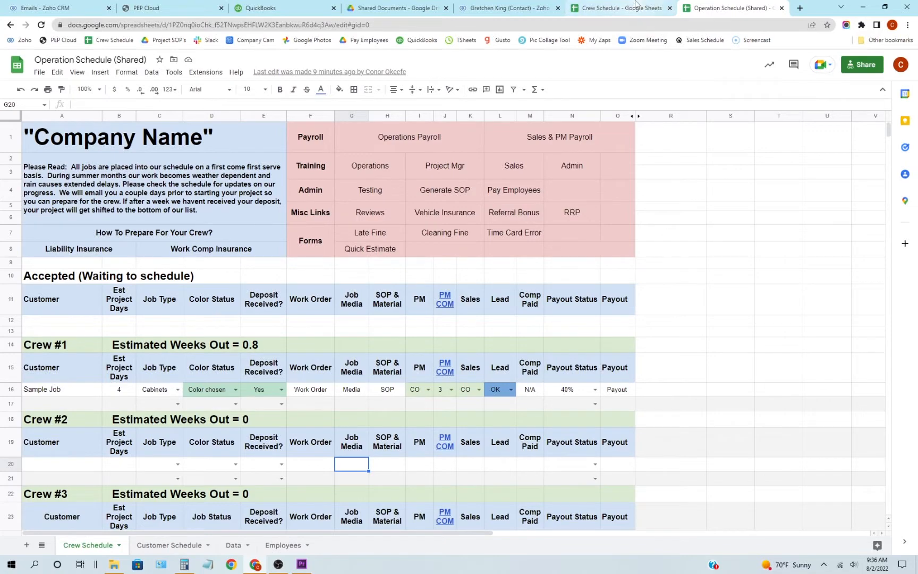
Switch to the Crew Schedule workbook and review the Sub - Alfredo, Sub - Jamin and Customer Schedule sheets
left_click(624, 8)
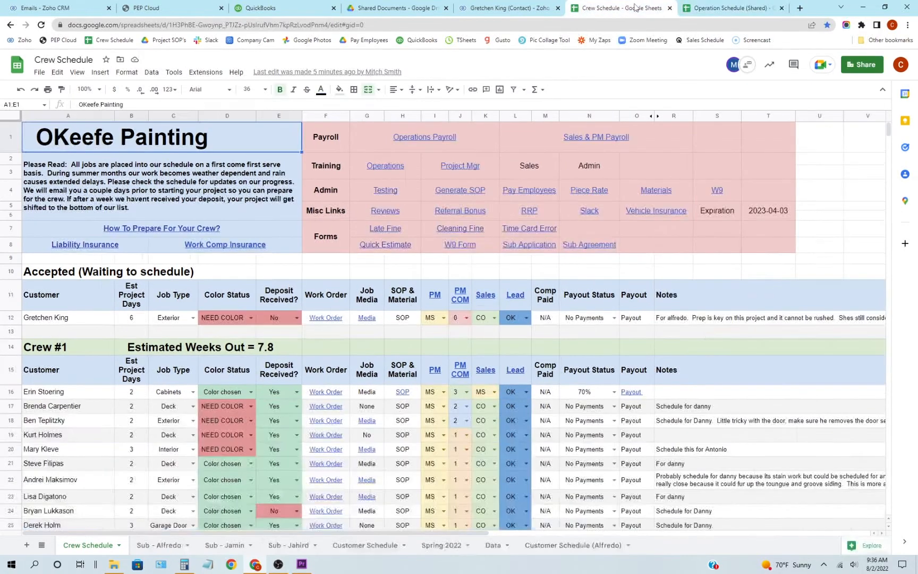
scroll("down", 3)
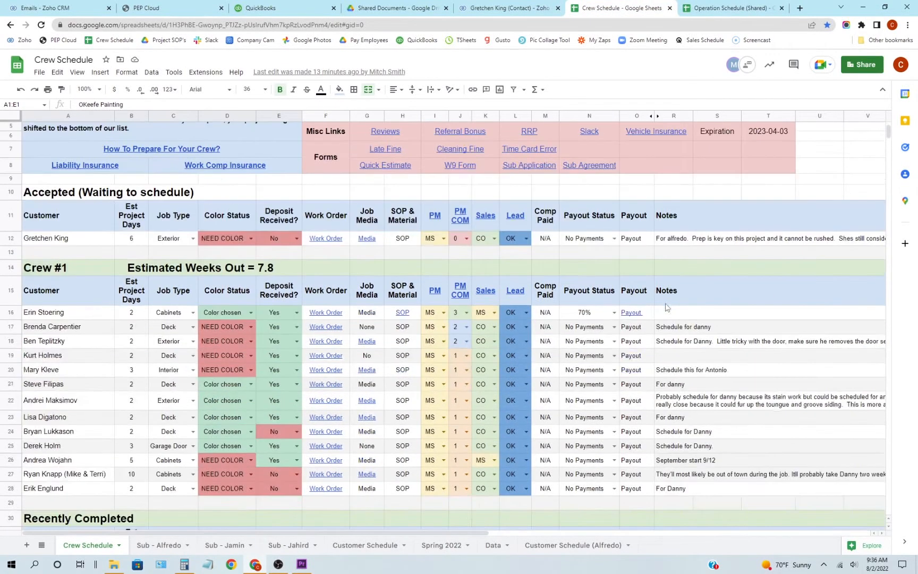
mouse_move(91, 489)
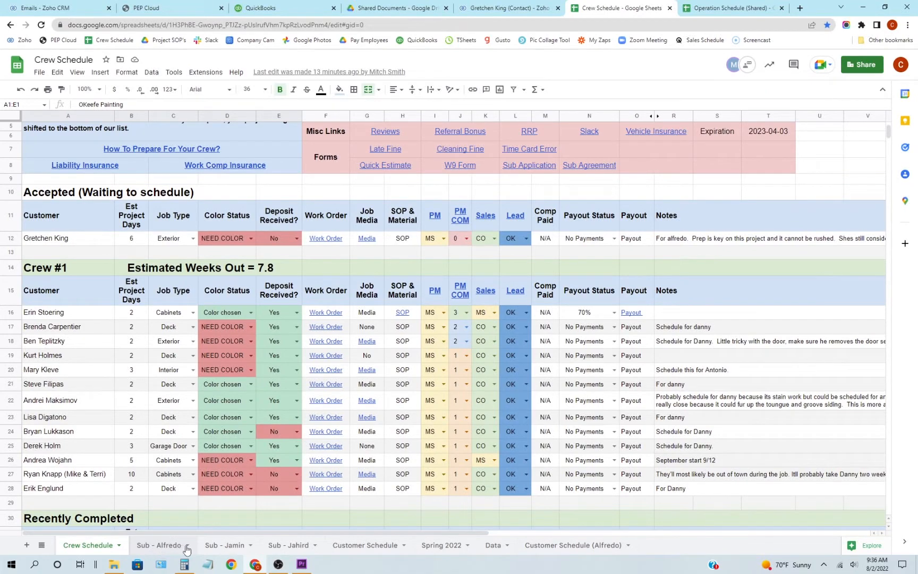
left_click(157, 545)
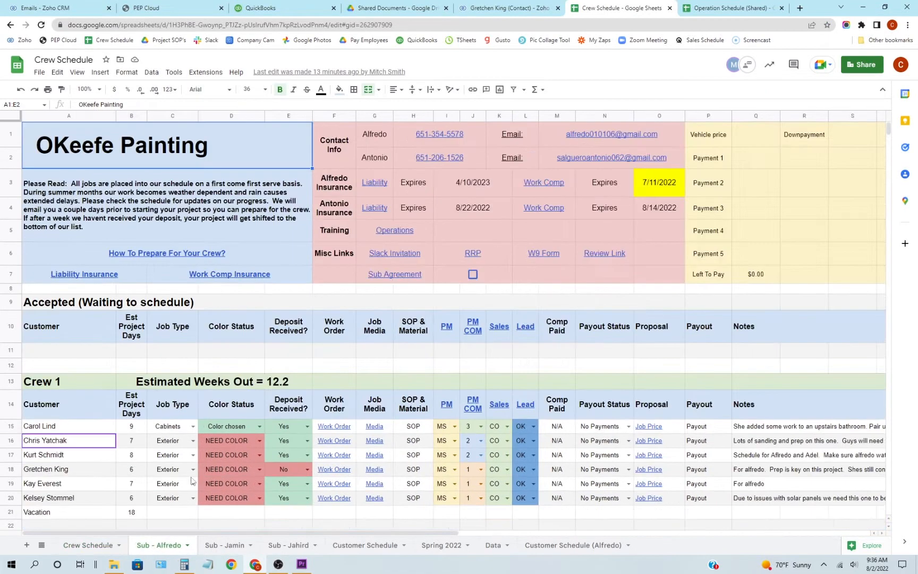
left_click(224, 545)
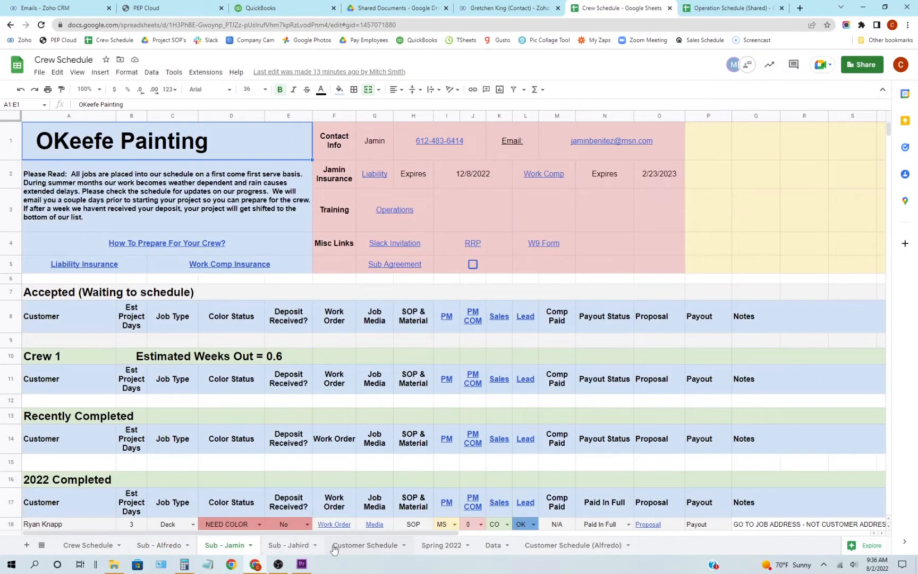
mouse_move(358, 564)
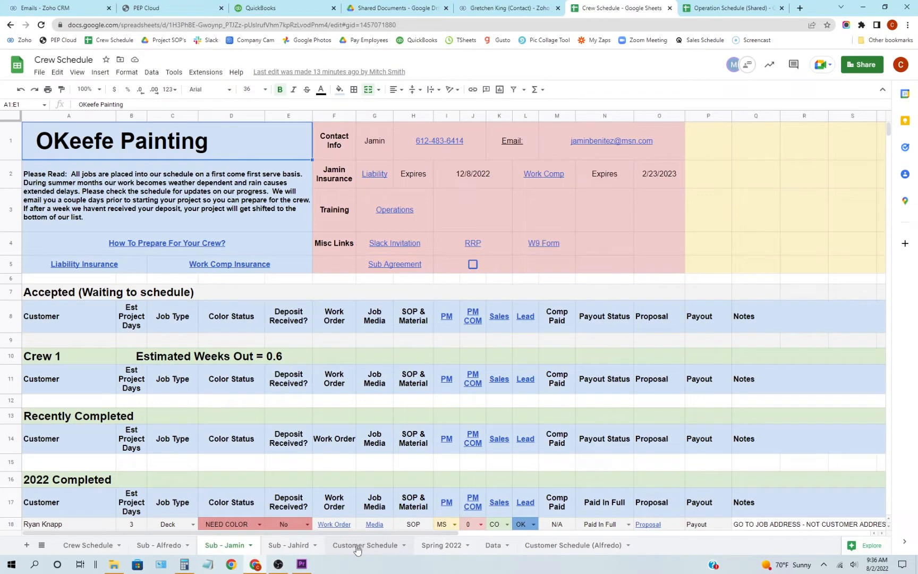
left_click(364, 545)
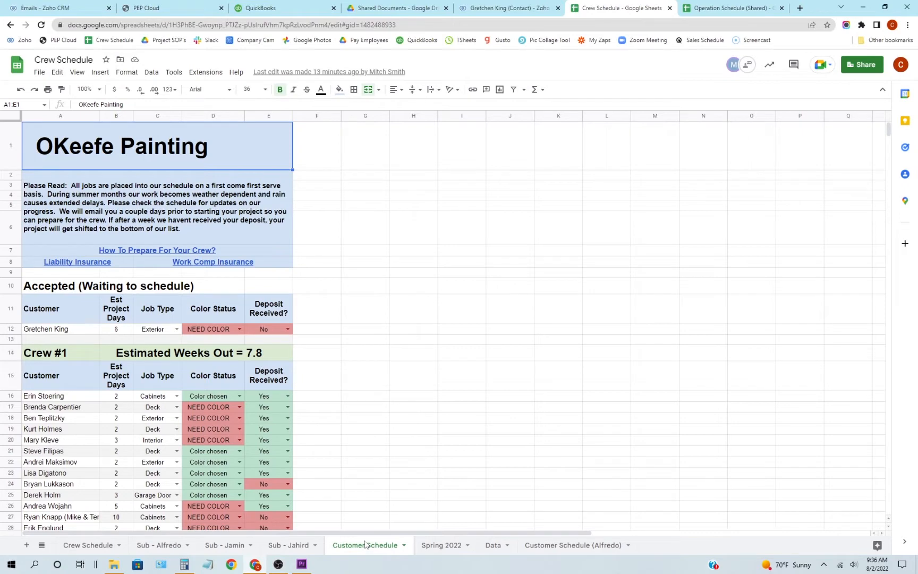
Check the template's How To Prepare For Your Crew cell, then return to Crew Schedule
scroll("down", 3)
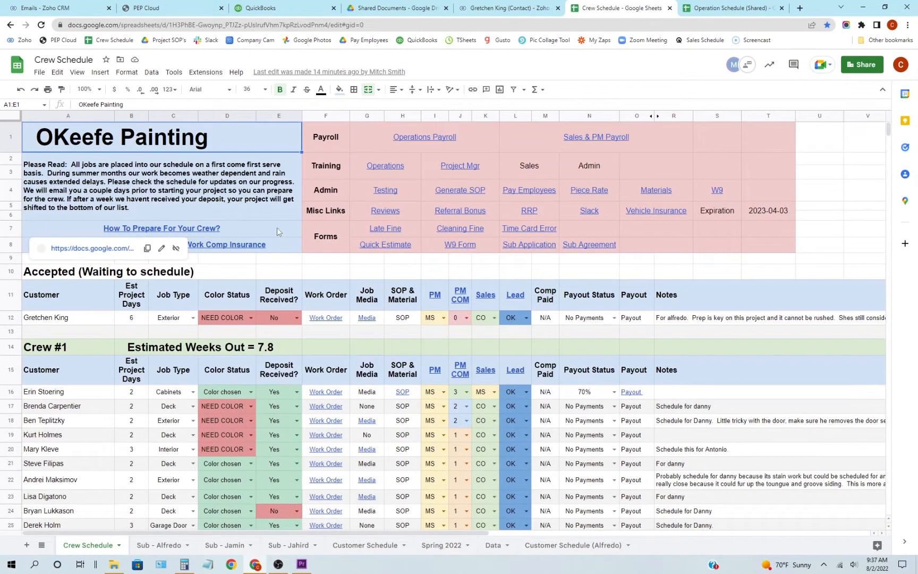
left_click(161, 228)
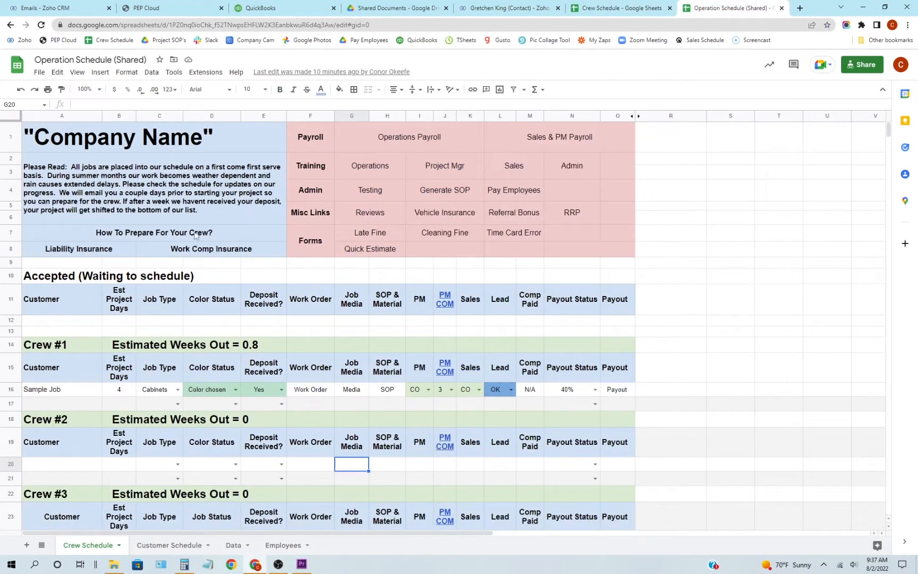
left_click(154, 232)
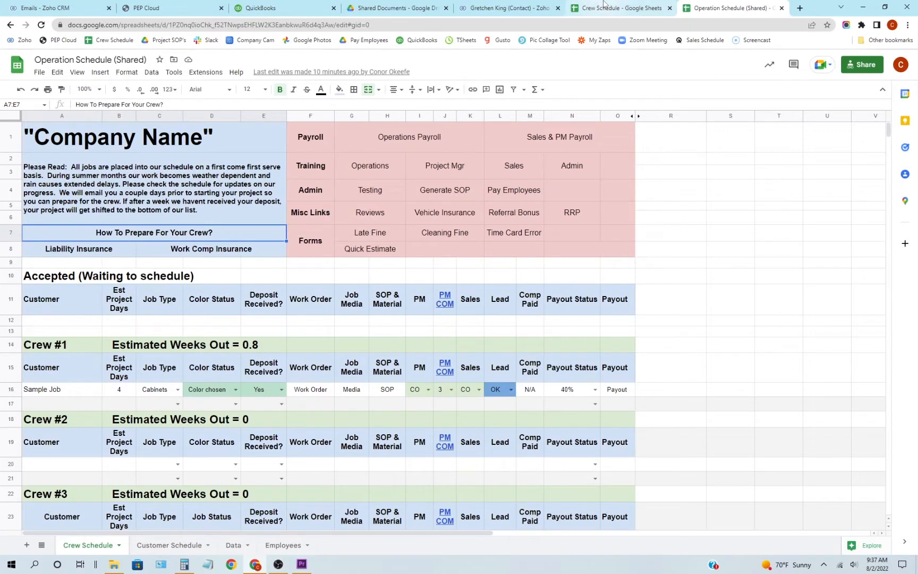
left_click(621, 8)
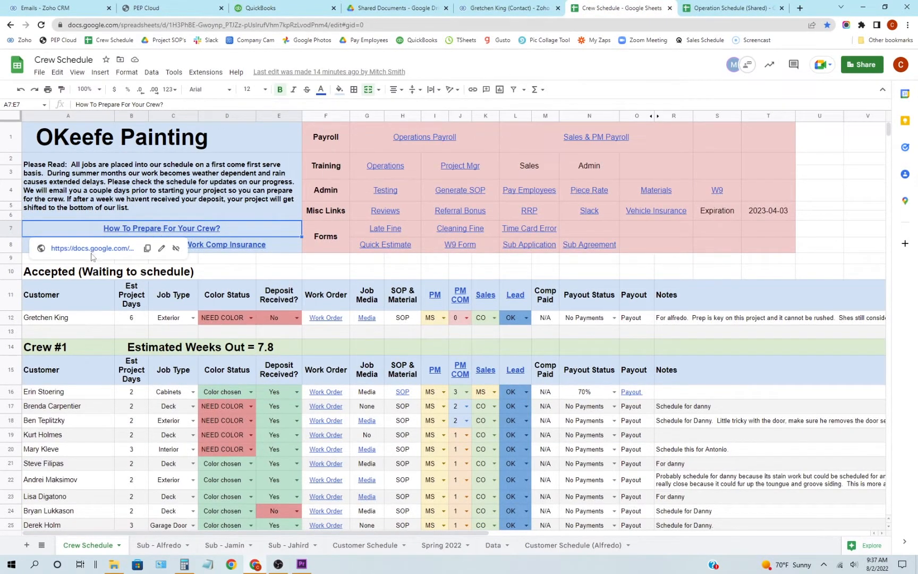
Scroll through the published Customer Preparation Instructions doc, then return to the Crew Schedule workbook
left_click(162, 228)
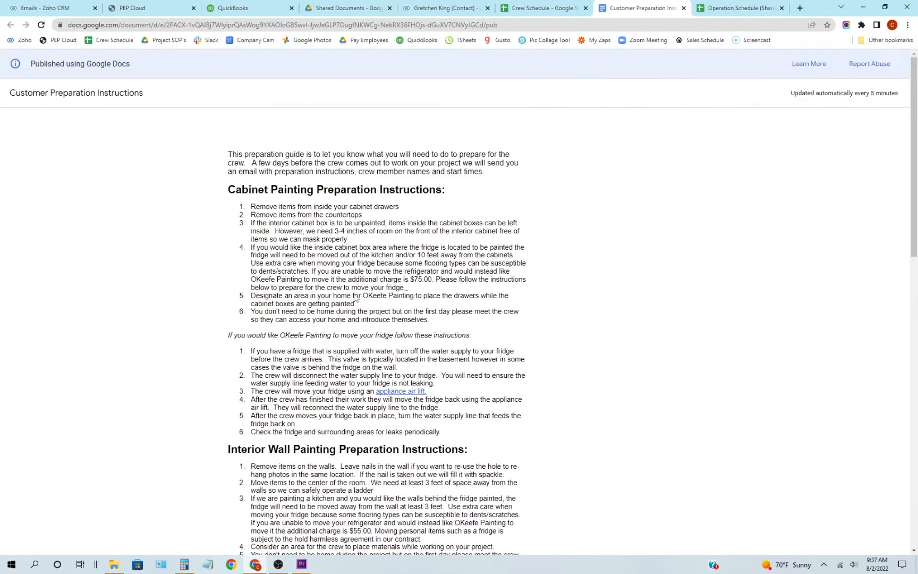
mouse_move(500, 349)
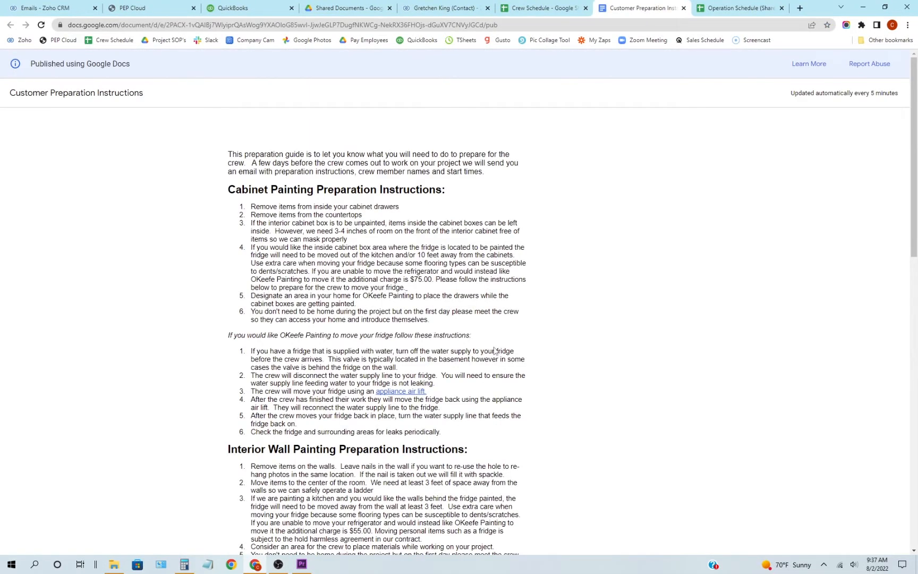
mouse_move(535, 393)
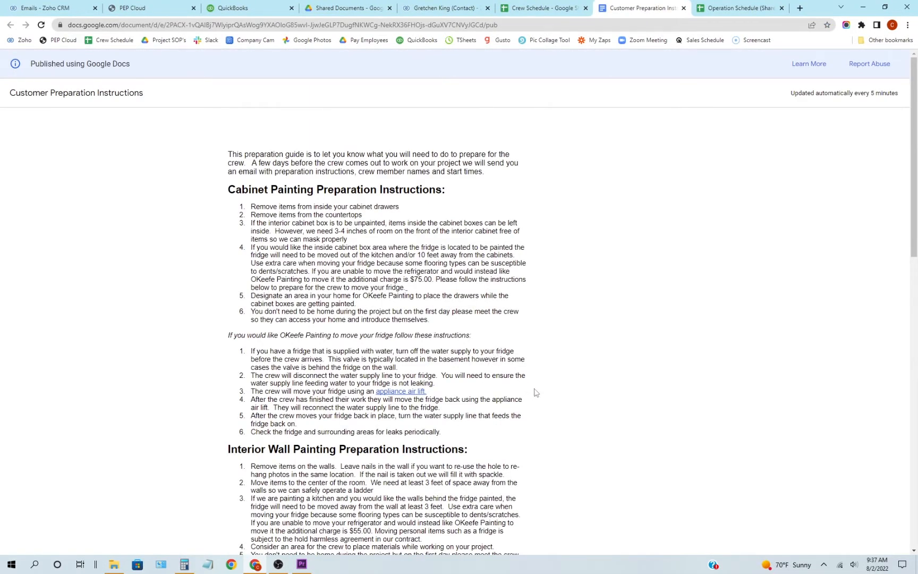
mouse_move(334, 389)
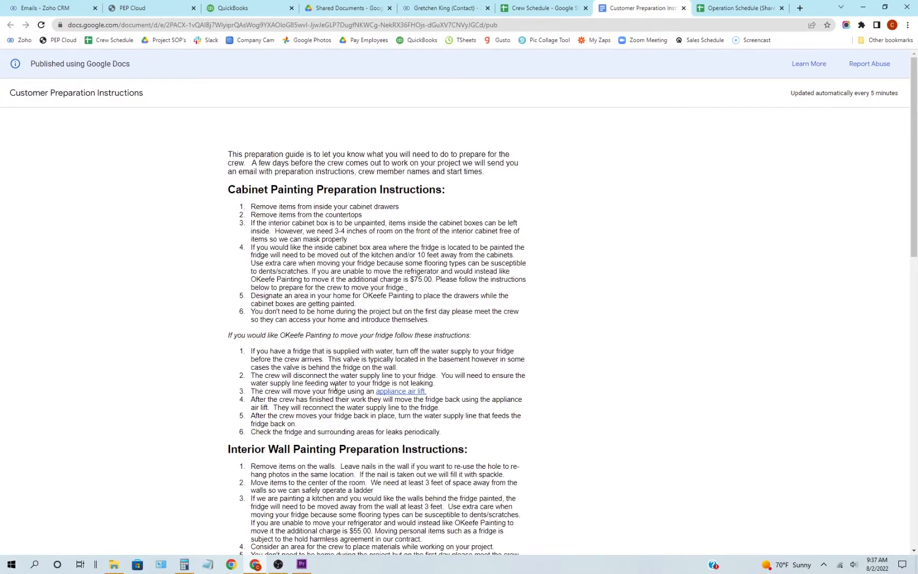
scroll("down", 3)
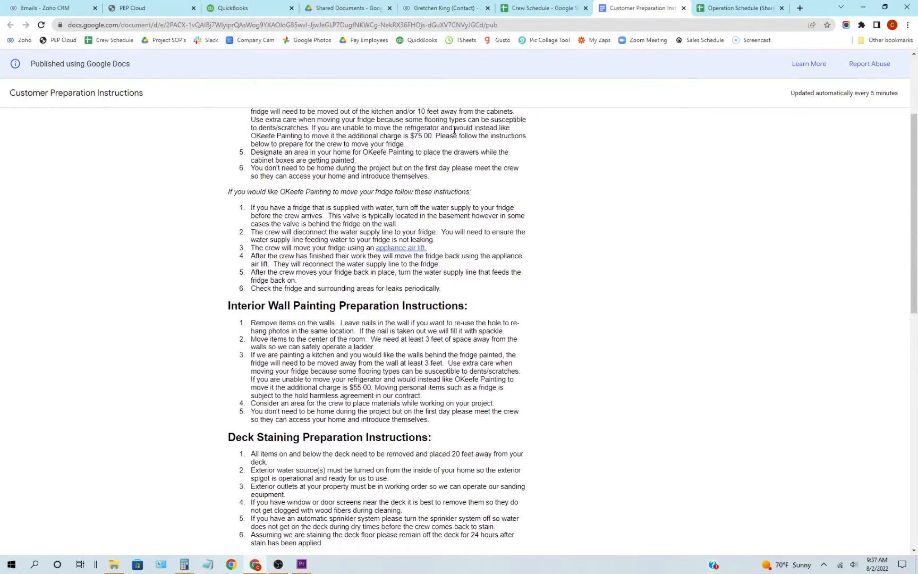
mouse_move(599, 145)
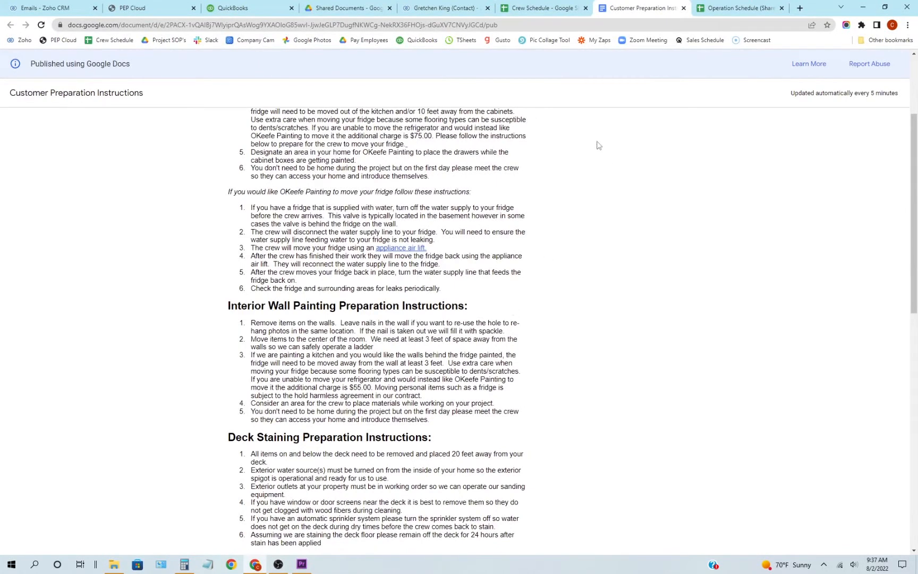
left_click(544, 7)
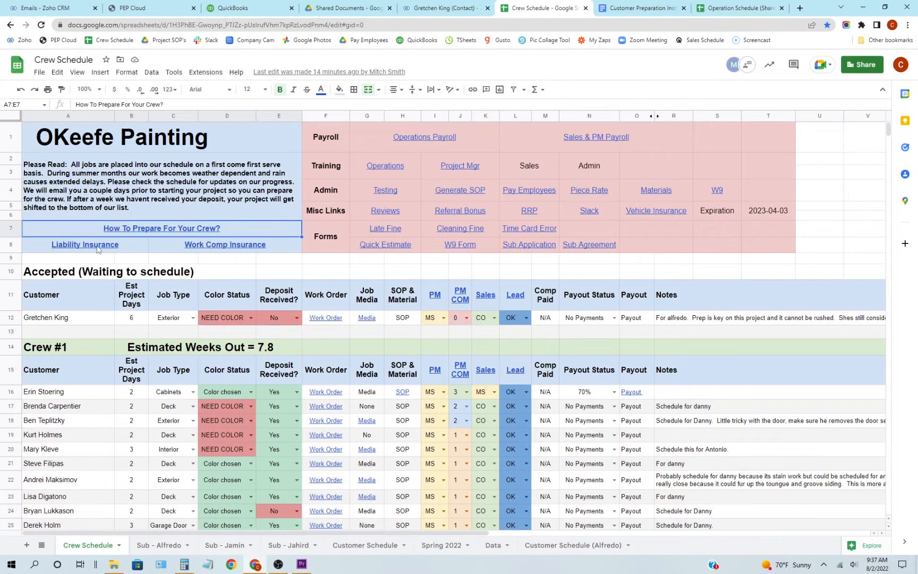
left_click(225, 245)
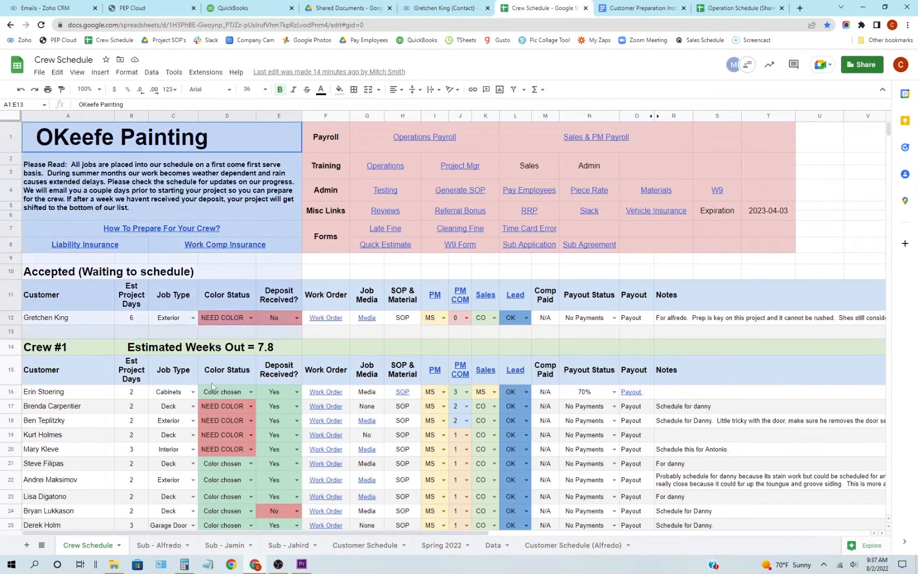
scroll("down", 3)
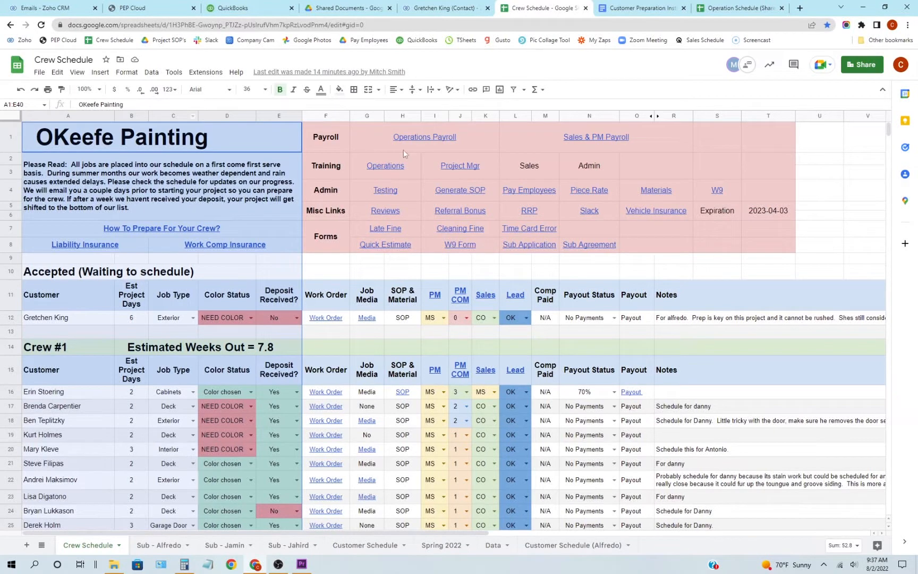
left_click(325, 136)
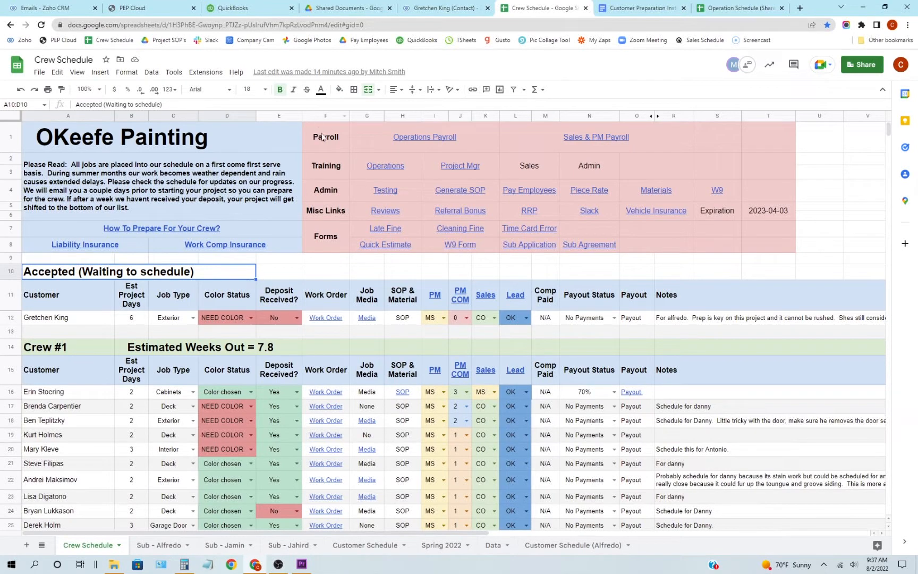
left_click(325, 137)
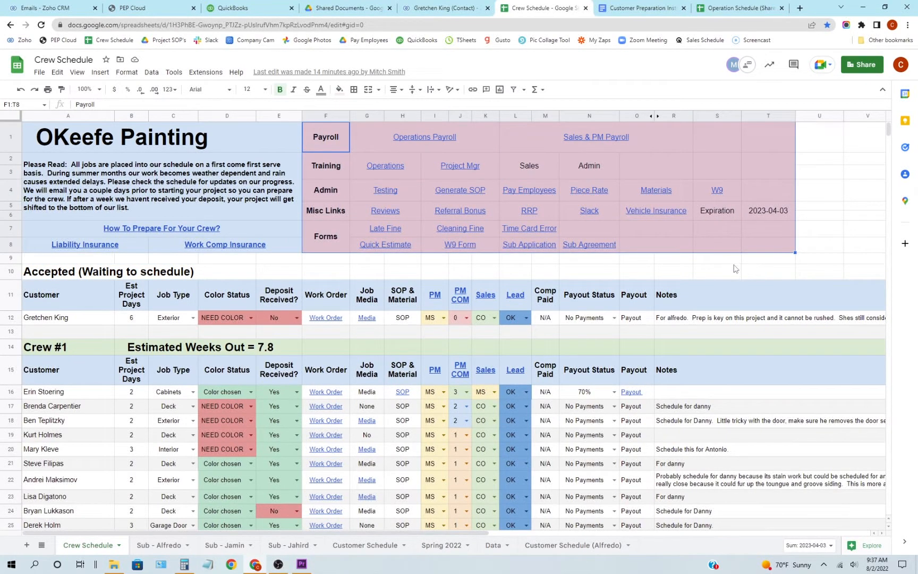
left_click(717, 272)
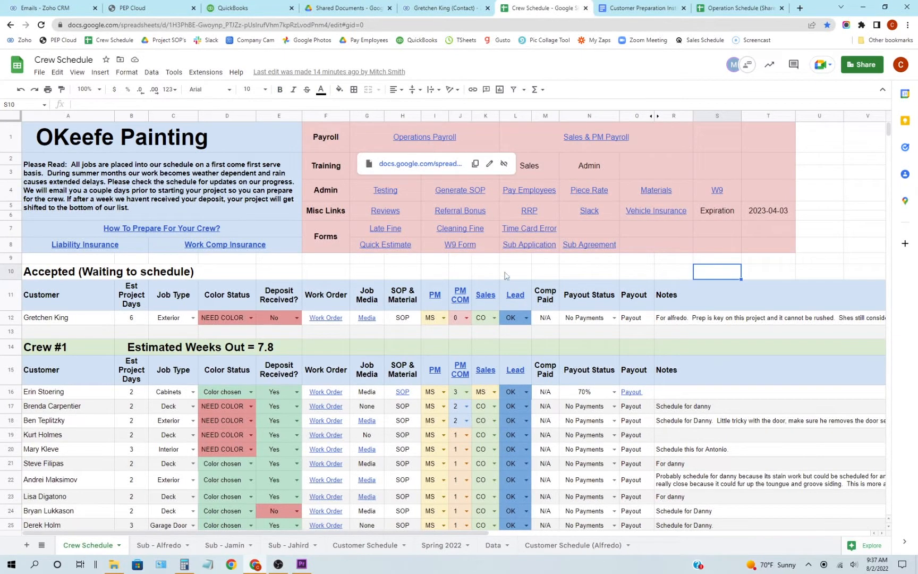
left_click(384, 189)
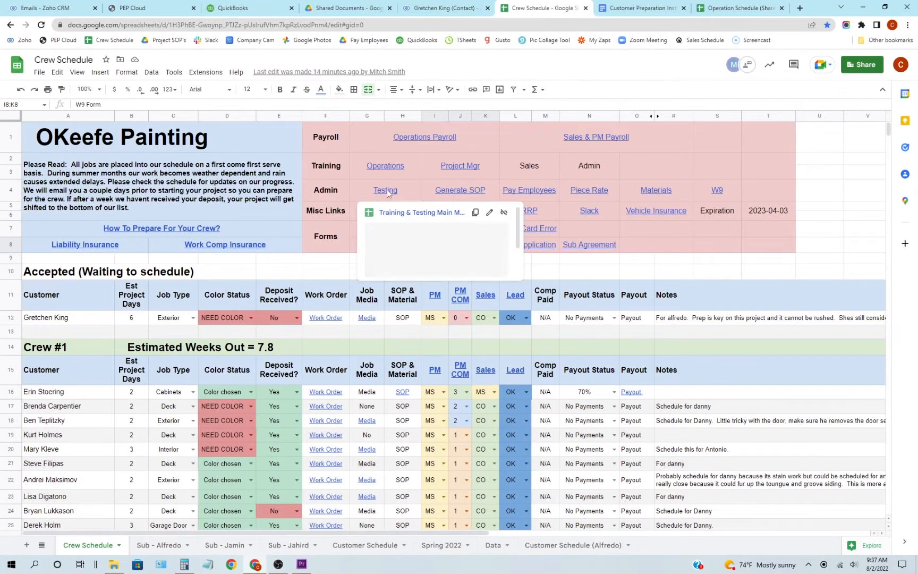
Follow the Admin row's Testing link to the Training & Testing Main Menu spreadsheet
left_click(386, 190)
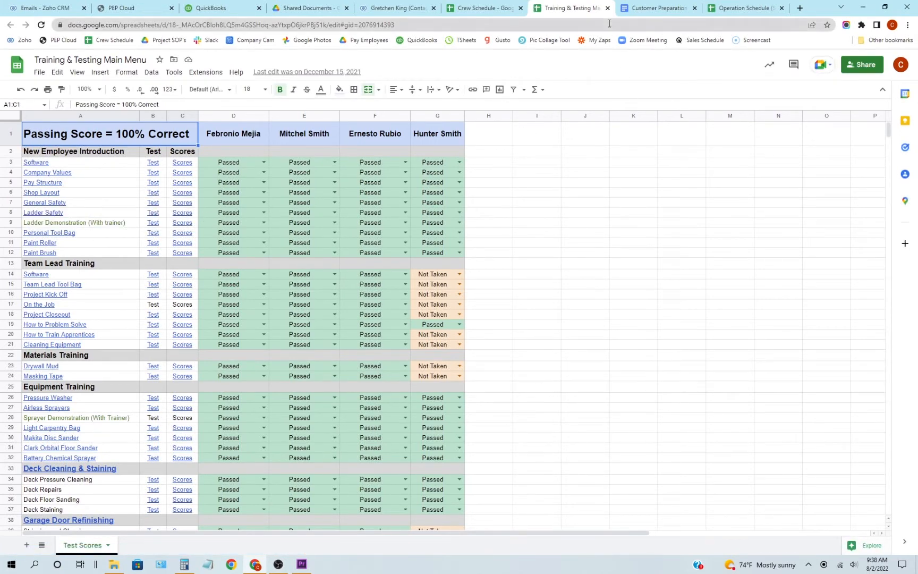
mouse_move(579, 7)
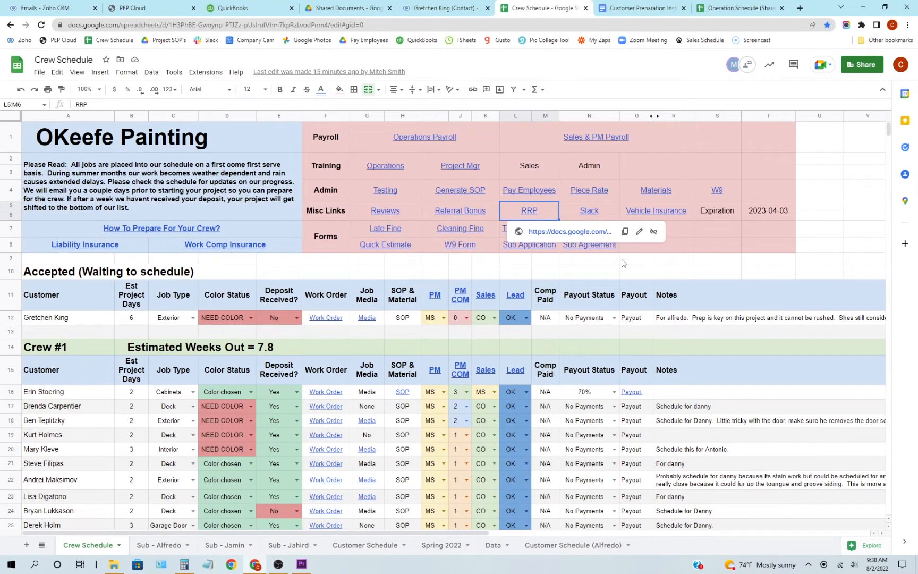
left_click(589, 211)
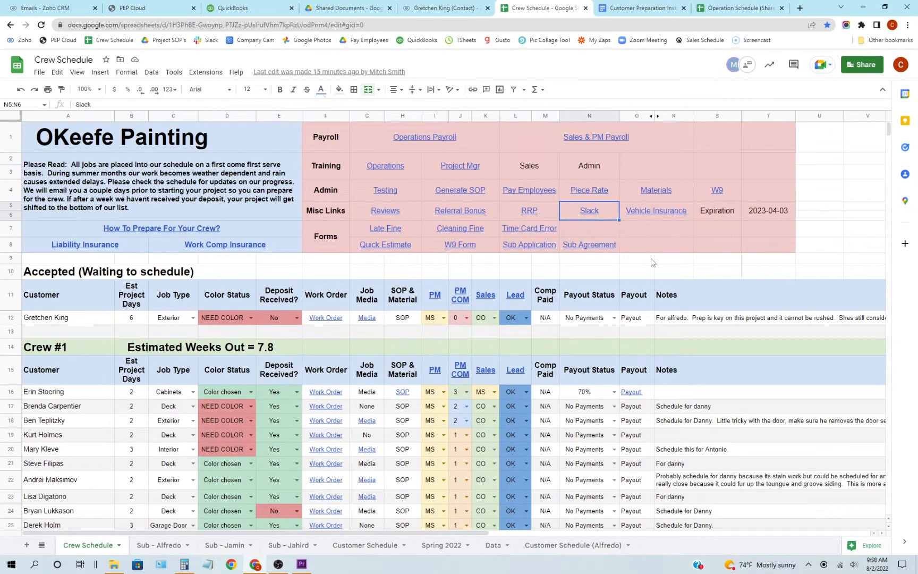
left_click(656, 211)
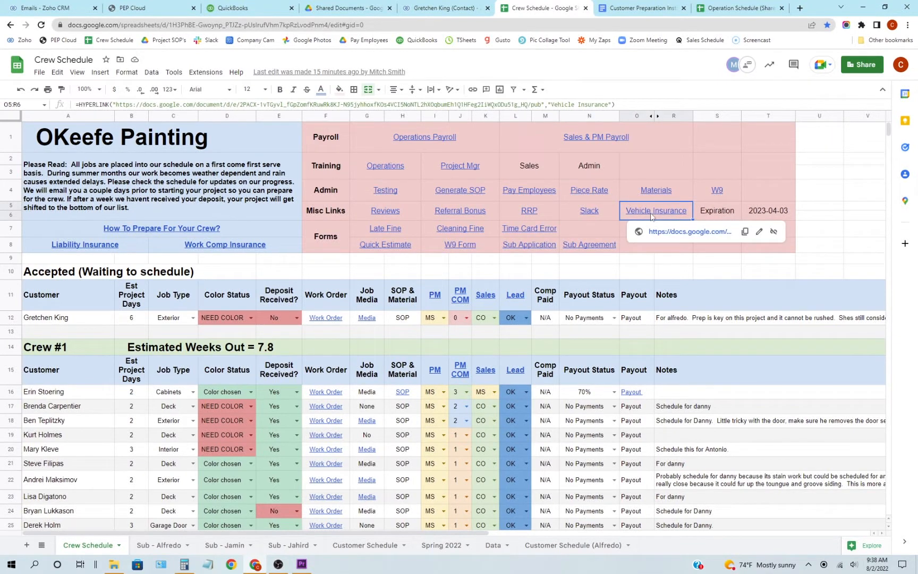
mouse_move(645, 219)
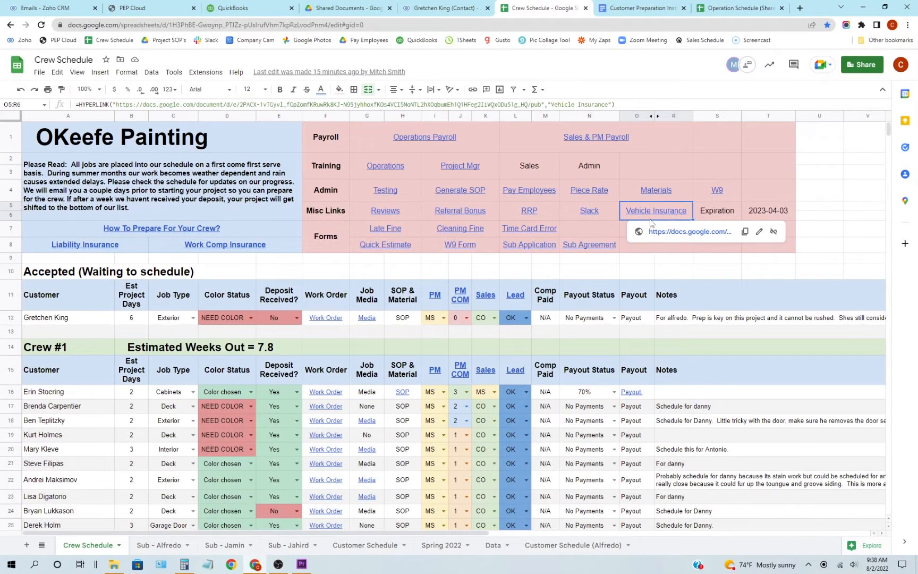
left_click(460, 244)
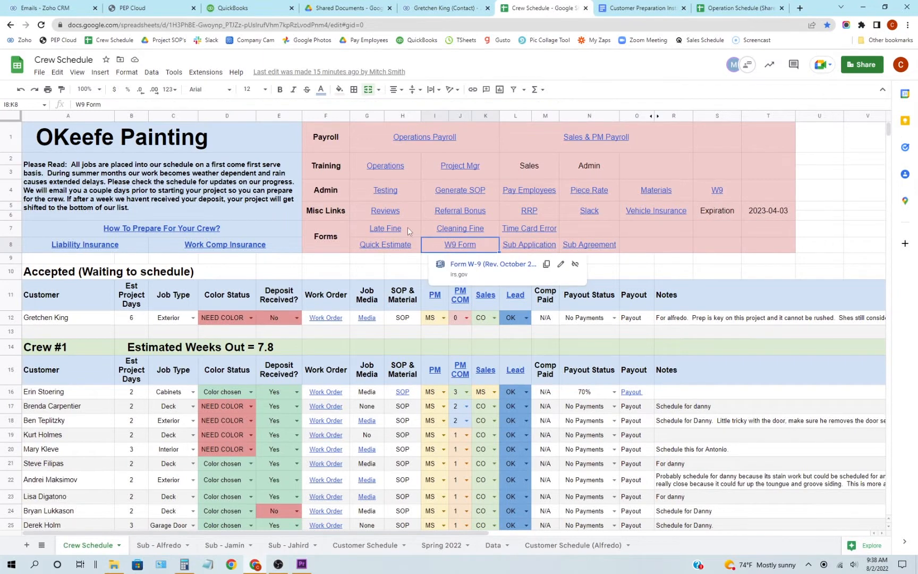
left_click(402, 271)
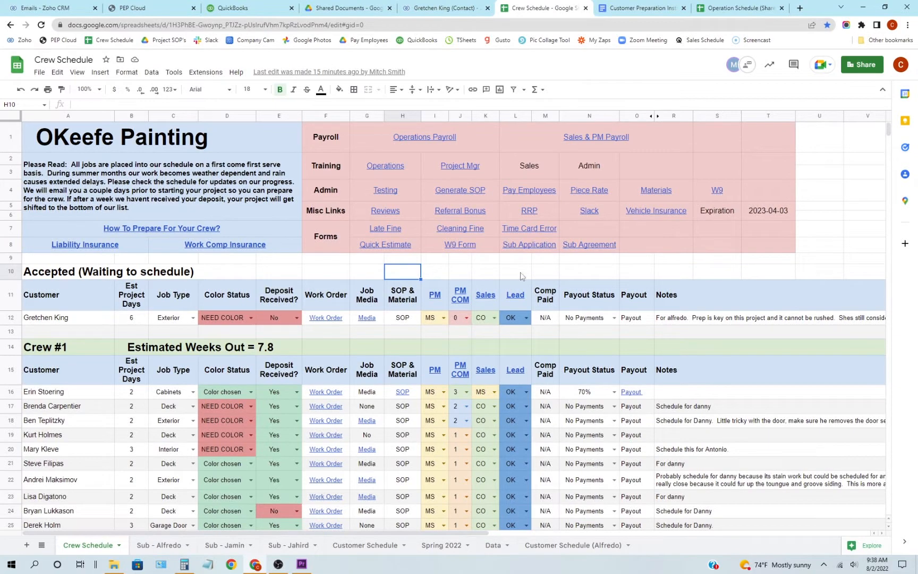
scroll("down", 3)
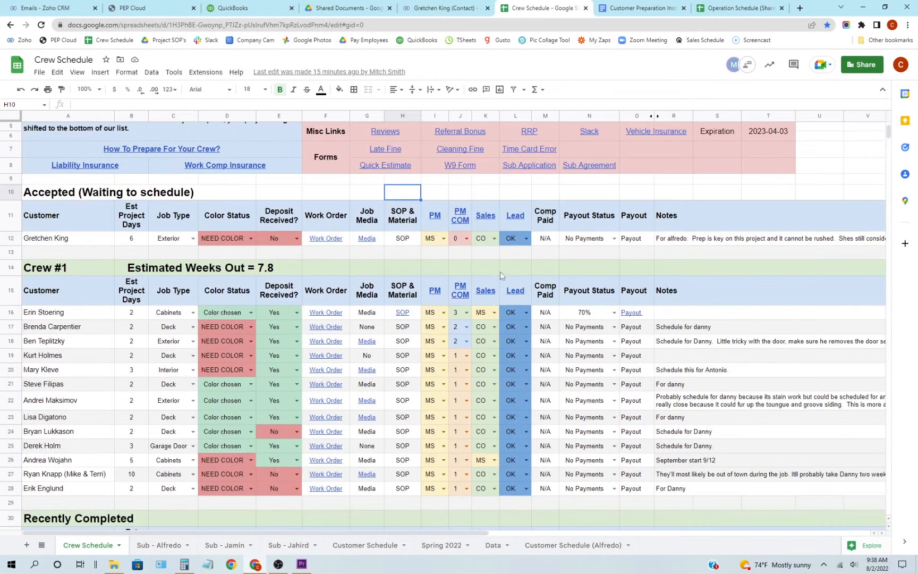
mouse_move(168, 279)
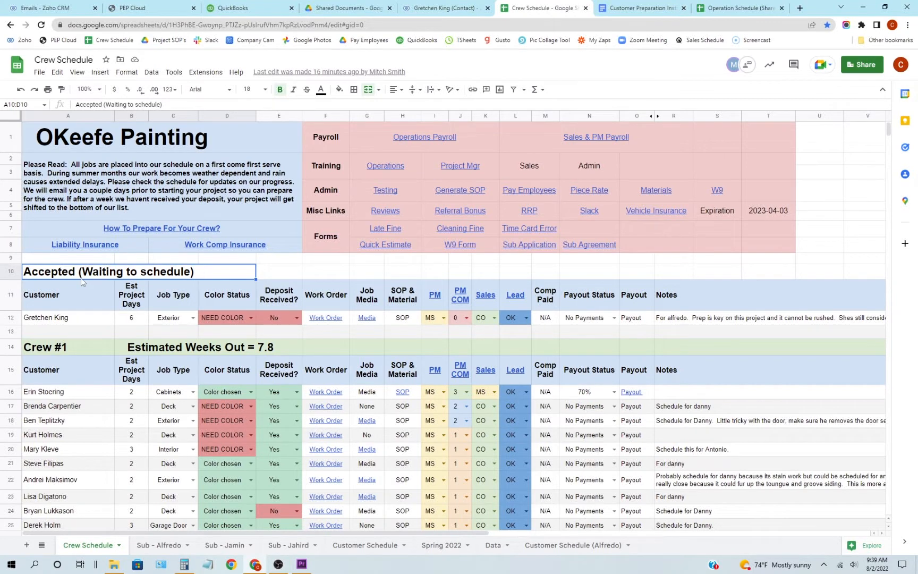
mouse_move(66, 293)
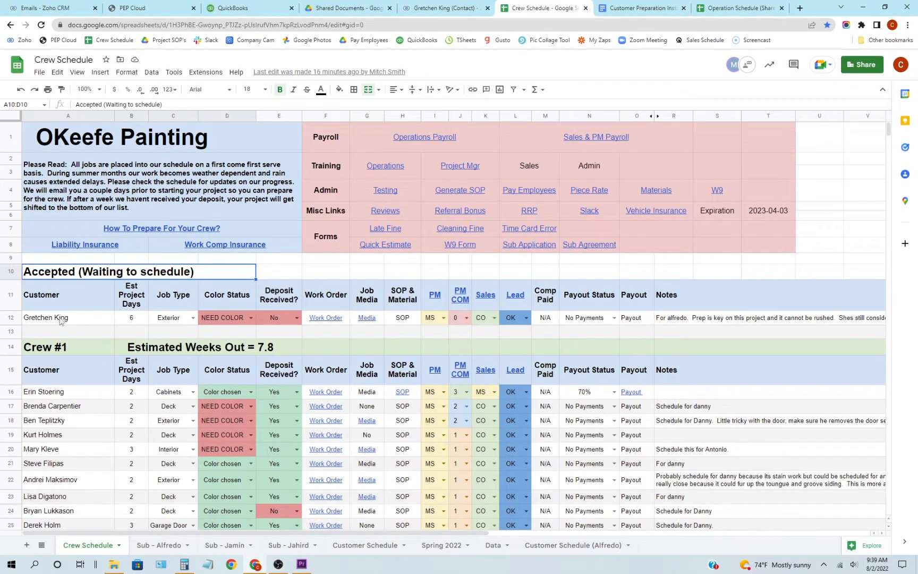
left_click(47, 317)
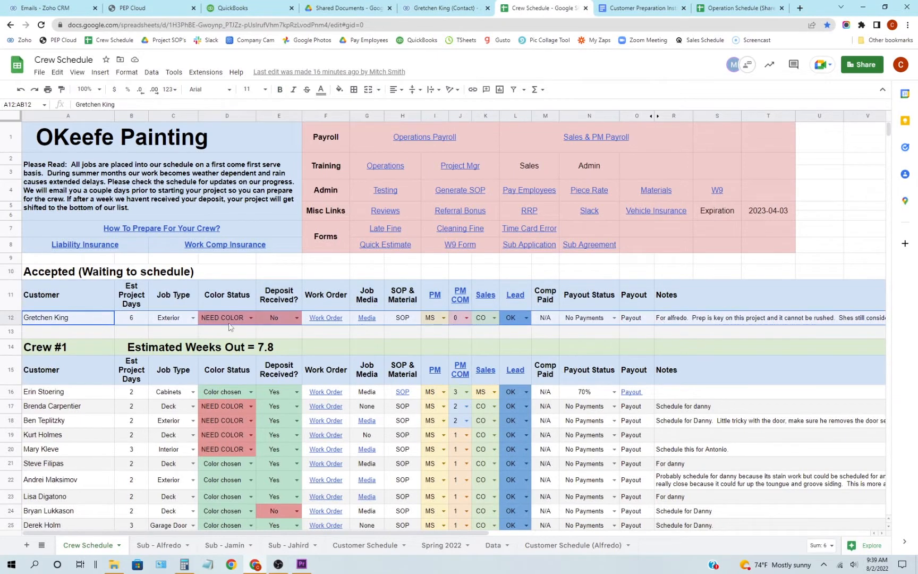
left_click(53, 392)
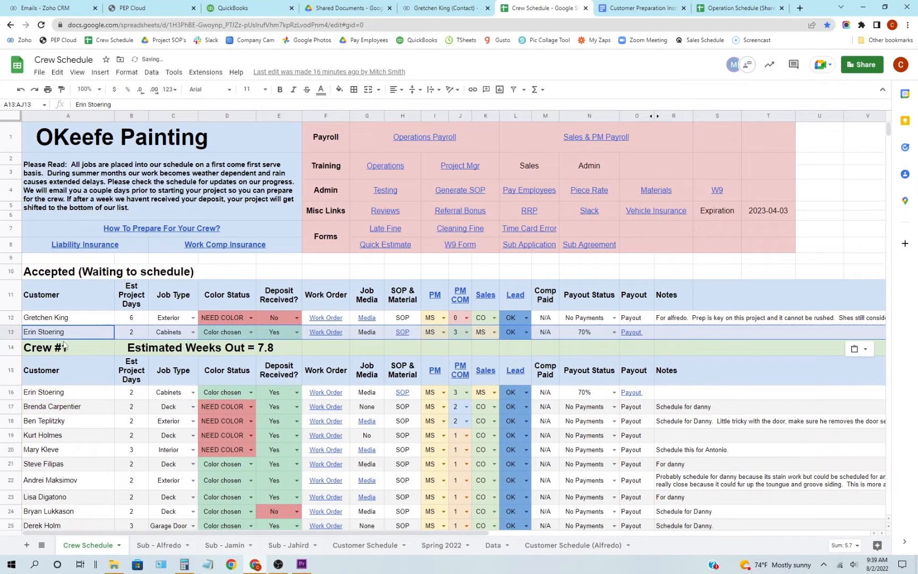
right_click(8, 332)
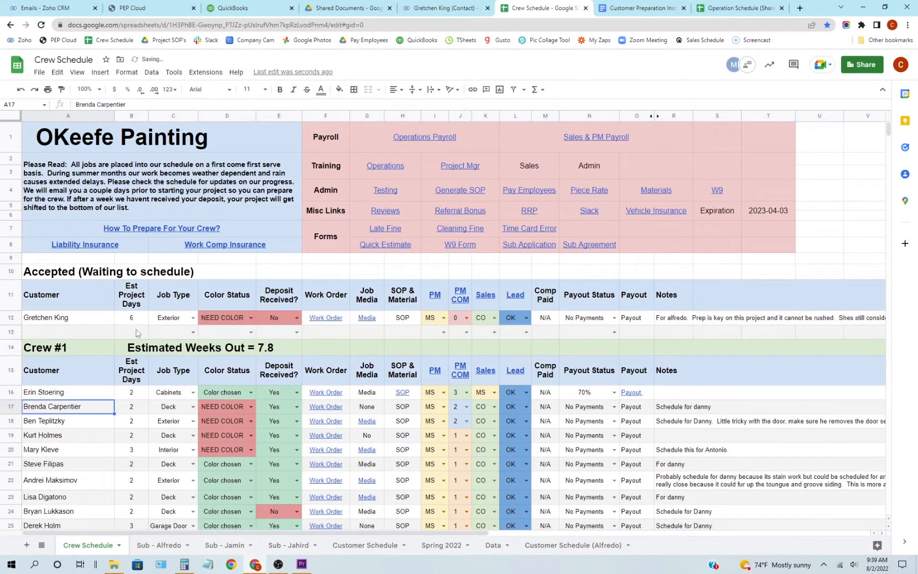
left_click(53, 317)
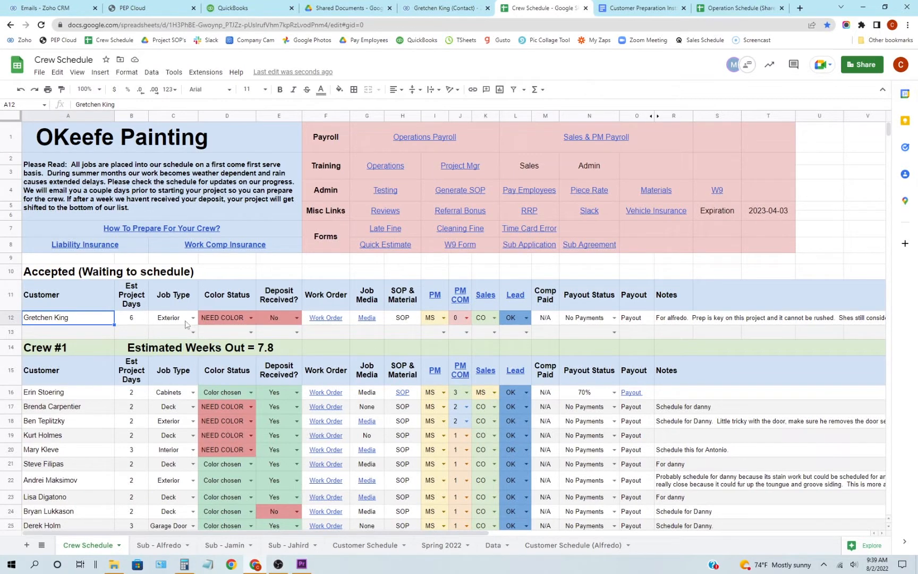
left_click(223, 317)
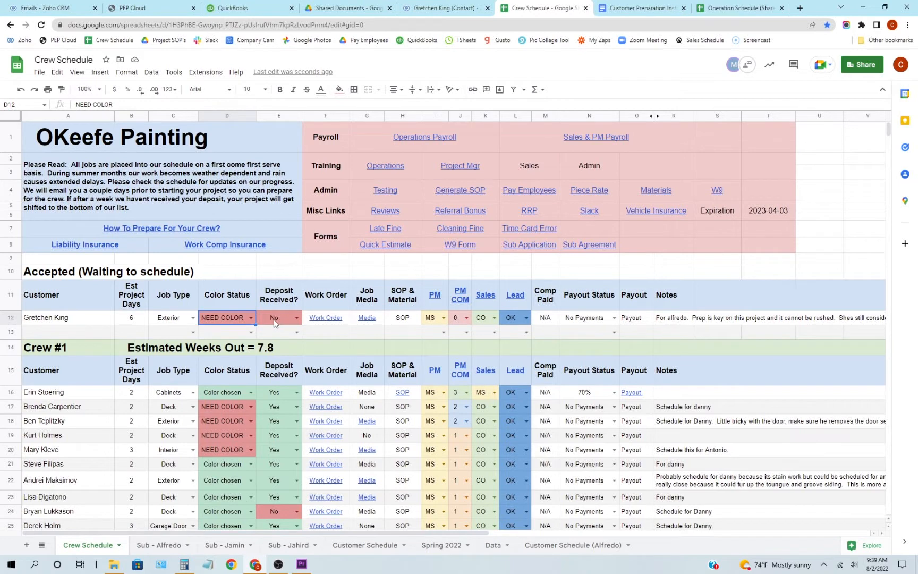
mouse_move(282, 324)
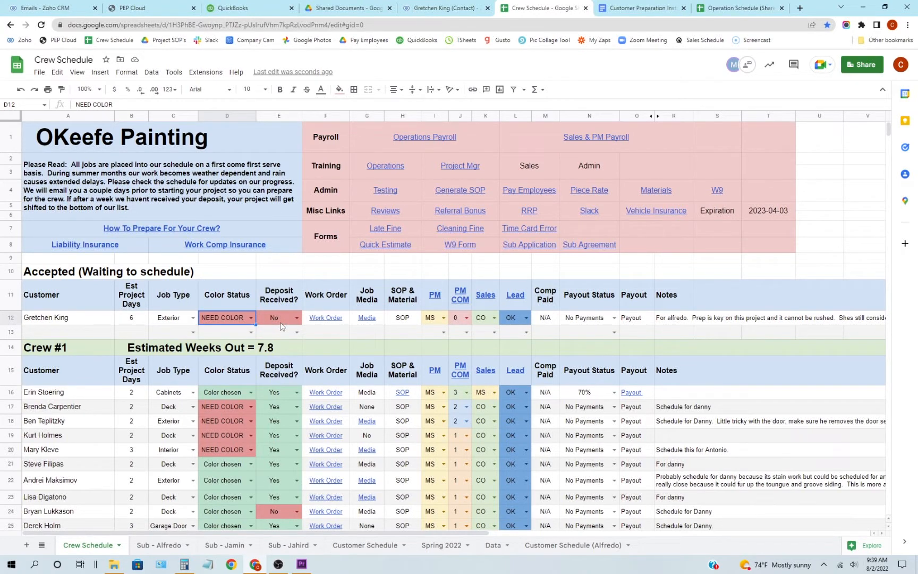
left_click(325, 318)
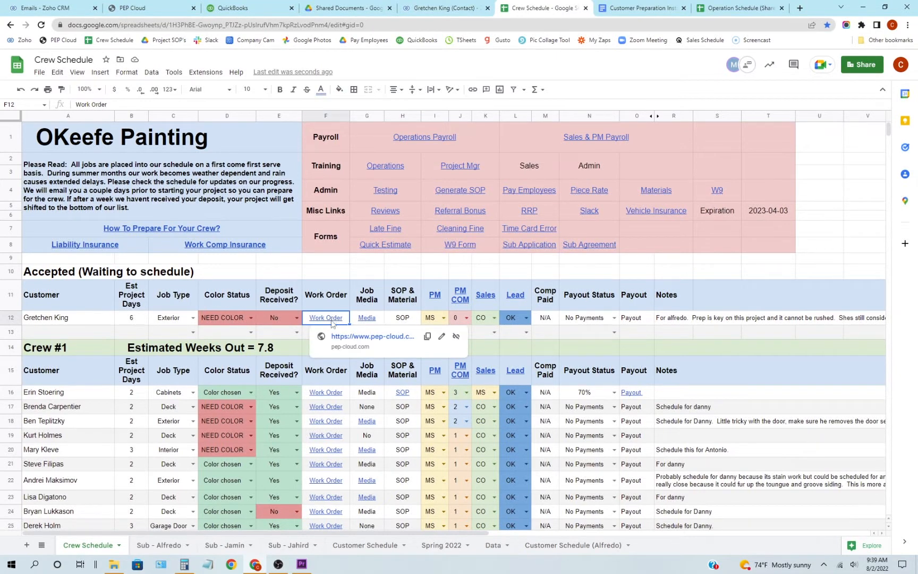
mouse_move(366, 336)
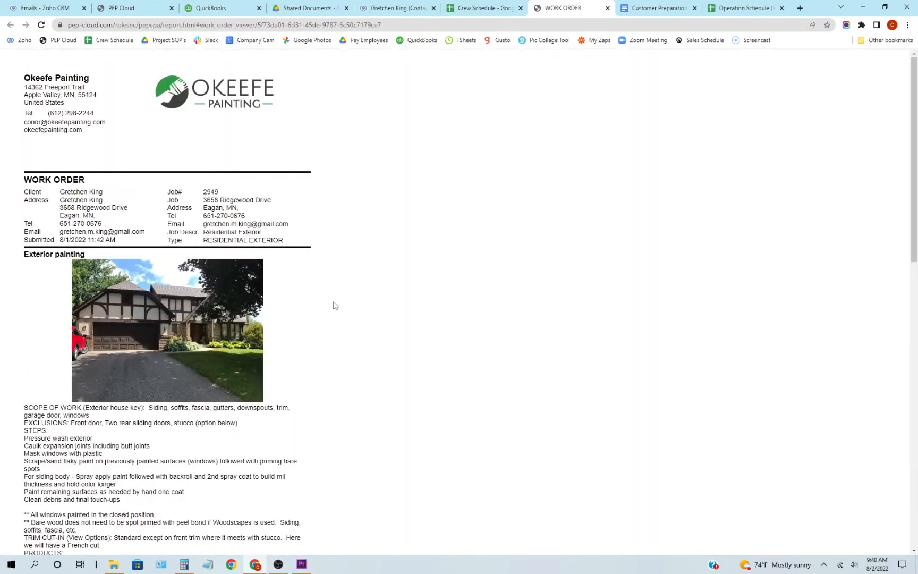
scroll("down", 3)
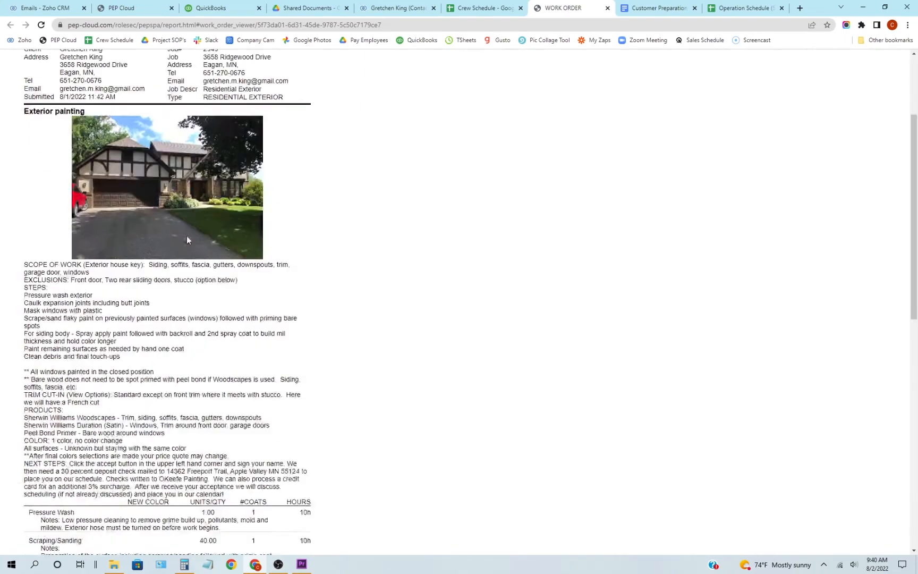
scroll("down", 3)
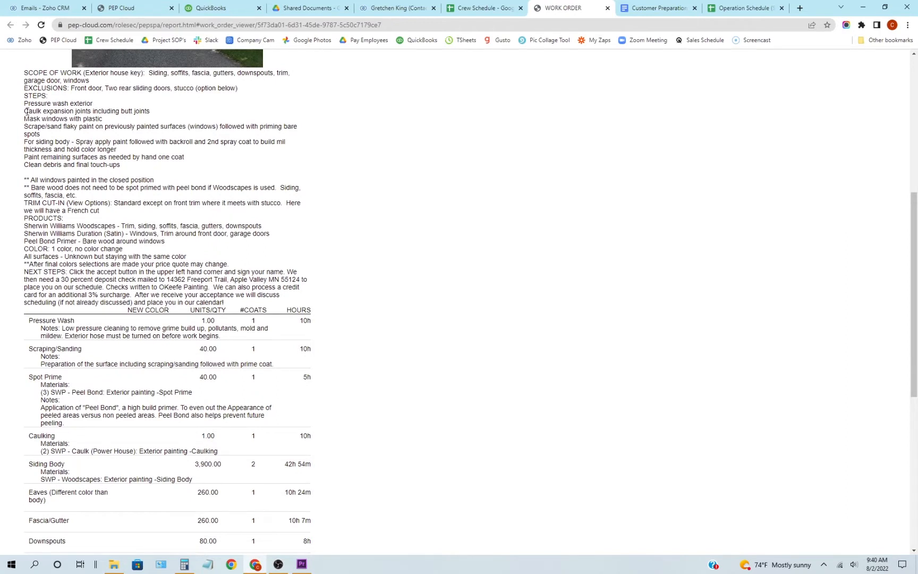
double_click(31, 95)
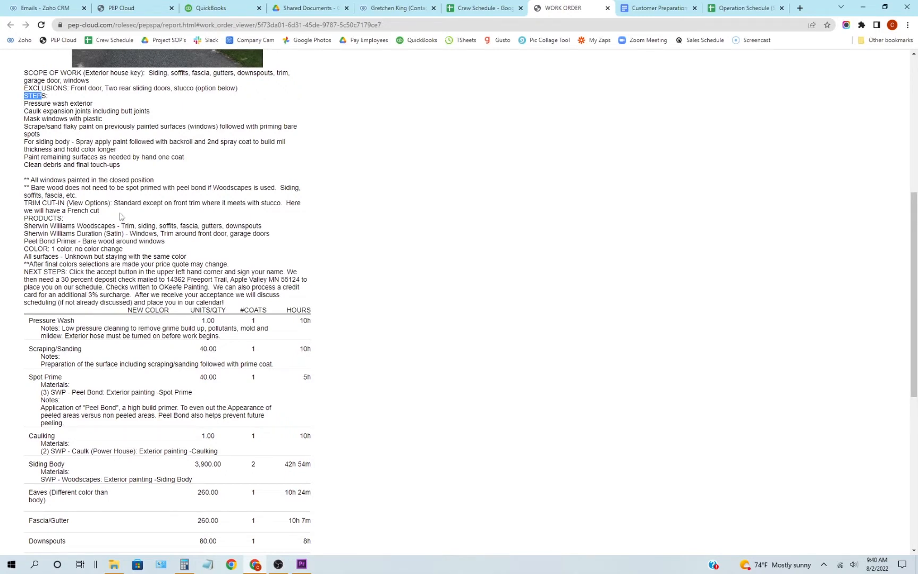
left_click(481, 8)
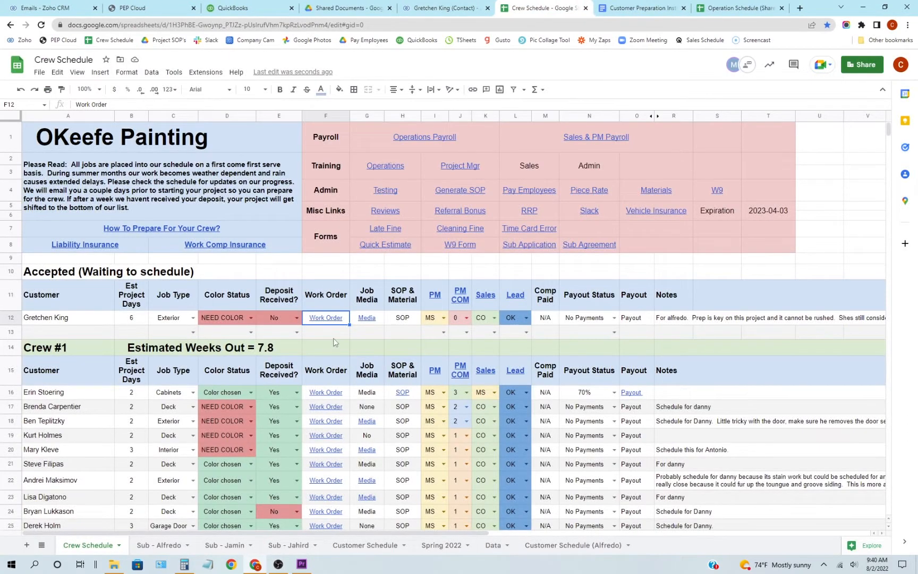
mouse_move(325, 317)
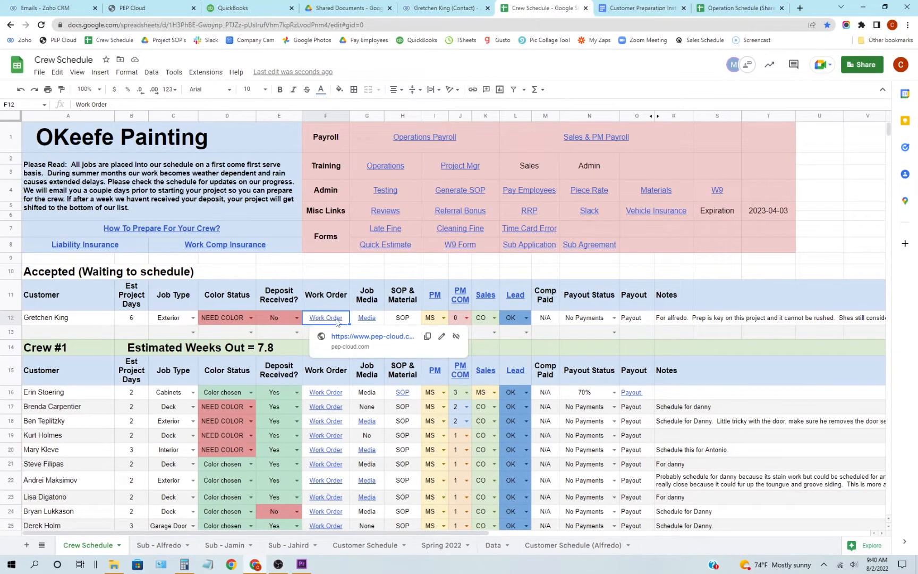
left_click(367, 318)
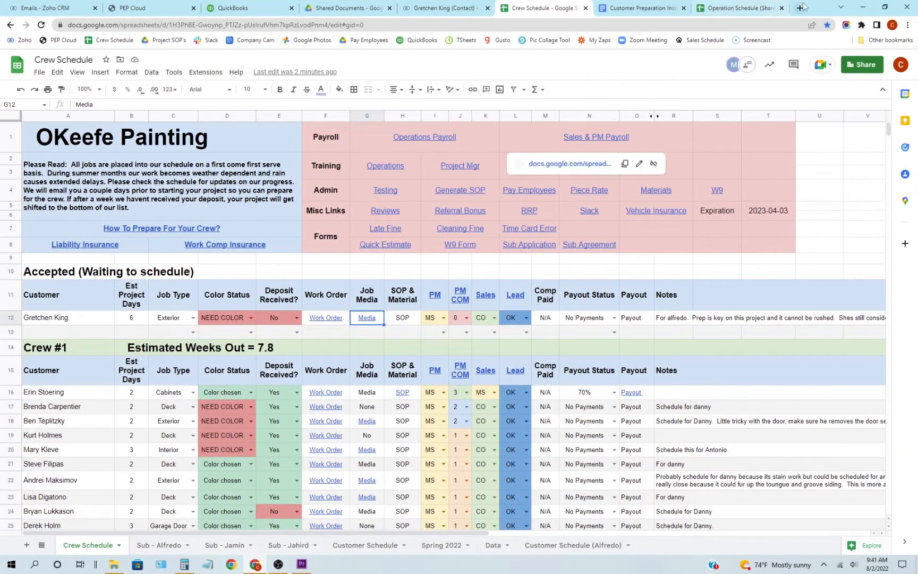
In a new tab, open Google Photos and create a share link for the deck photo
left_click(797, 8)
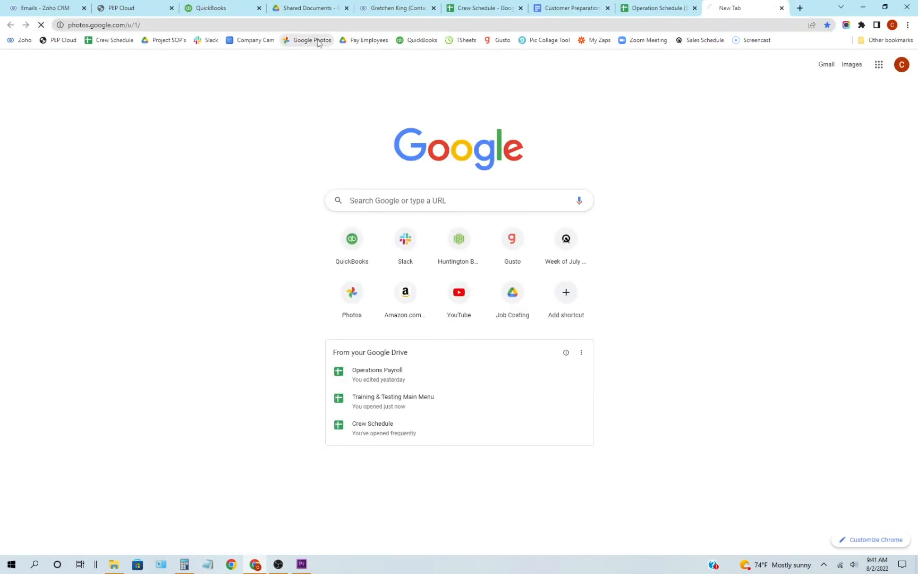
left_click(311, 40)
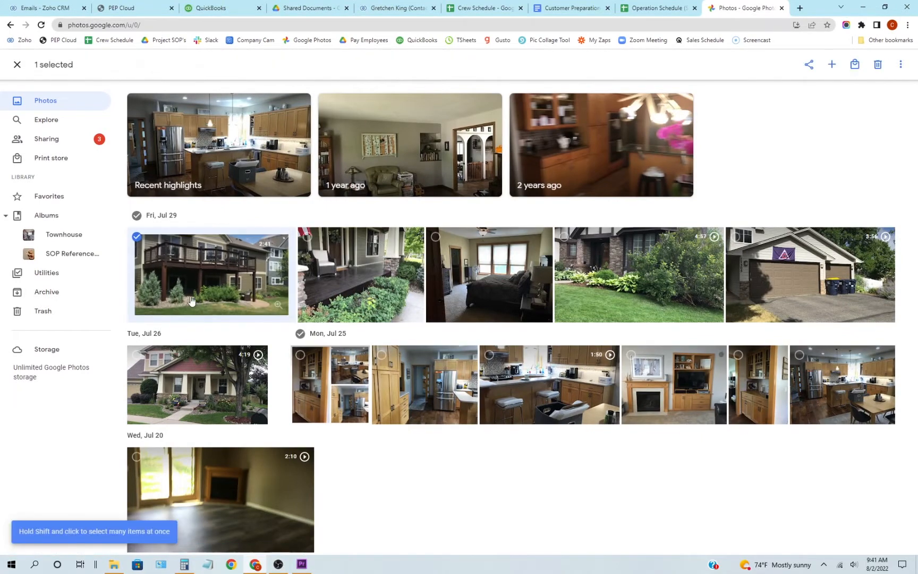
left_click(809, 64)
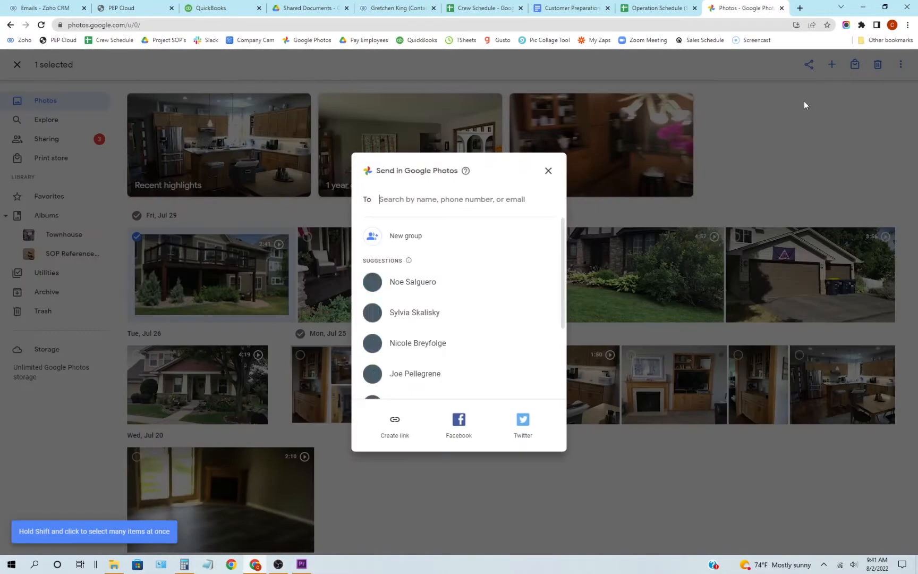
left_click(395, 421)
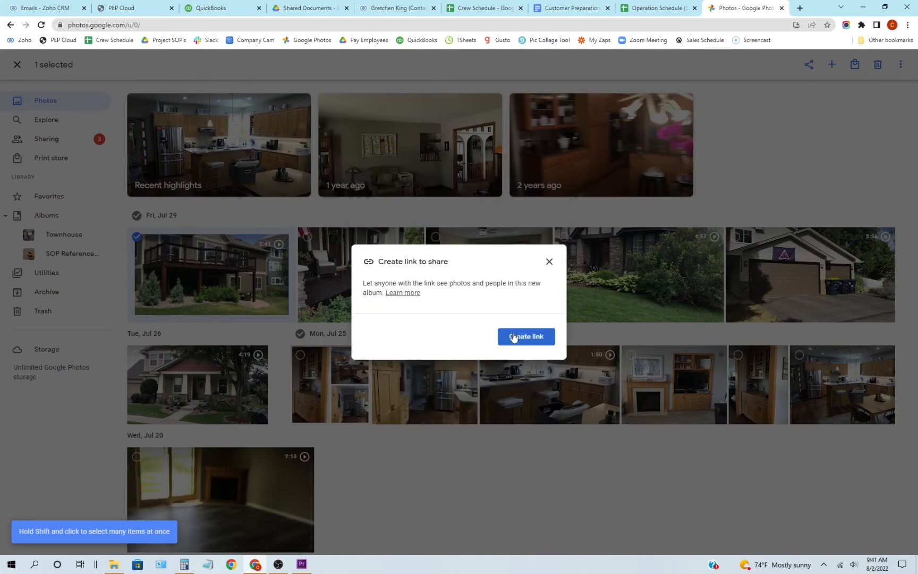
left_click(526, 337)
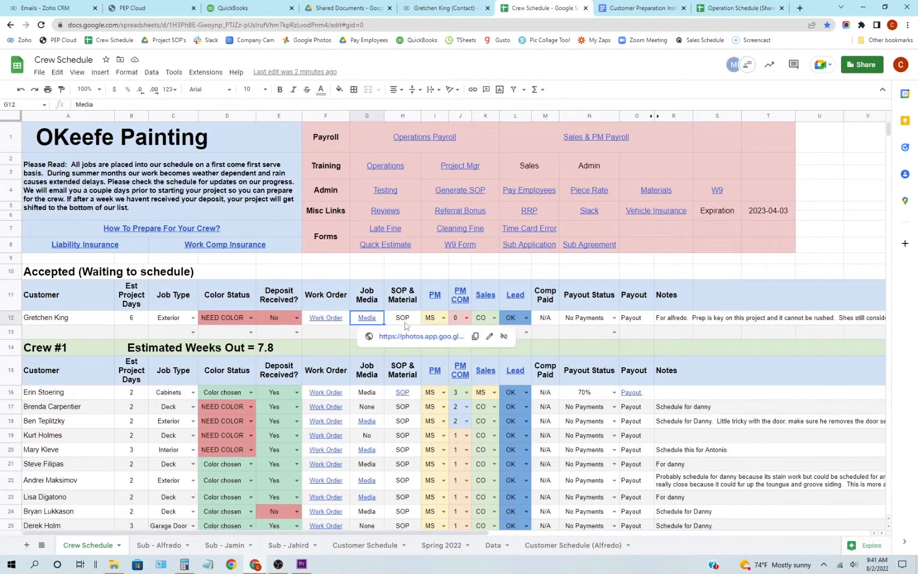
left_click(402, 317)
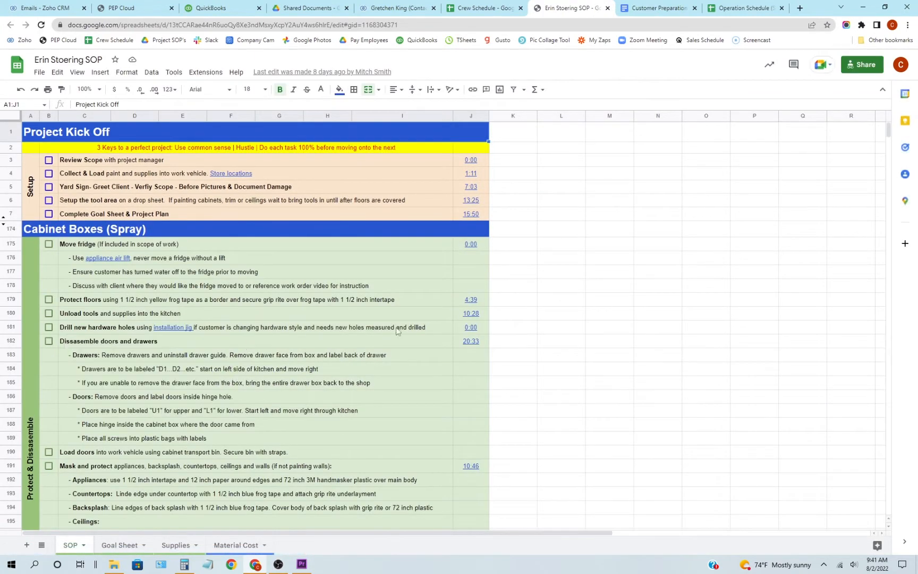
scroll("down", 3)
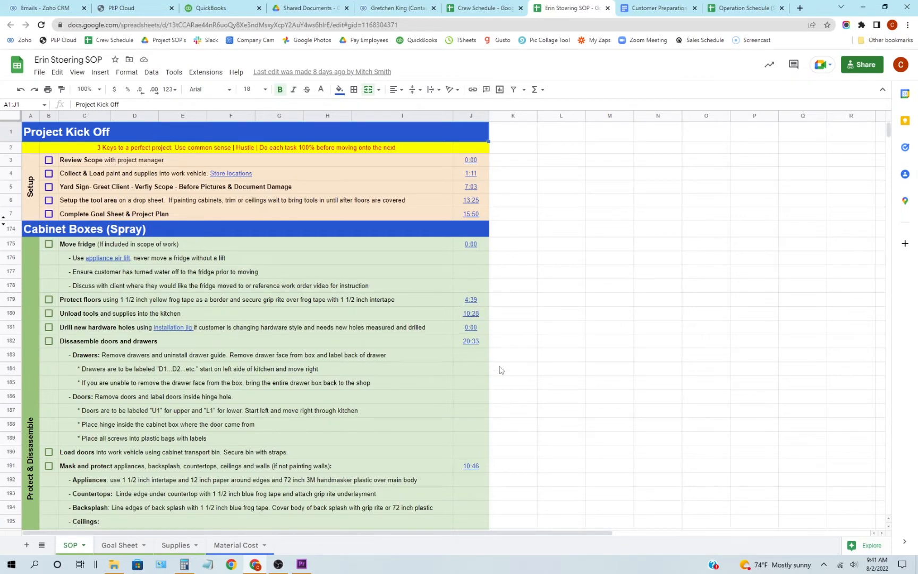
mouse_move(488, 368)
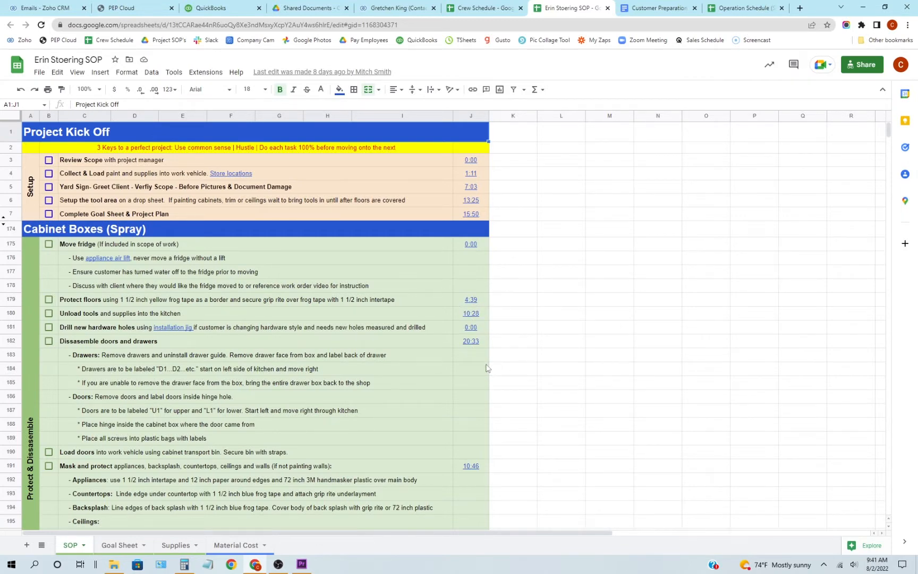
mouse_move(117, 546)
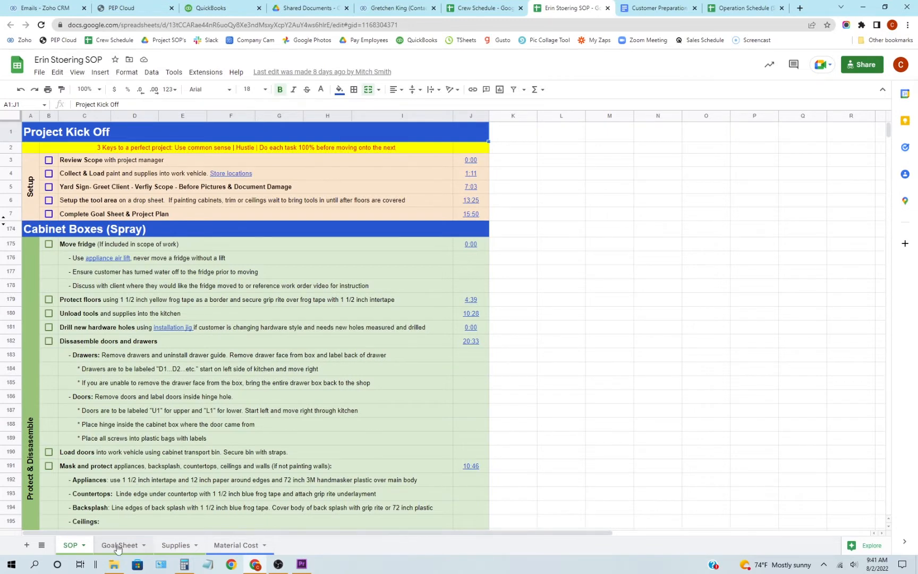
On the Goal Sheet, inspect the Goal Hours formula, 154 Budget Hours, and daily goal and actual hours
left_click(118, 544)
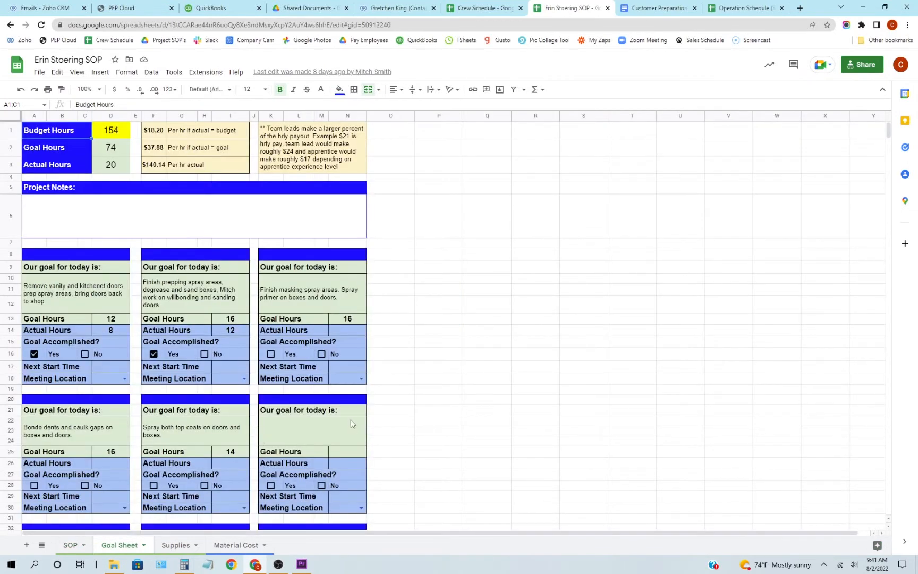
mouse_move(122, 284)
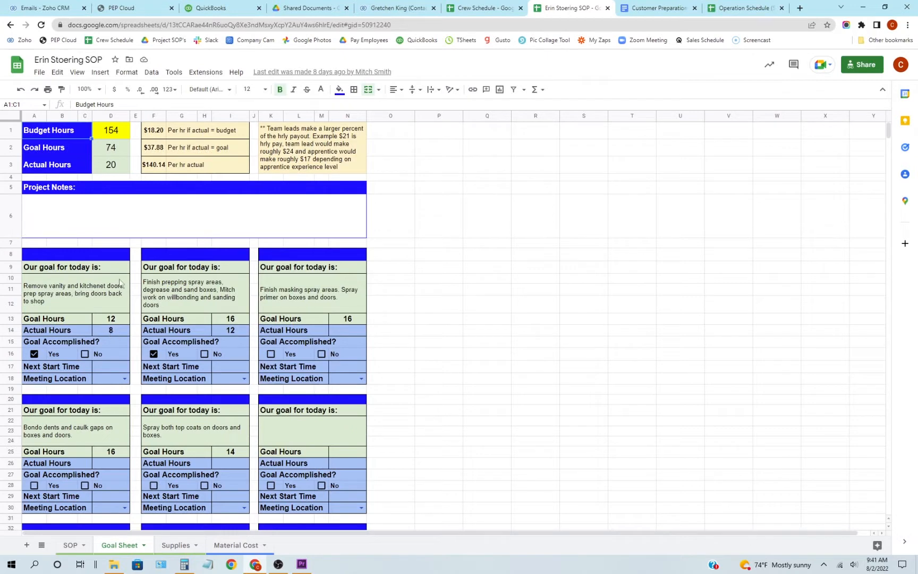
left_click(111, 148)
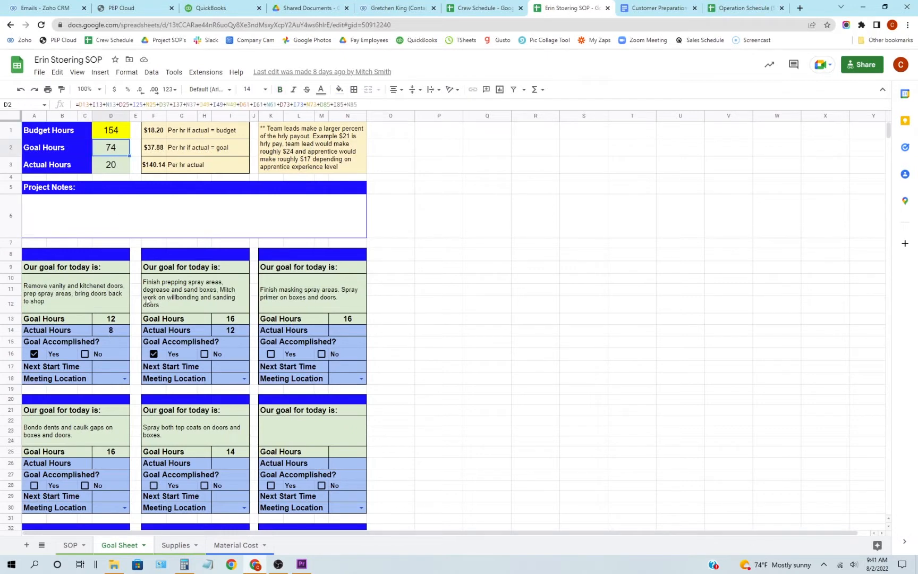
left_click(111, 130)
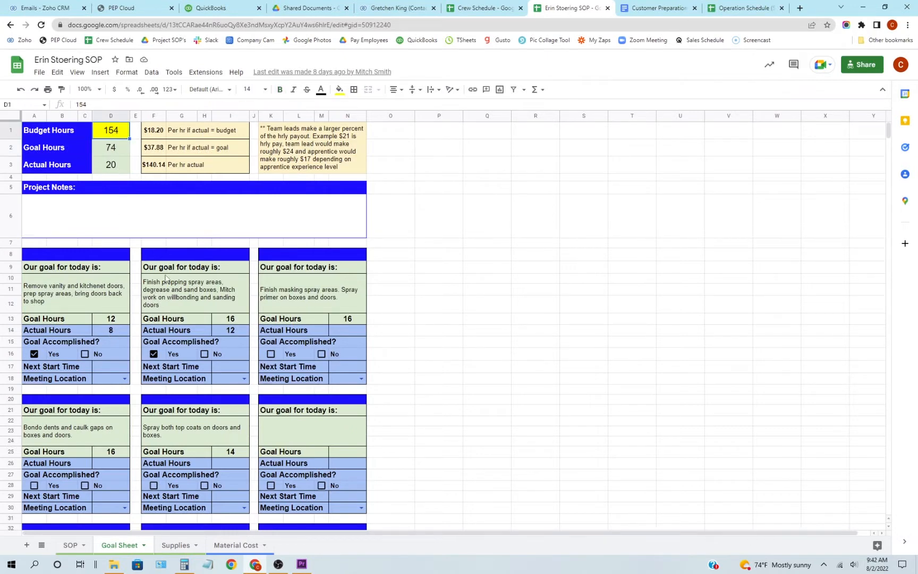
mouse_move(147, 186)
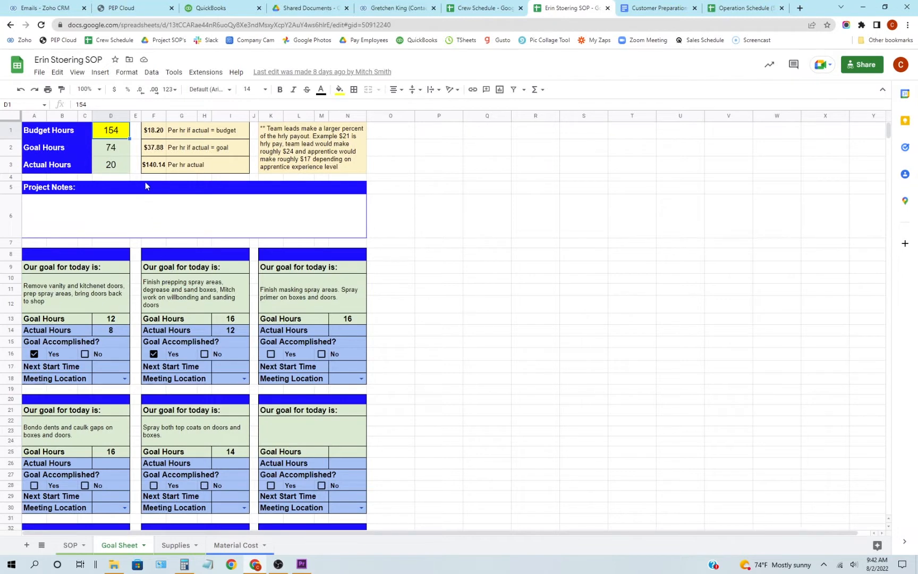
mouse_move(123, 166)
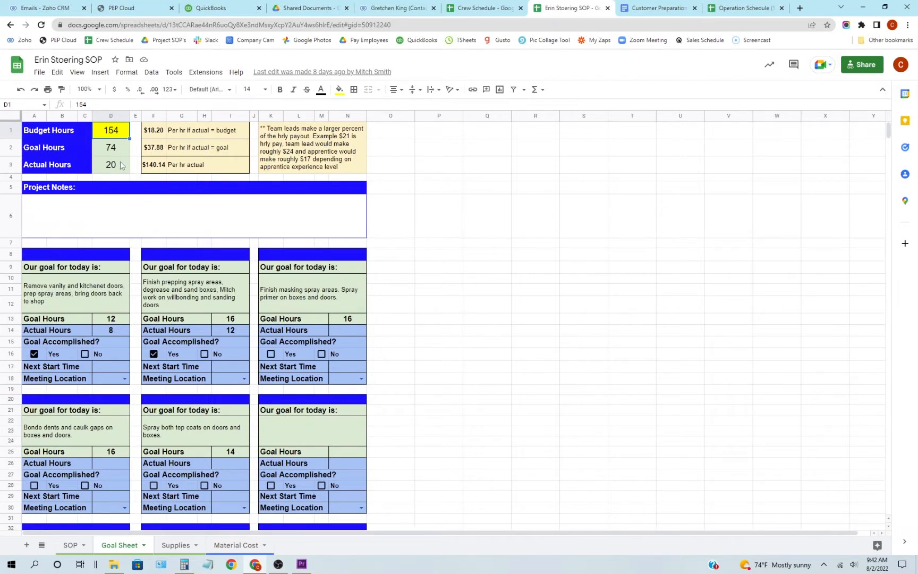
mouse_move(84, 285)
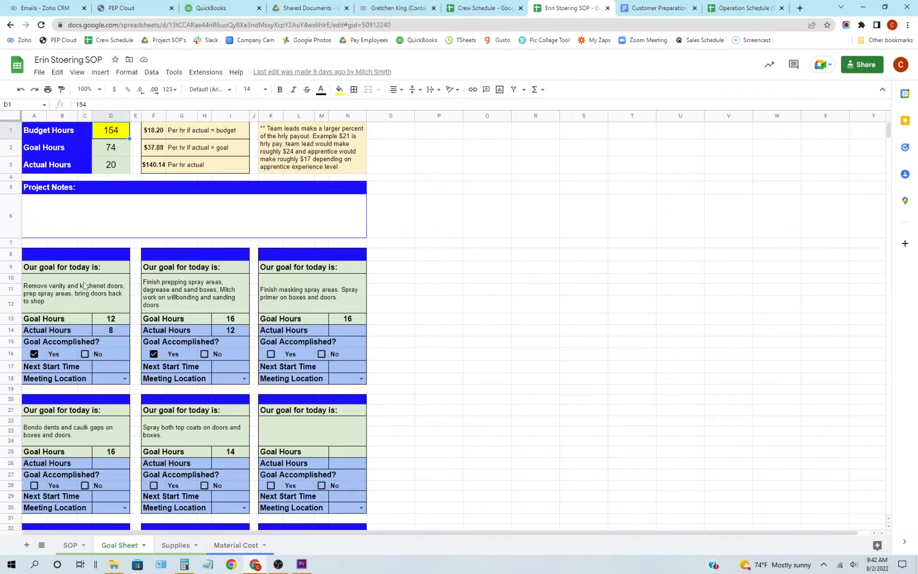
left_click(312, 293)
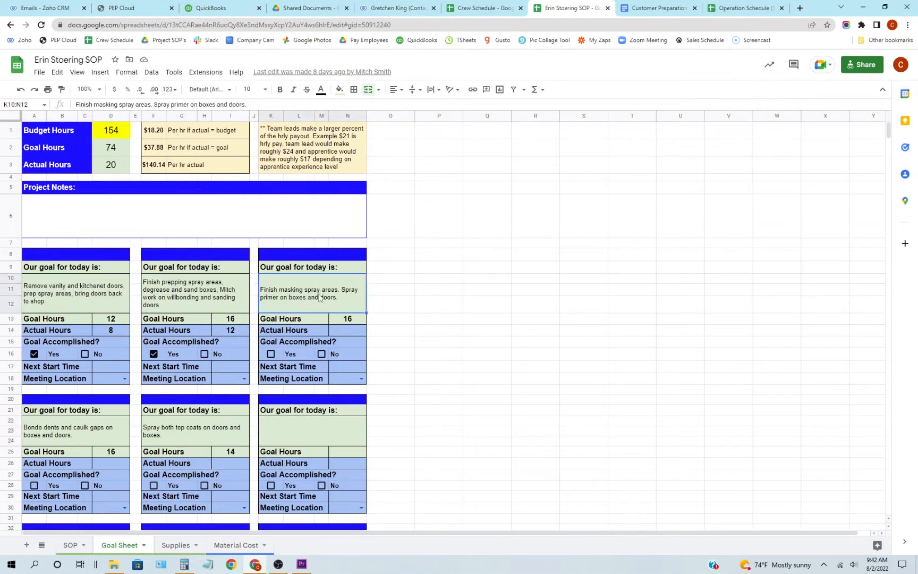
left_click(74, 294)
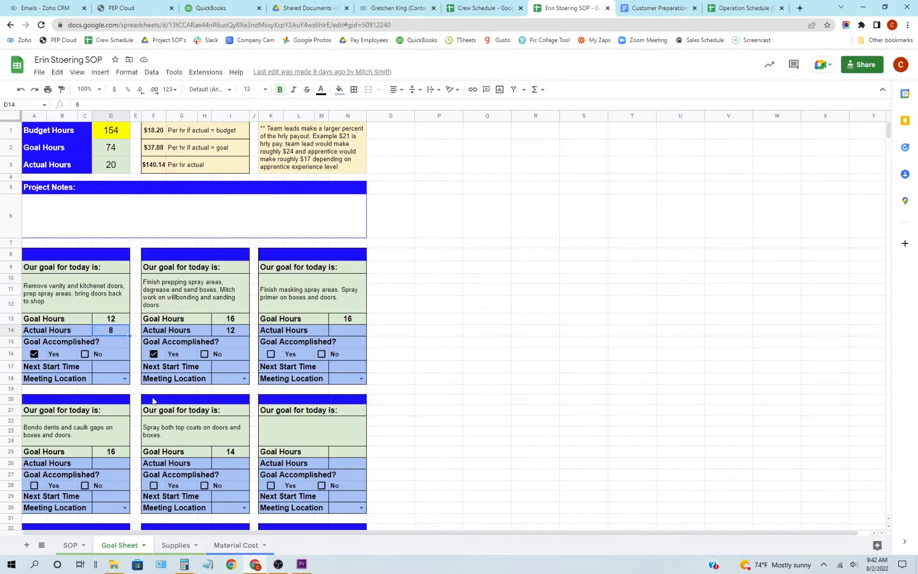
mouse_move(212, 449)
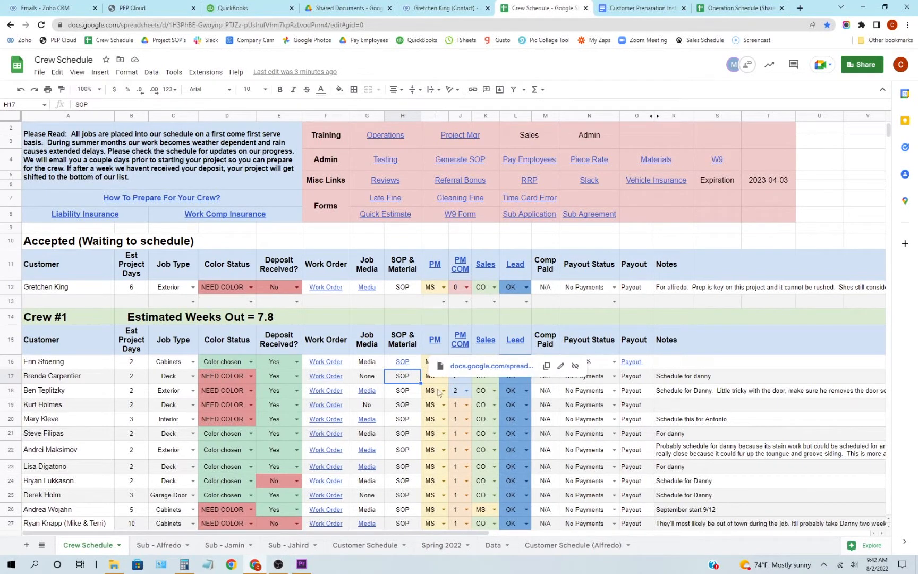
Select a project manager cell in the Crew #1 table of the Crew Schedule
left_click(430, 405)
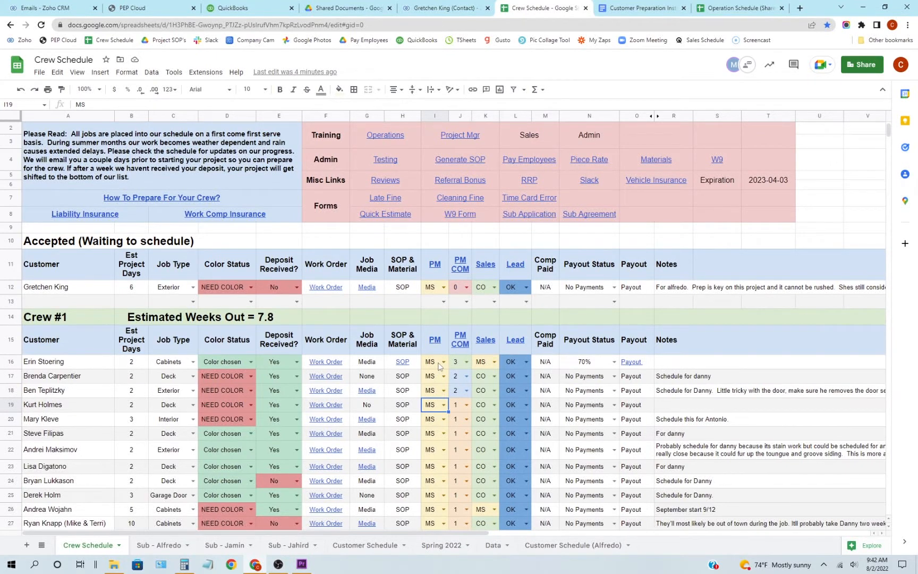
mouse_move(464, 354)
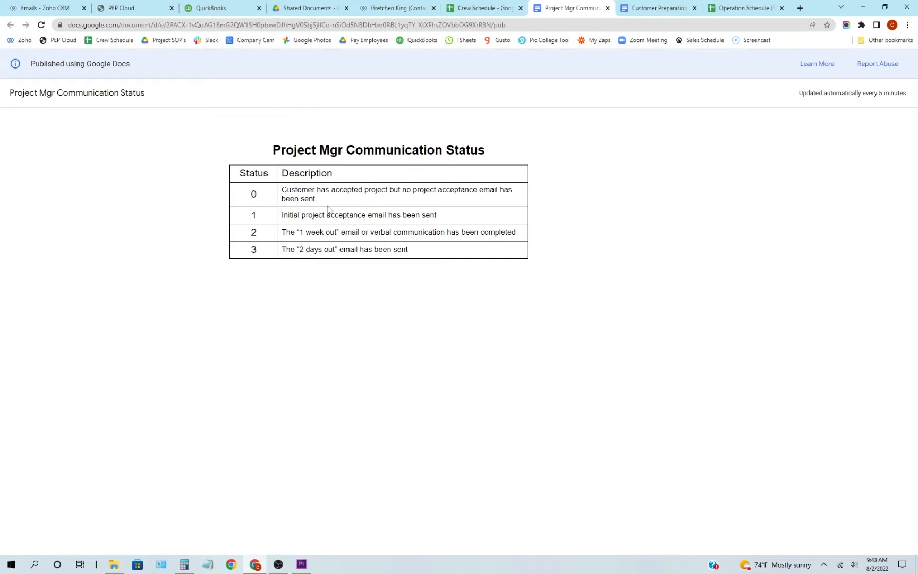
mouse_move(337, 206)
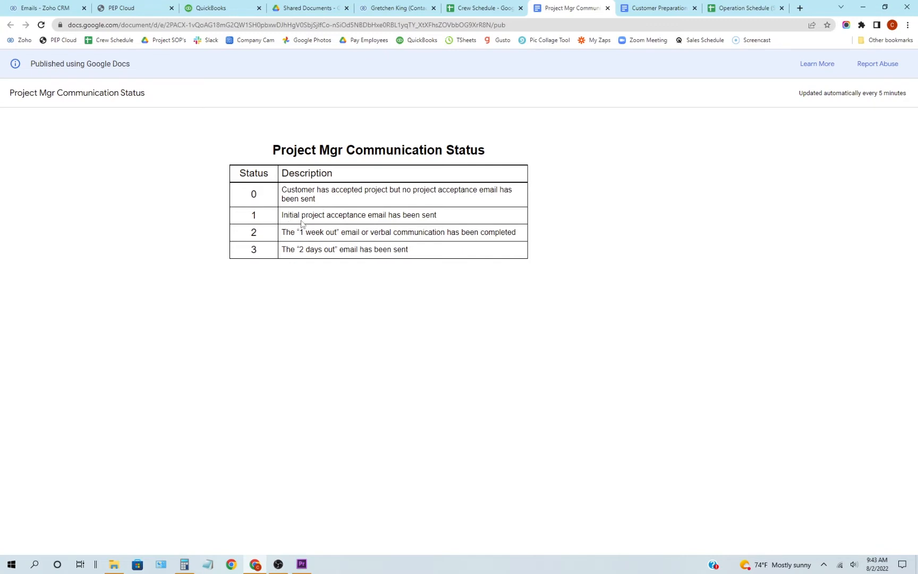
mouse_move(348, 243)
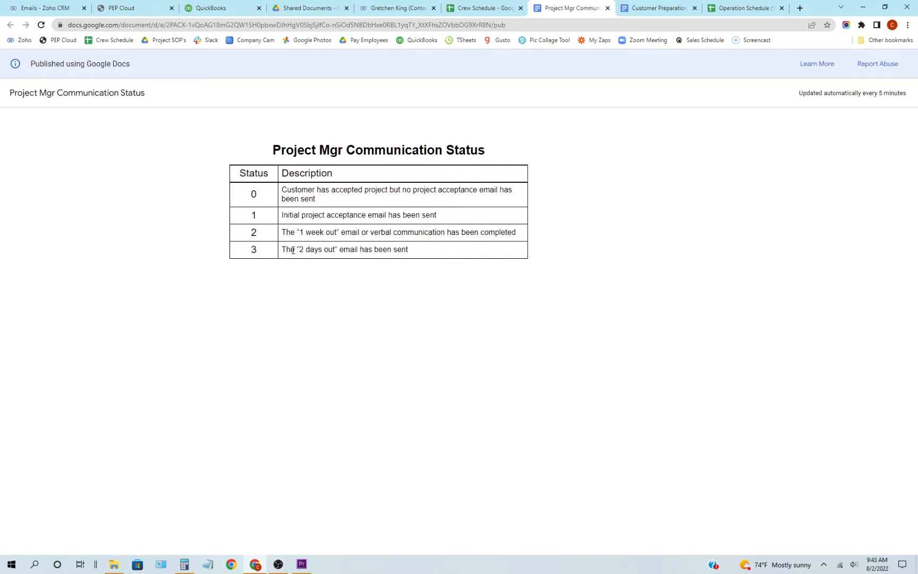
Read the Project Mgr Communication Status codes 0 to 3, then return to Crew Schedule
left_click(484, 8)
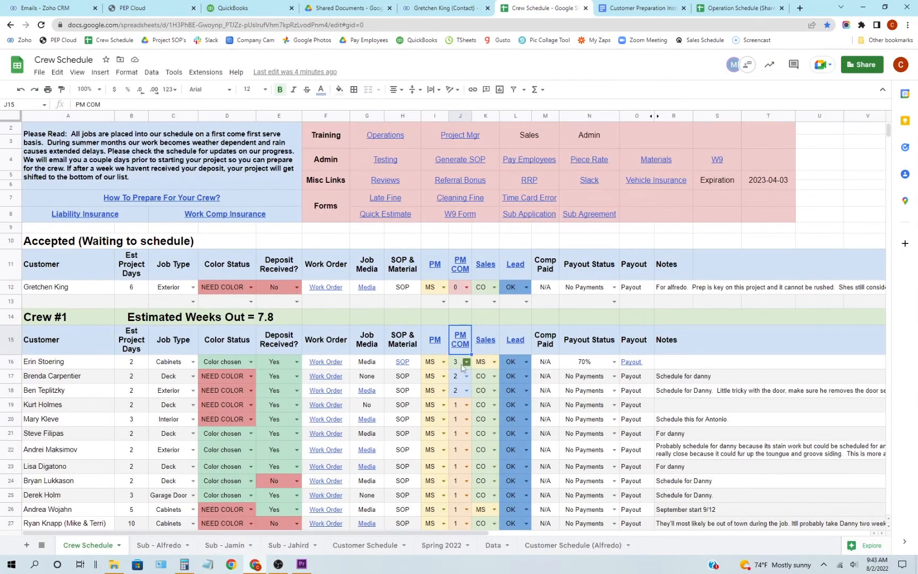
left_click(456, 362)
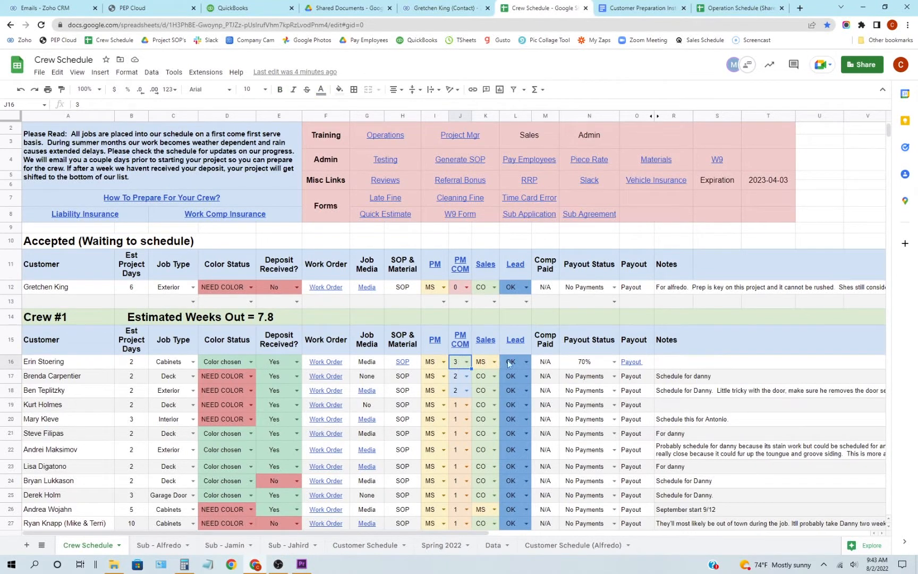
left_click(586, 361)
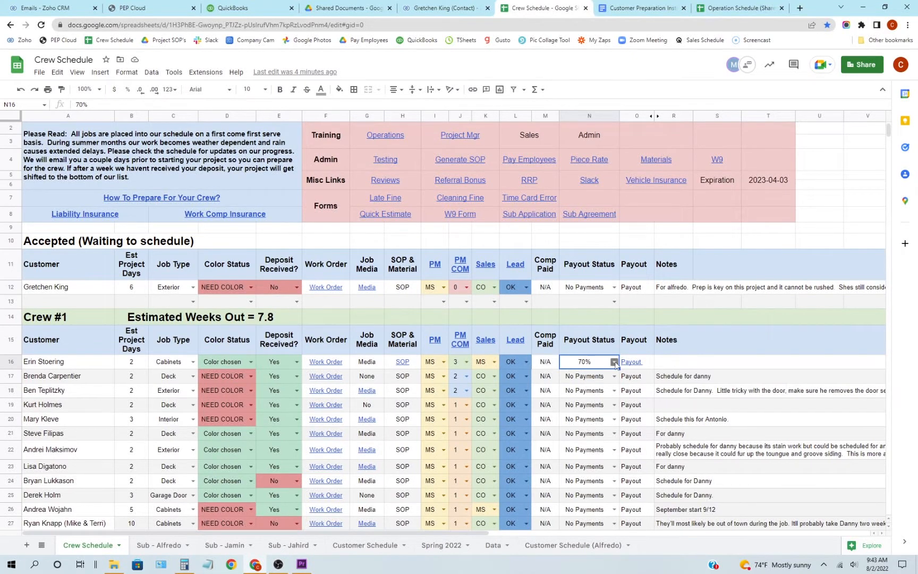
mouse_move(631, 362)
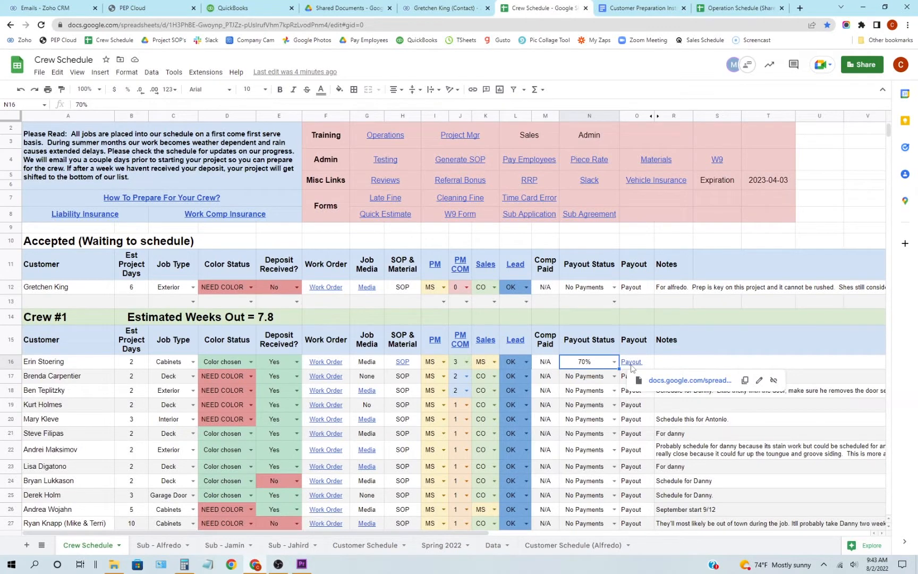
left_click(633, 362)
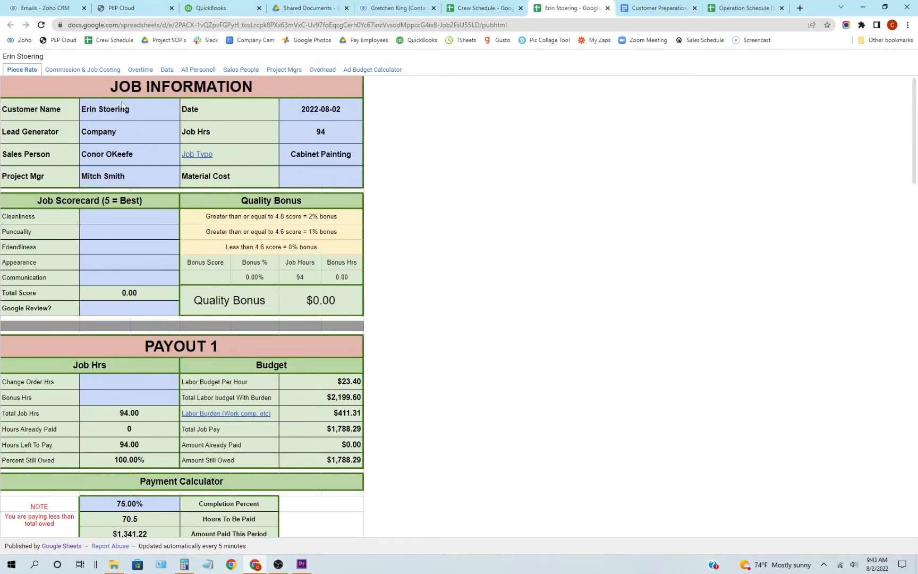
left_click(82, 69)
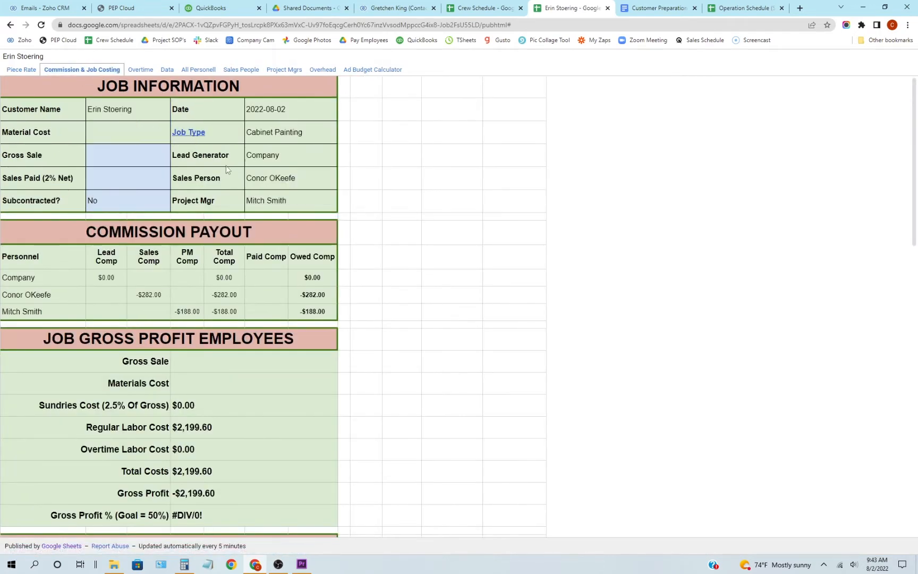
scroll("down", 3)
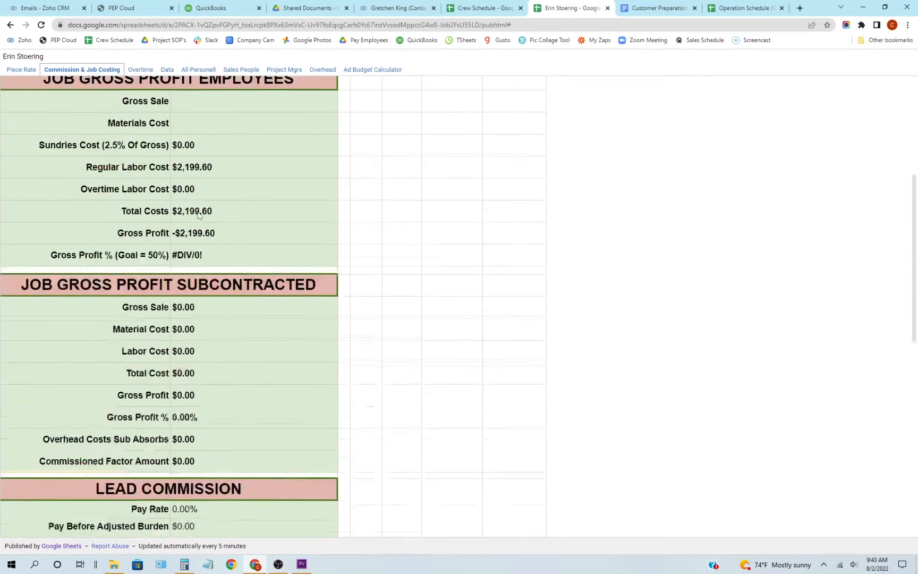
left_click(21, 70)
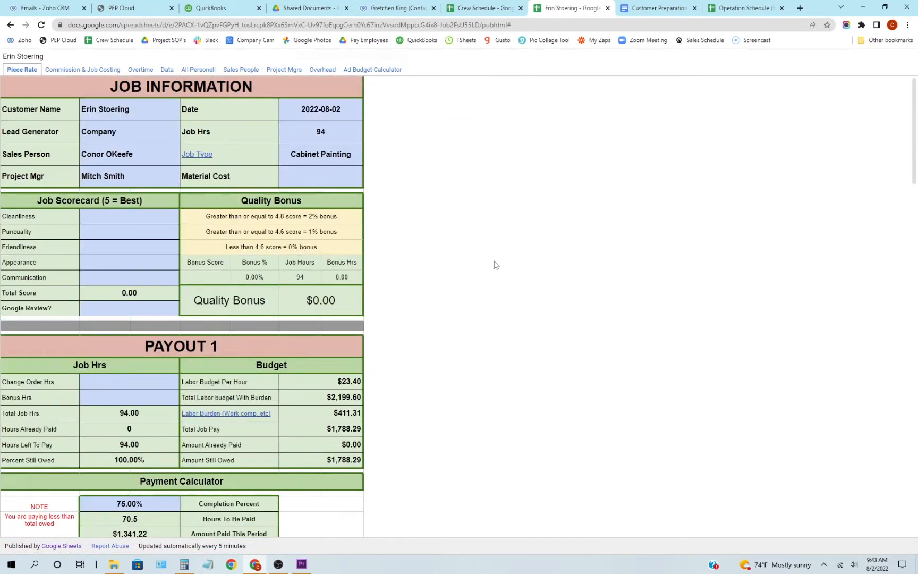
mouse_move(430, 205)
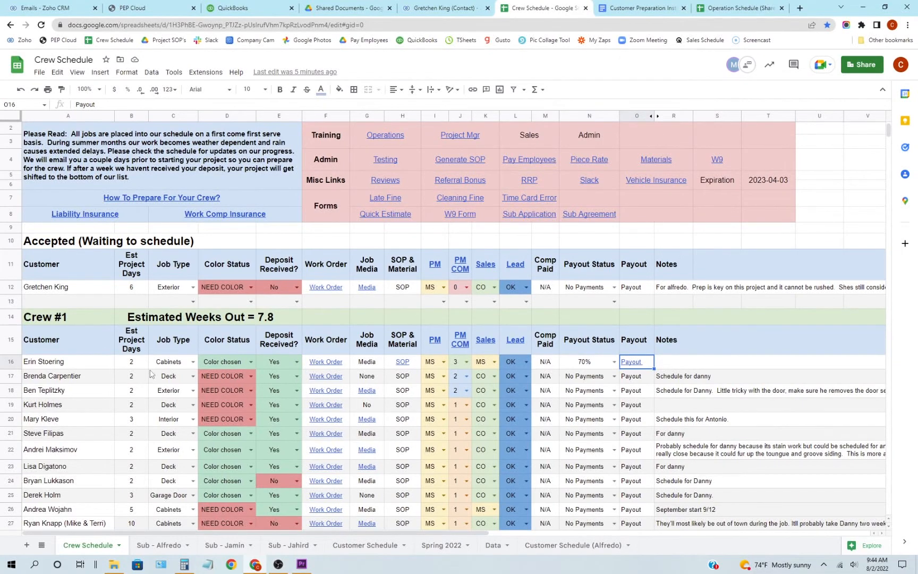
Scroll past Crew #1 to Recently Completed and select the 2021 Completed heading A33
scroll("down", 3)
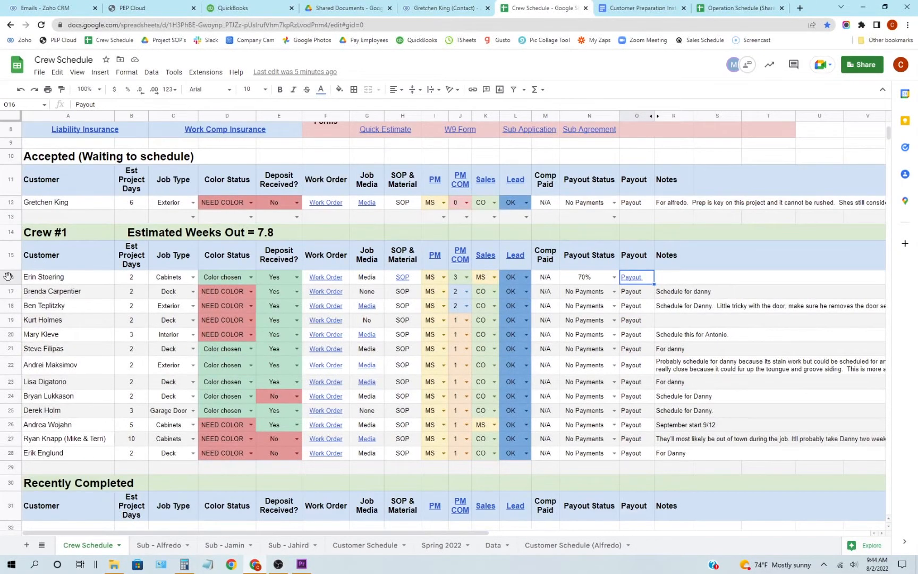
scroll("down", 3)
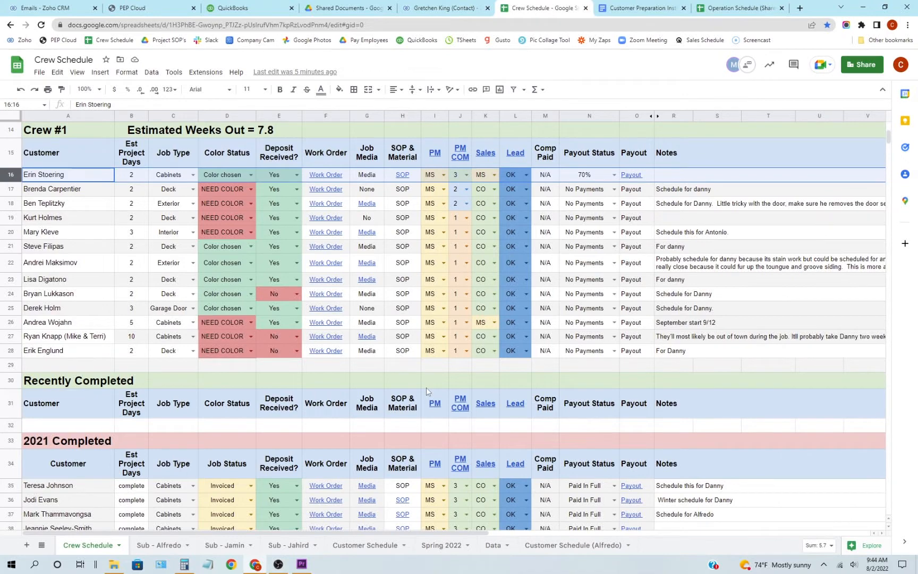
scroll("down", 3)
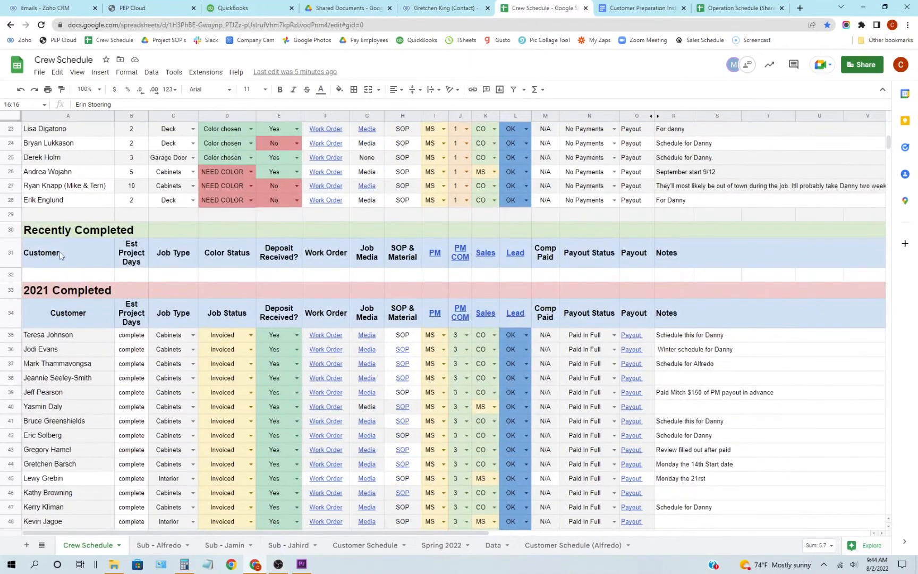
scroll("down", 3)
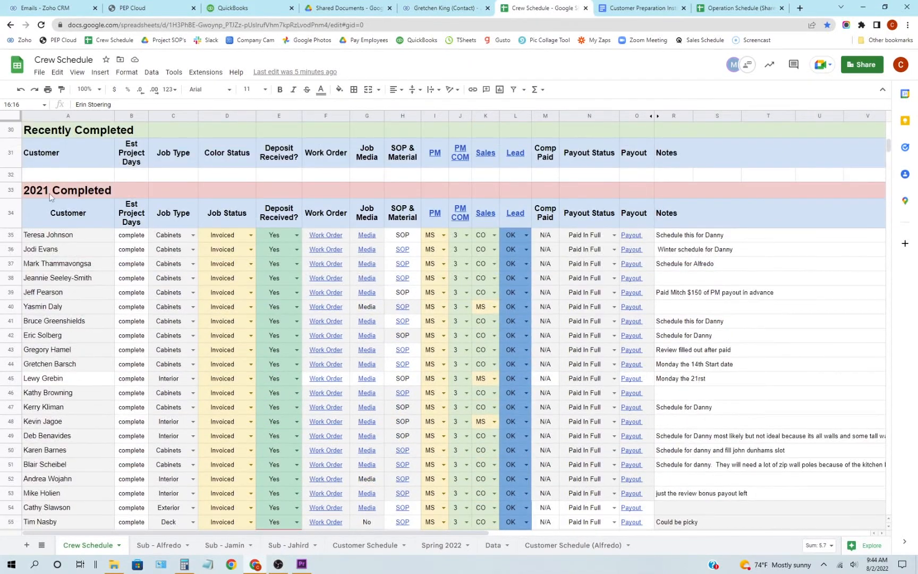
left_click(67, 191)
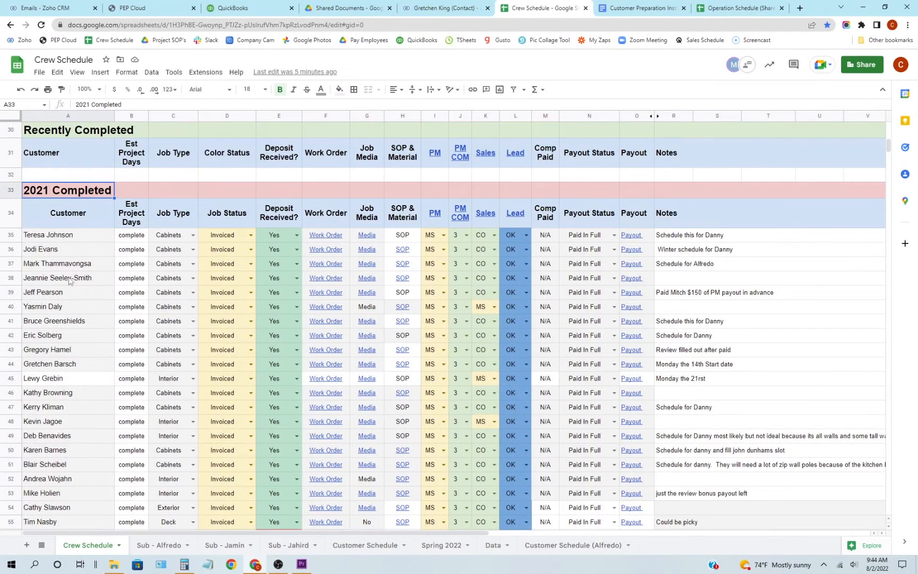
scroll("down", 3)
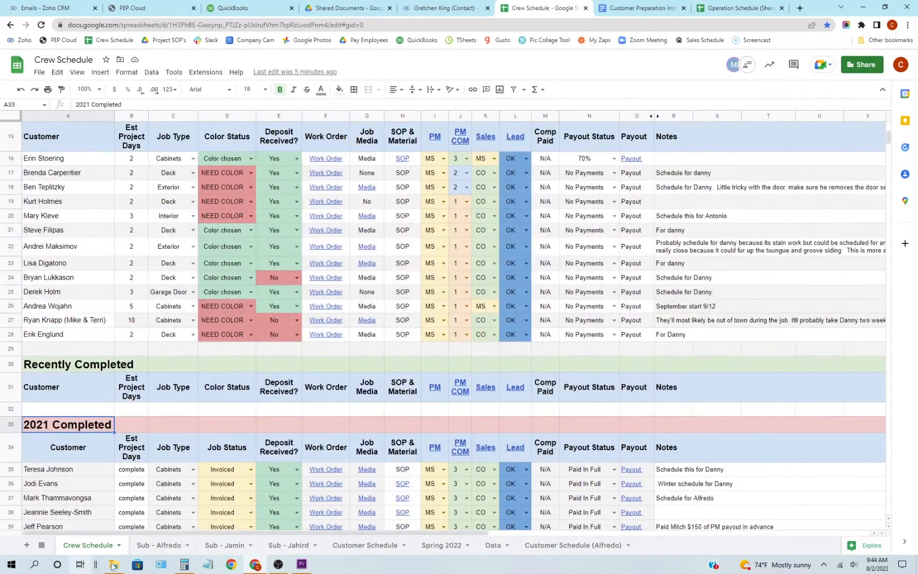
left_click(158, 545)
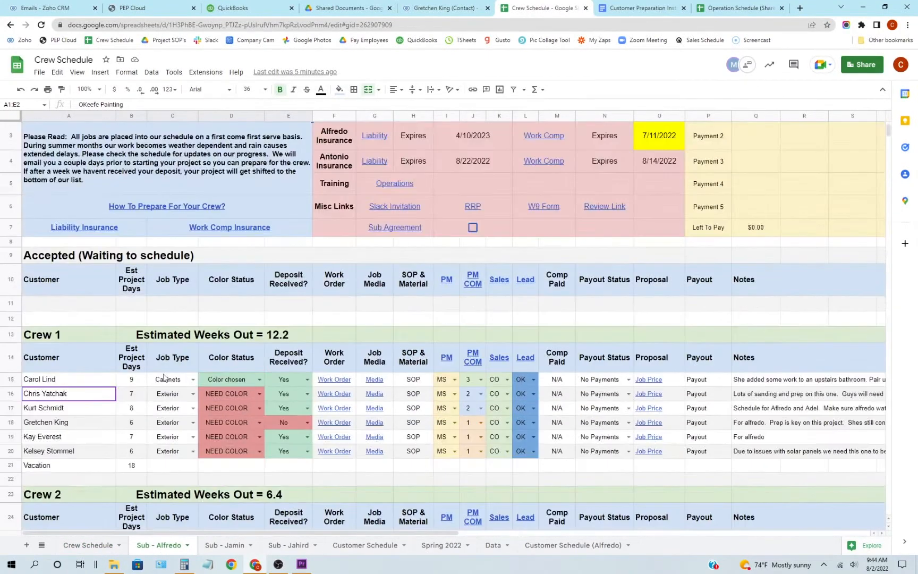
scroll("down", 3)
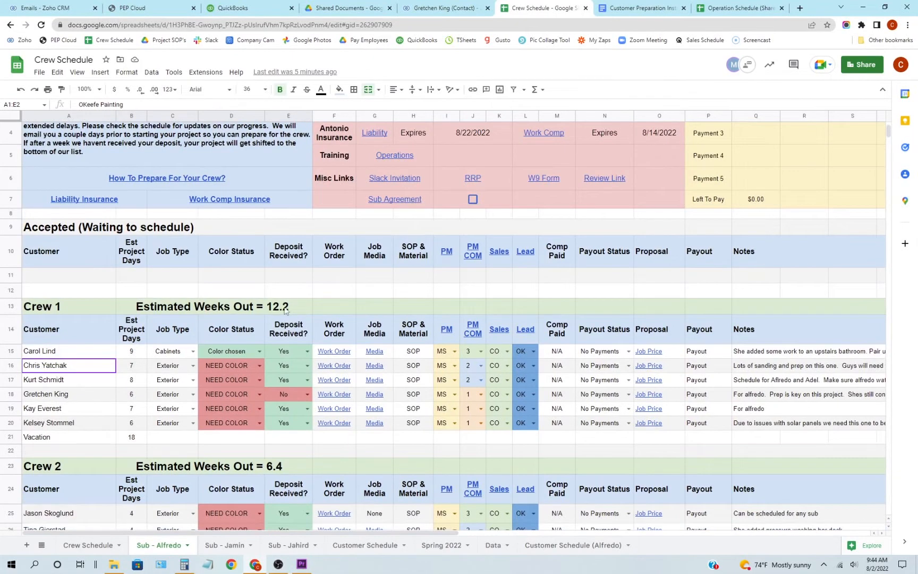
left_click(288, 306)
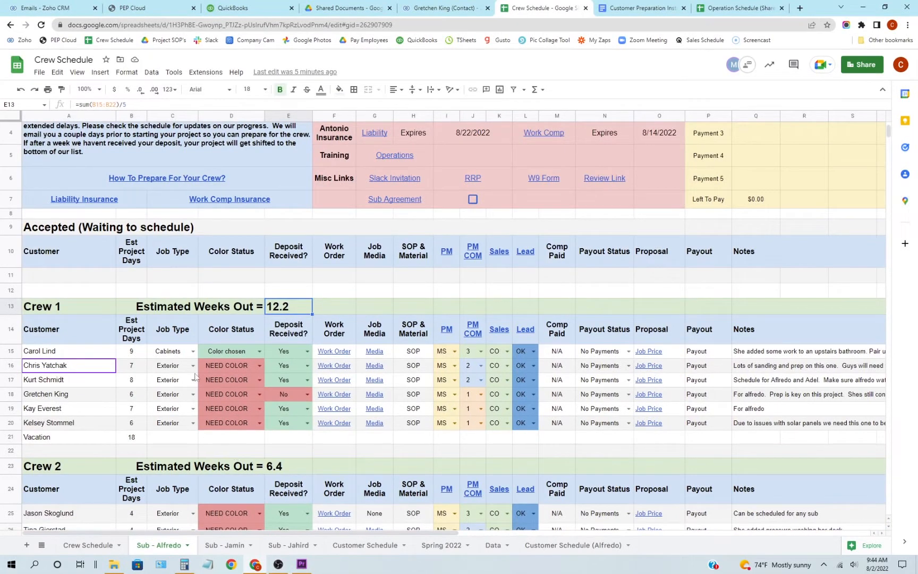
left_click(131, 437)
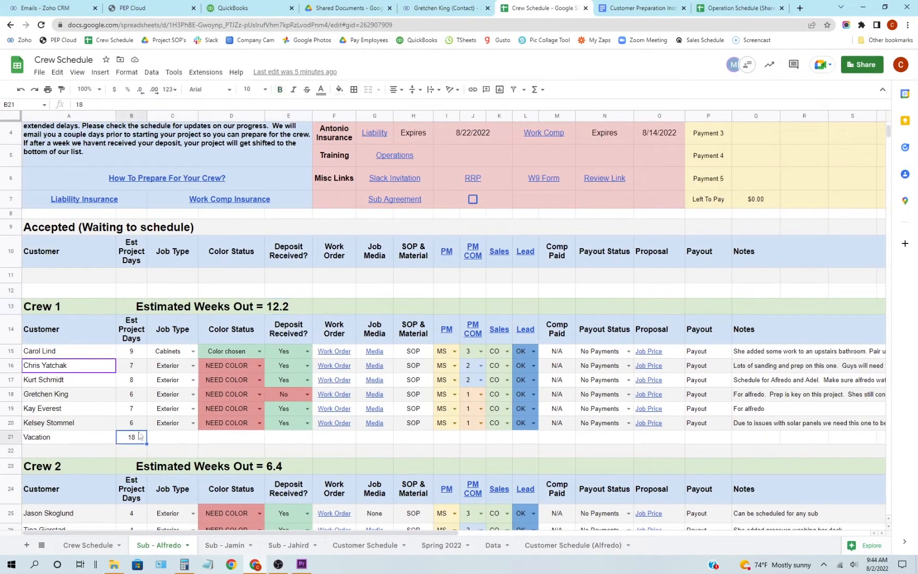
left_click(131, 351)
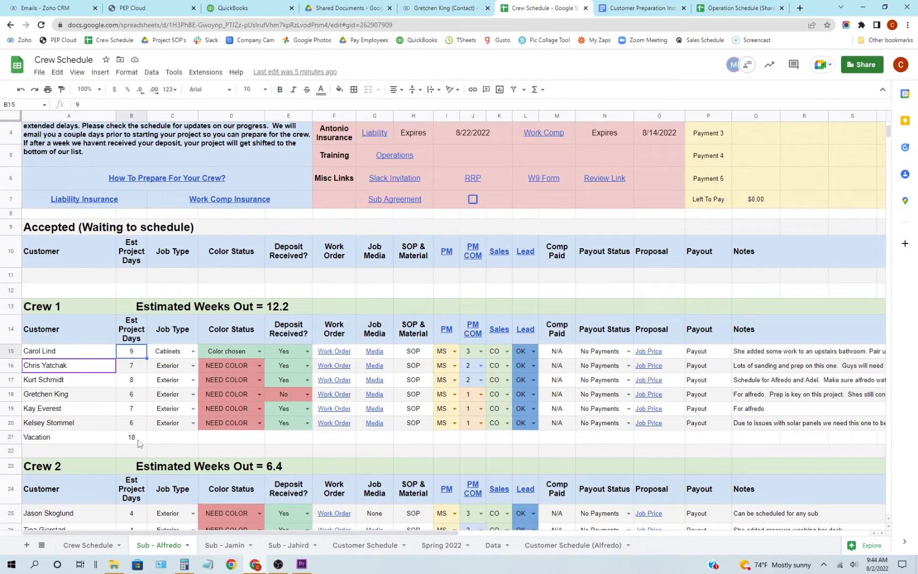
left_click(132, 437)
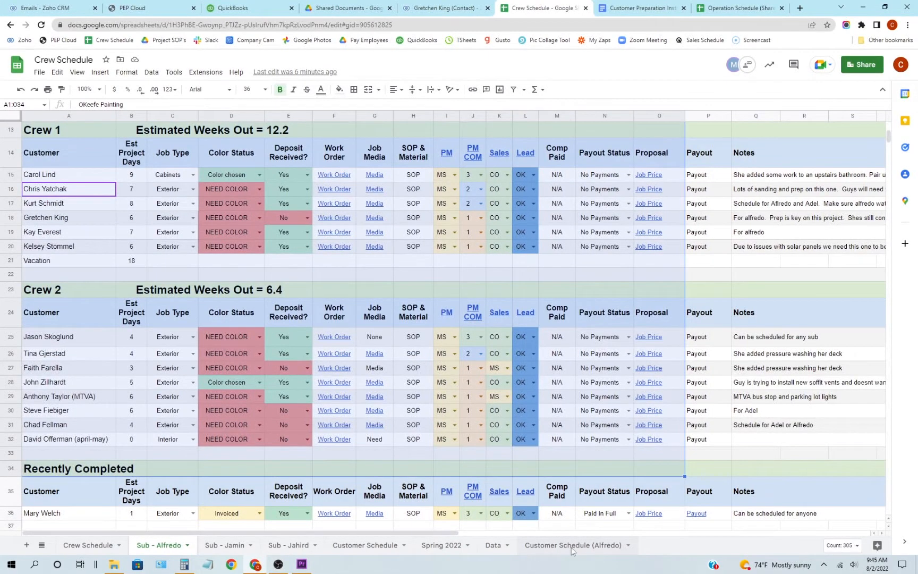
left_click(574, 545)
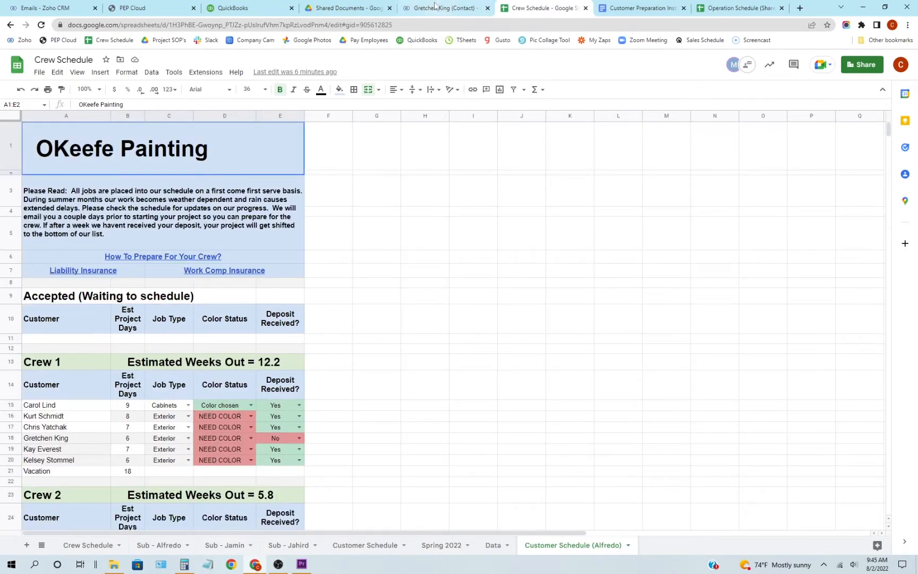
left_click(444, 8)
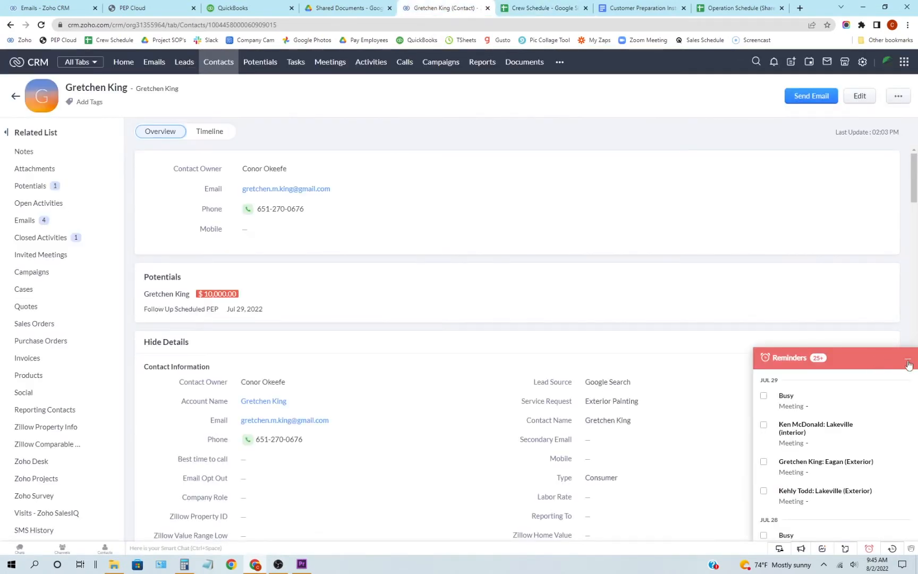
left_click(908, 361)
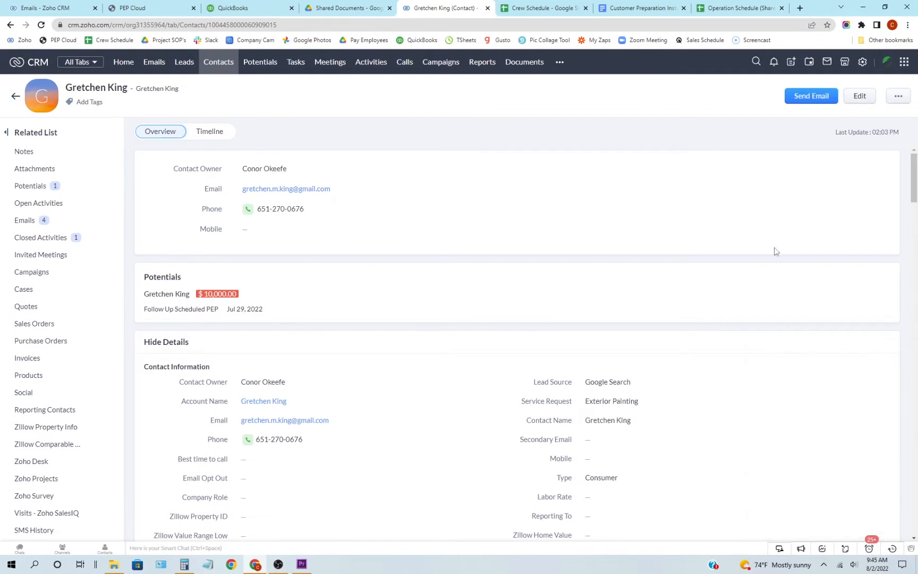
mouse_move(796, 200)
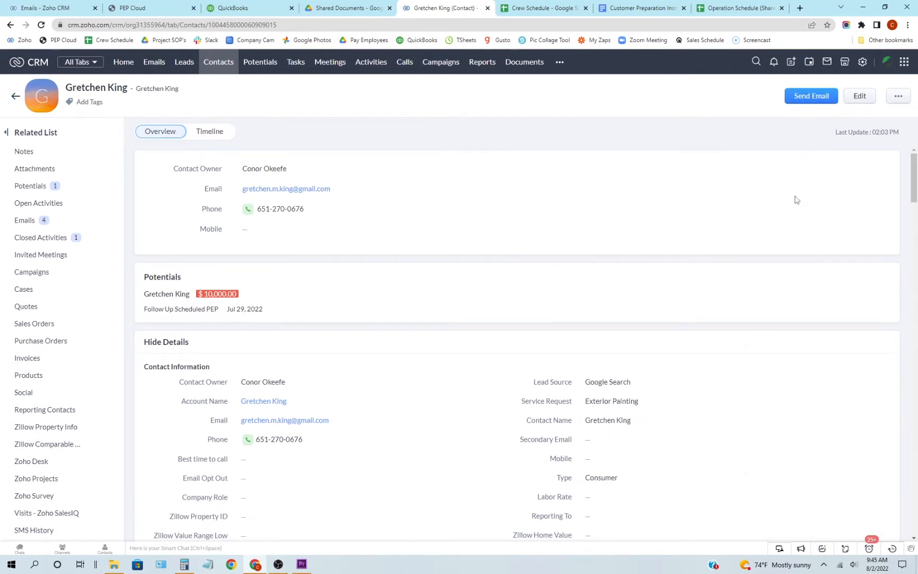
left_click(811, 96)
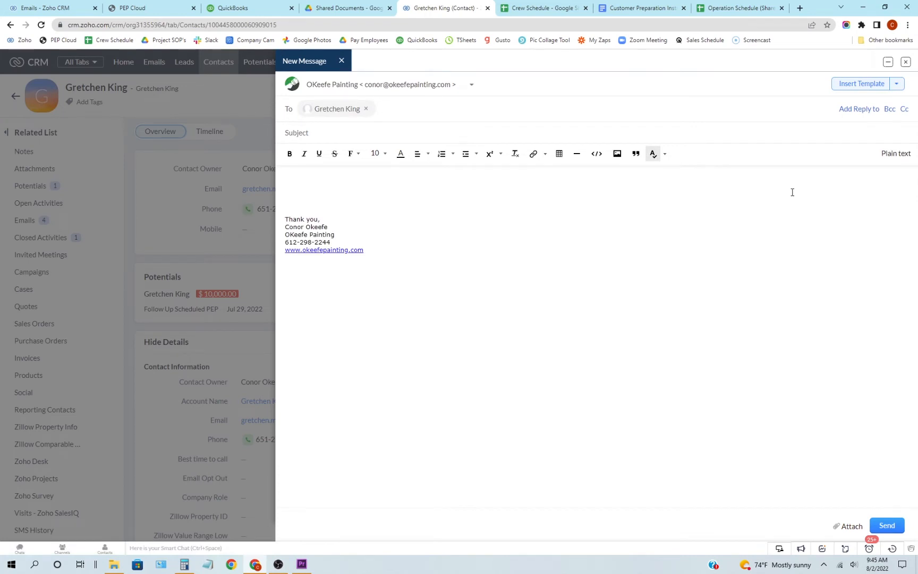
mouse_move(603, 365)
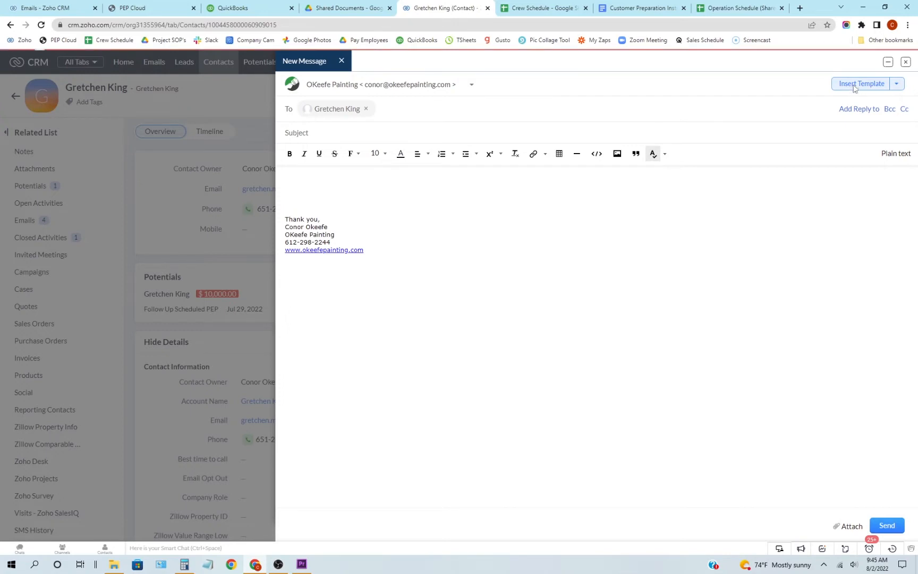
left_click(861, 83)
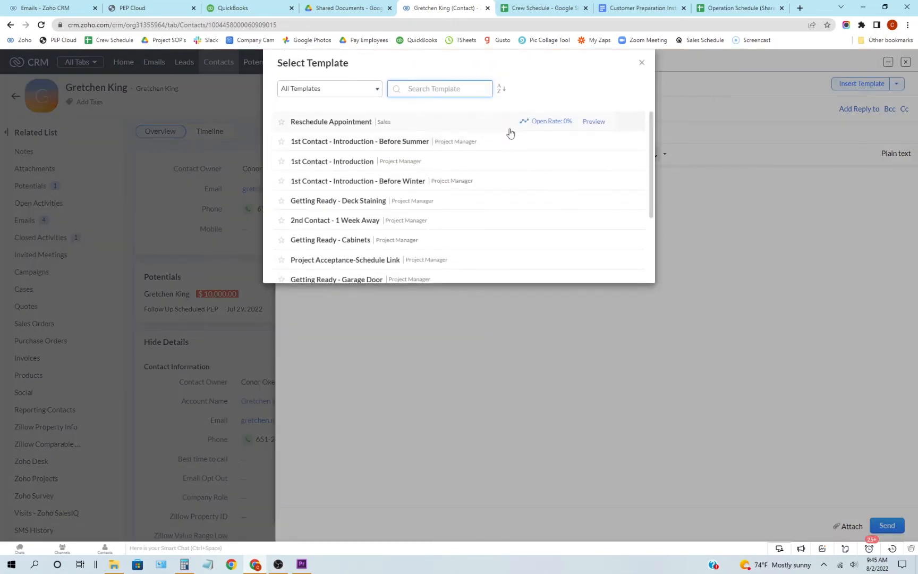
mouse_move(319, 166)
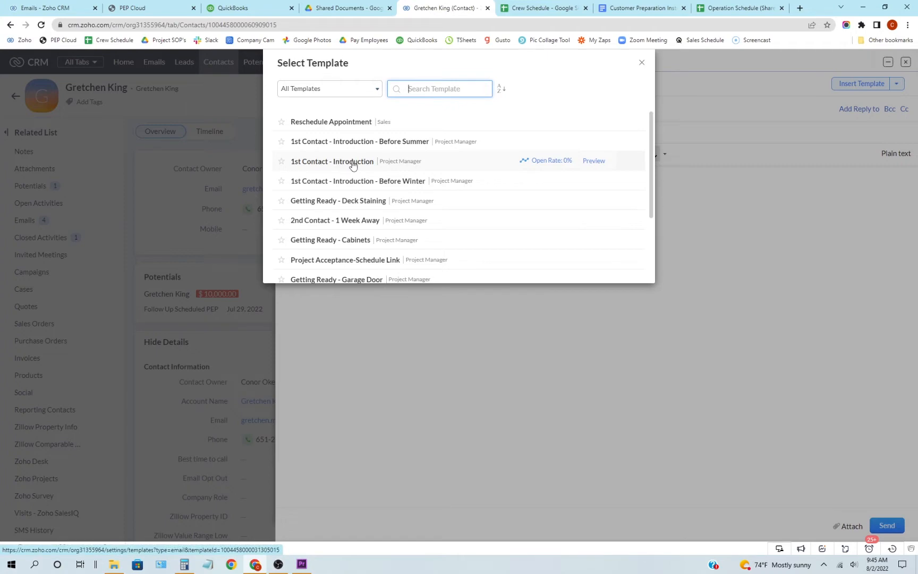
left_click(332, 162)
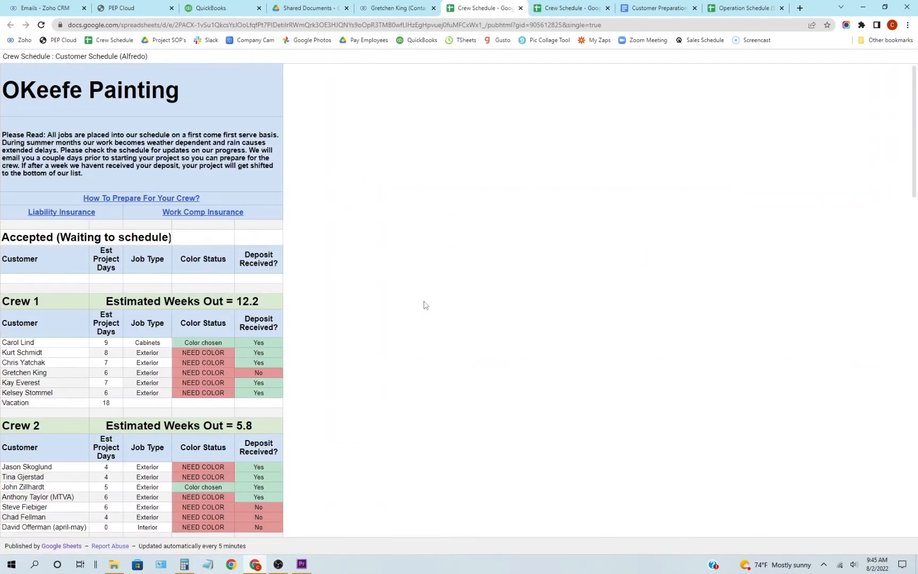
Scroll through the published Alfredo crew schedule page, then close it
scroll("down", 3)
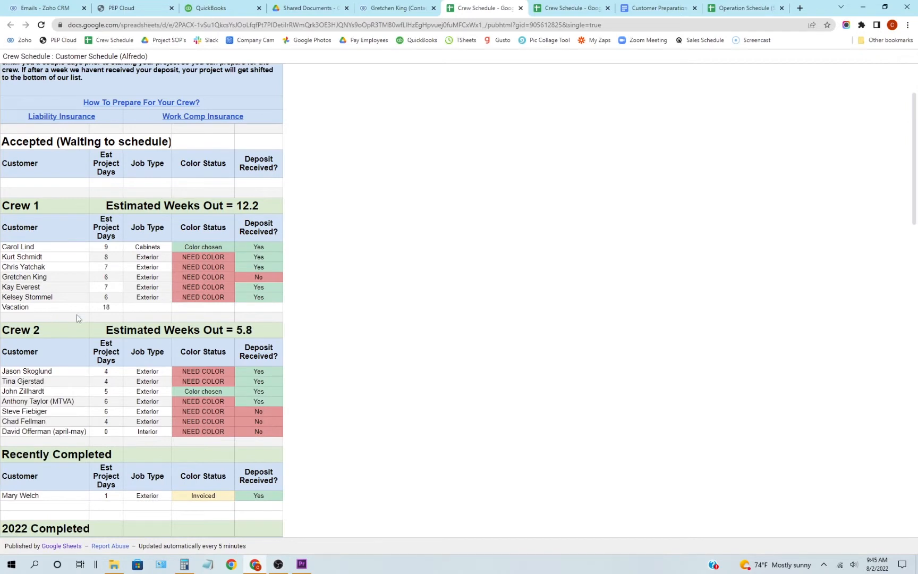
mouse_move(81, 323)
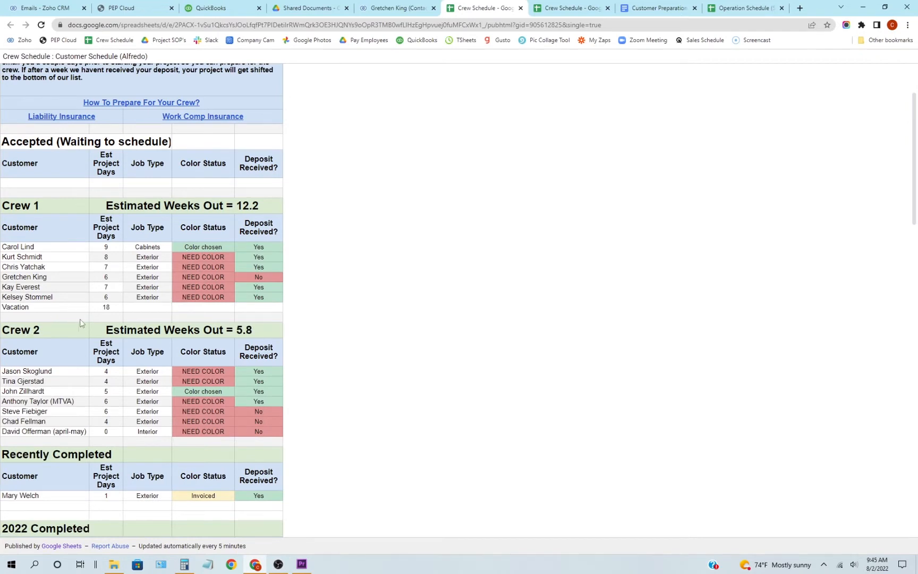
mouse_move(530, 9)
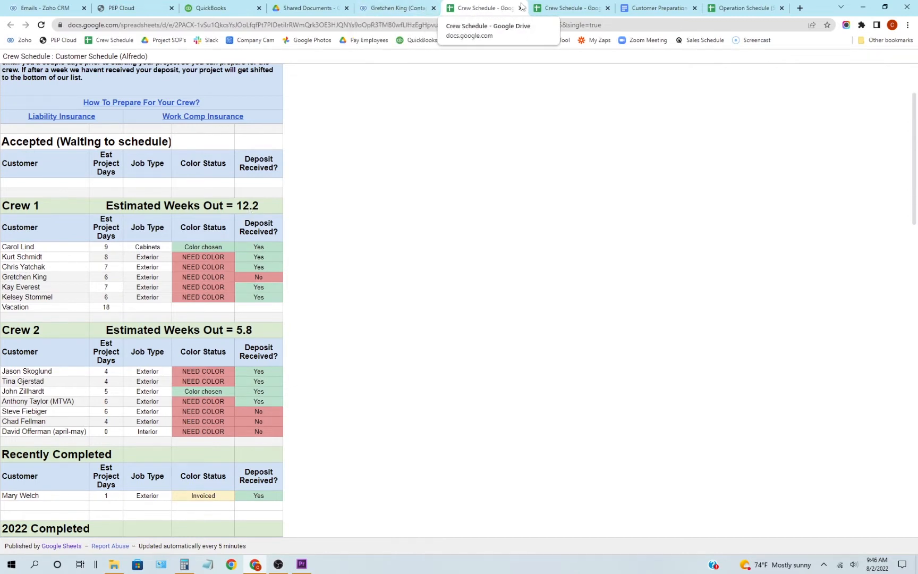
left_click(400, 8)
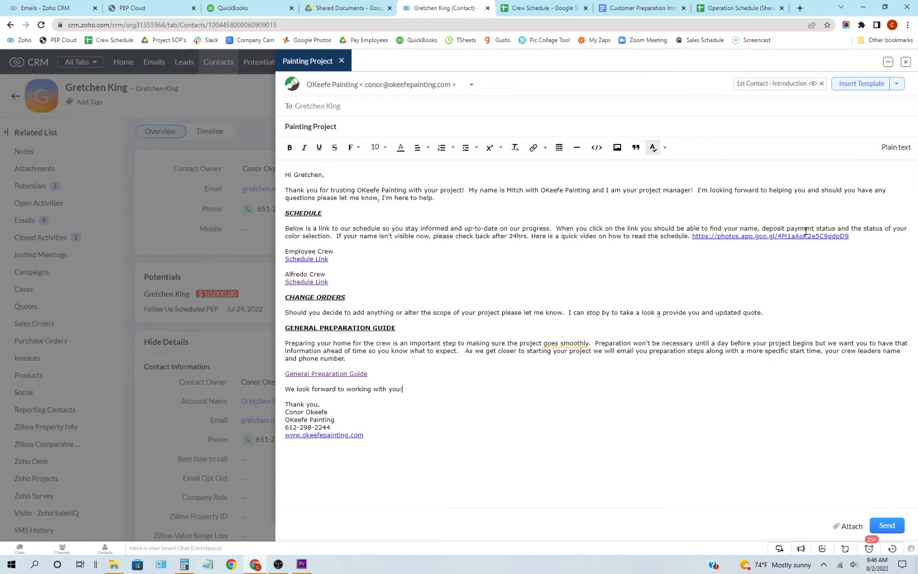
mouse_move(648, 336)
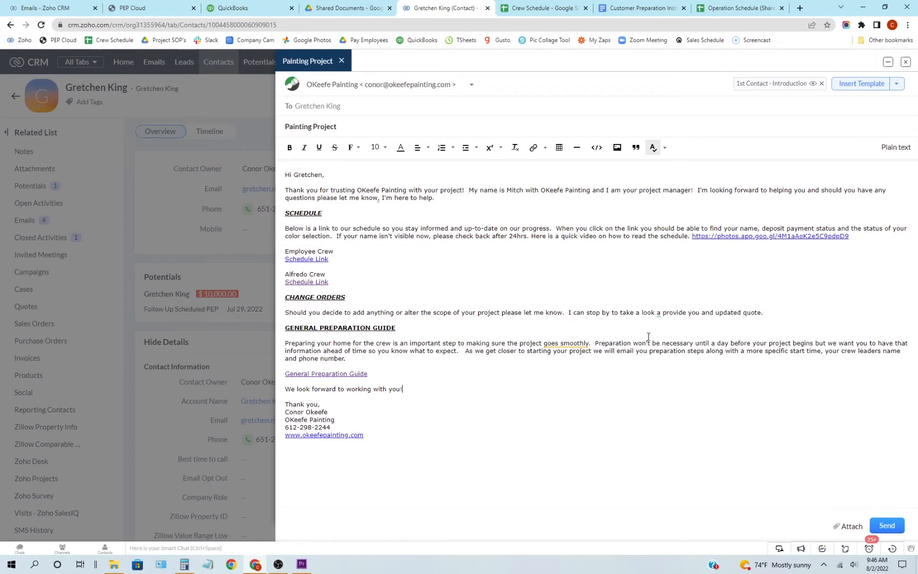
mouse_move(353, 383)
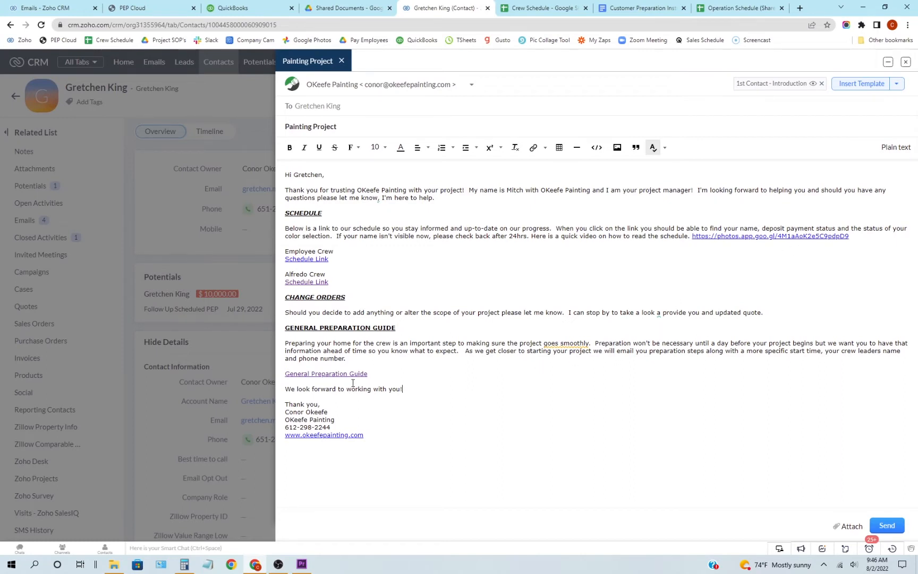
mouse_move(326, 374)
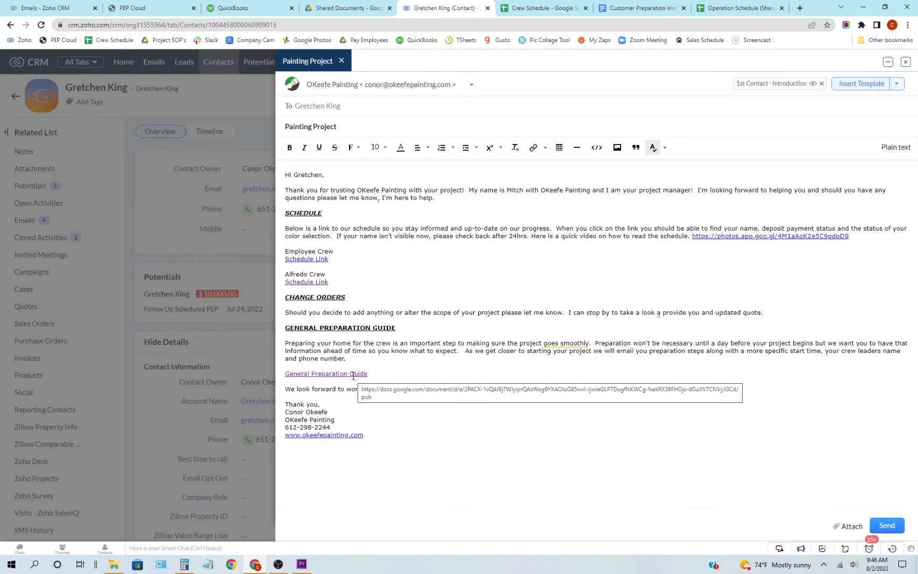
mouse_move(455, 301)
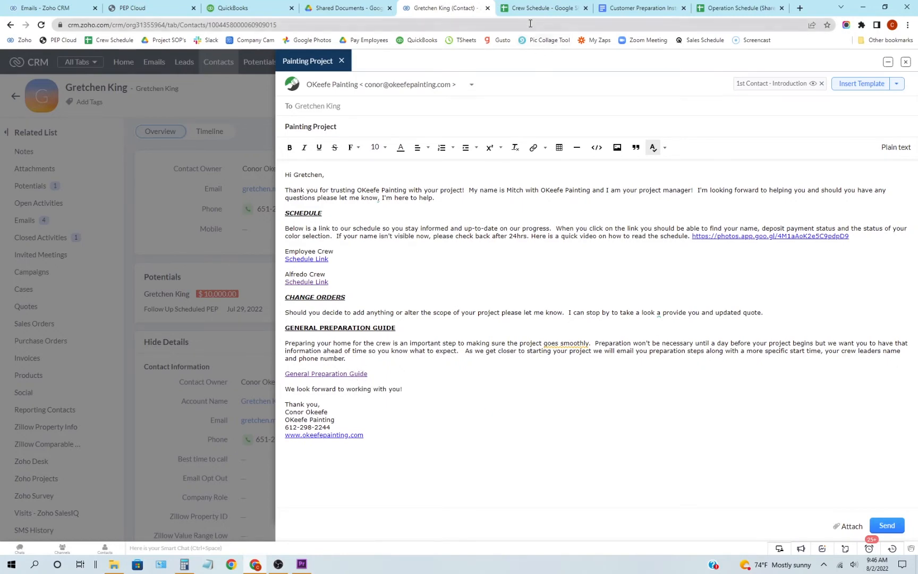
Go back to the Crew Schedule spreadsheet's Customer Schedule (Alfredo) sheet
left_click(541, 8)
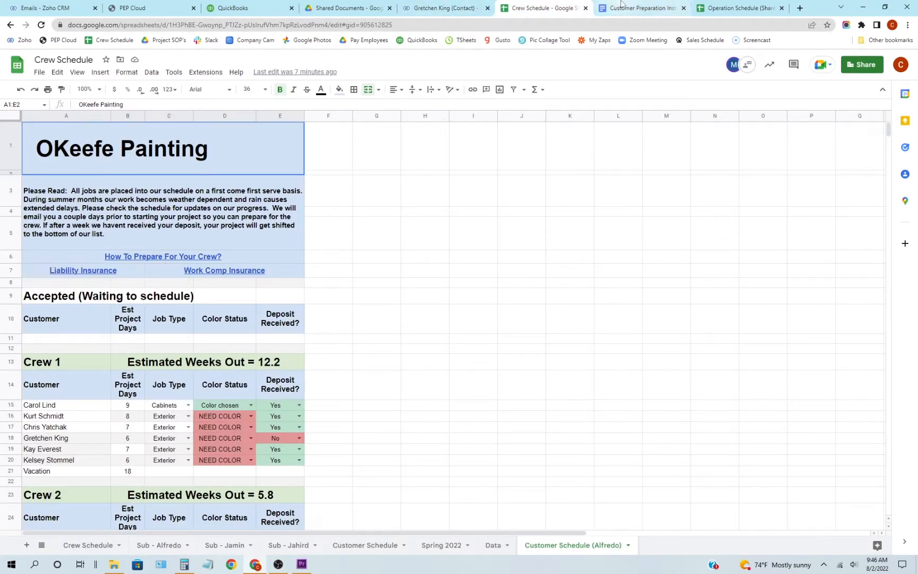
Read the published Customer Preparation Instructions, then return to the Crew Schedule spreadsheet
left_click(639, 8)
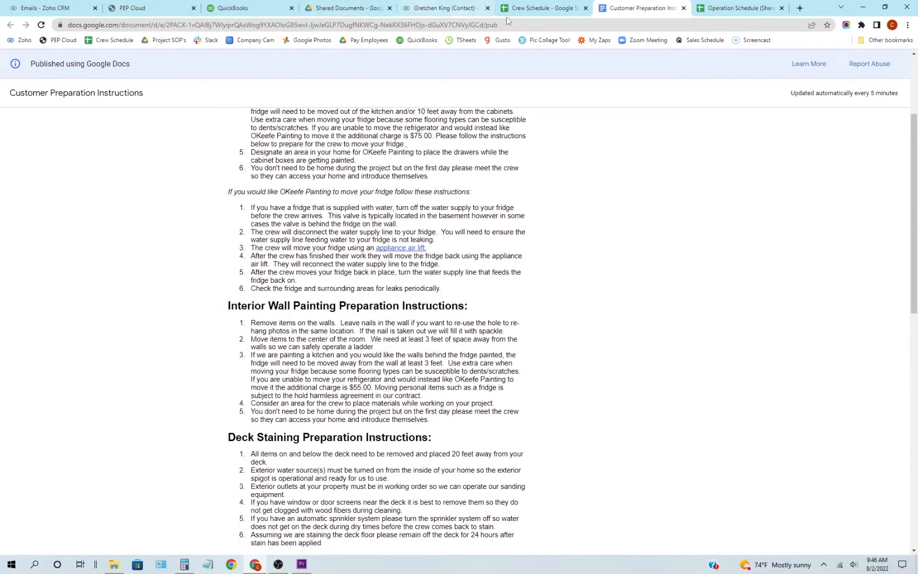
scroll("down", 3)
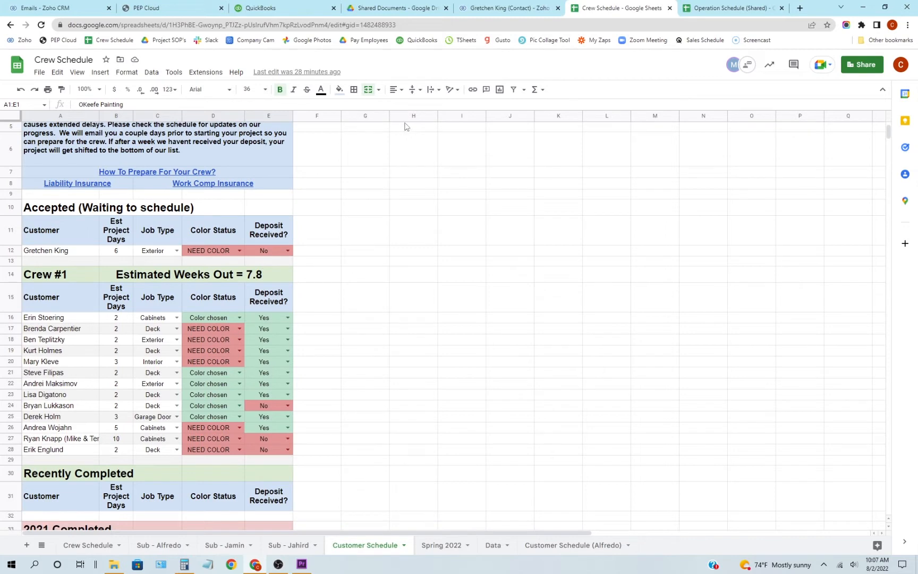
left_click(507, 8)
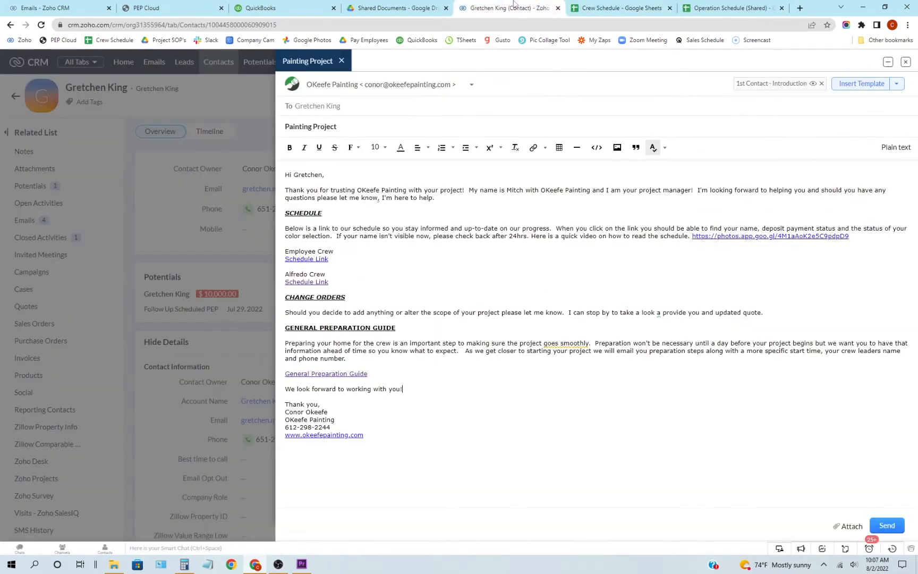
mouse_move(527, 159)
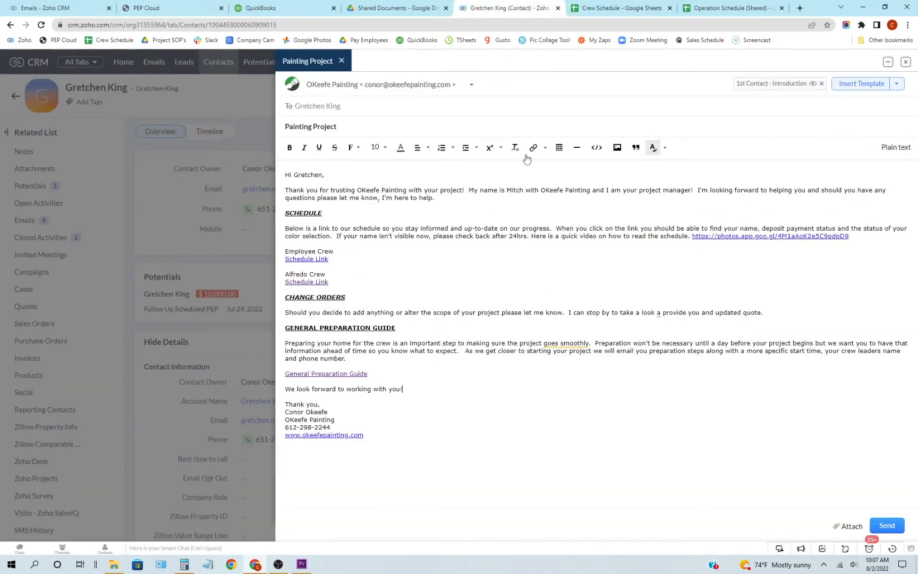
left_click(40, 72)
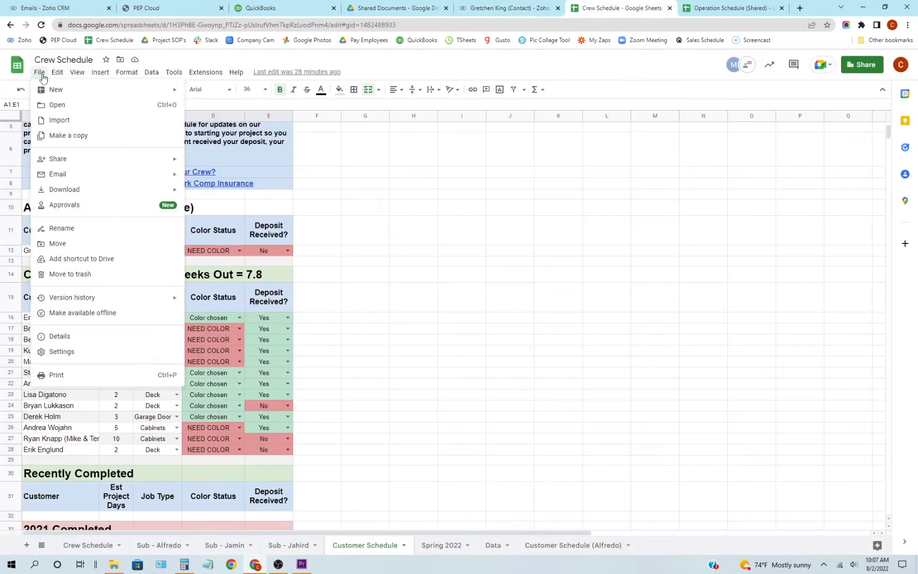
mouse_move(58, 158)
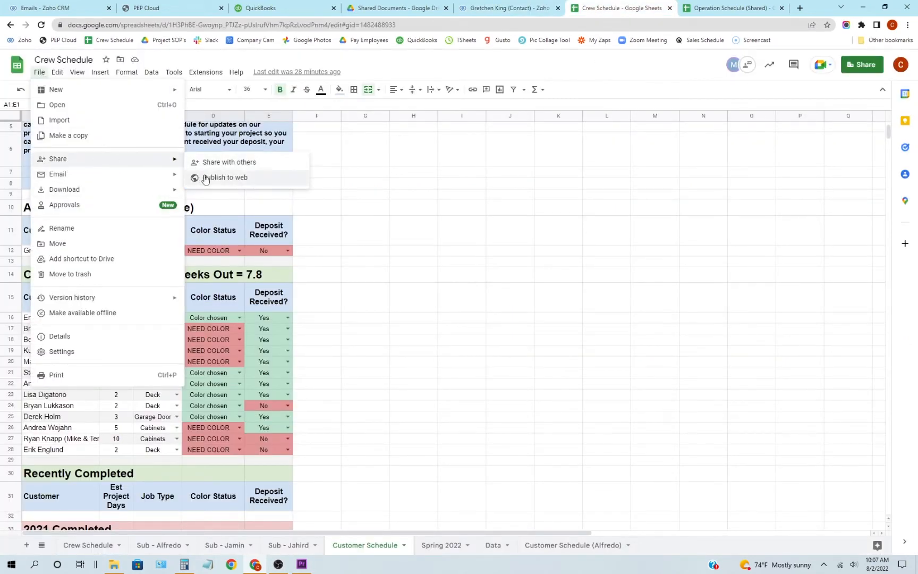
Check the Crew Schedule's Publish to web settings, then switch back to the CRM email
left_click(226, 177)
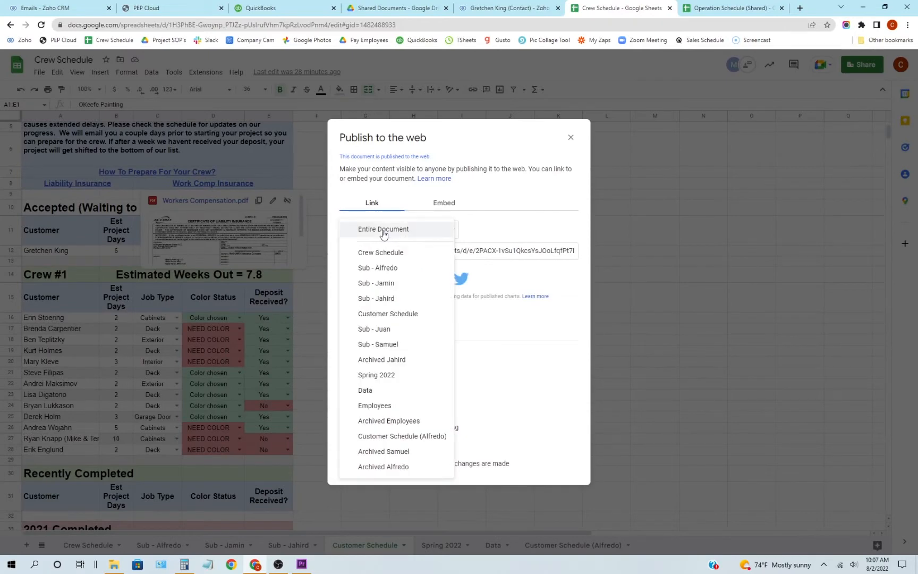
mouse_move(394, 317)
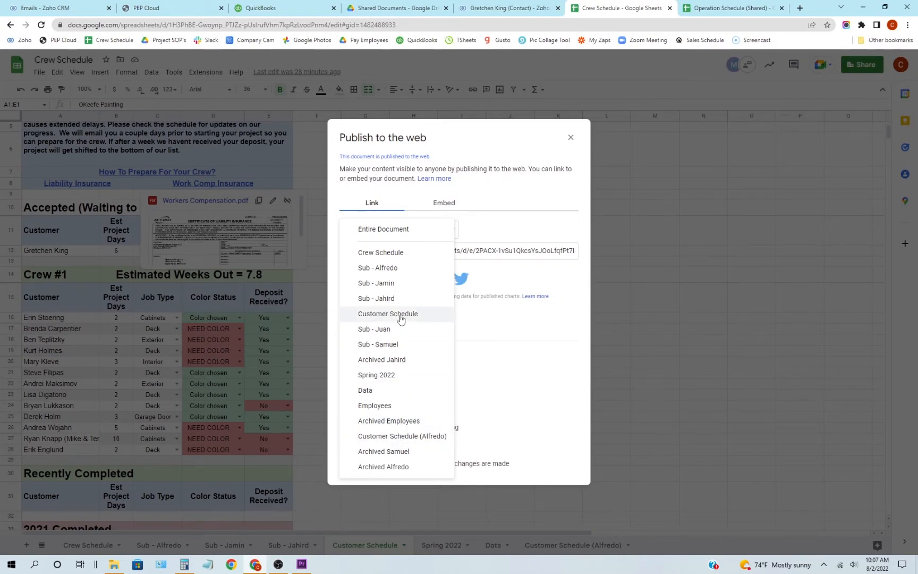
mouse_move(408, 440)
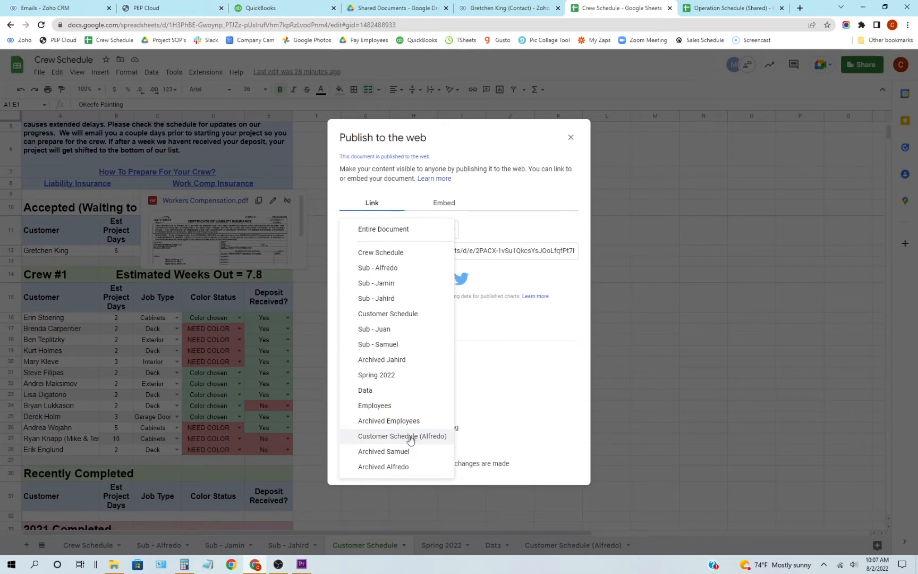
mouse_move(411, 439)
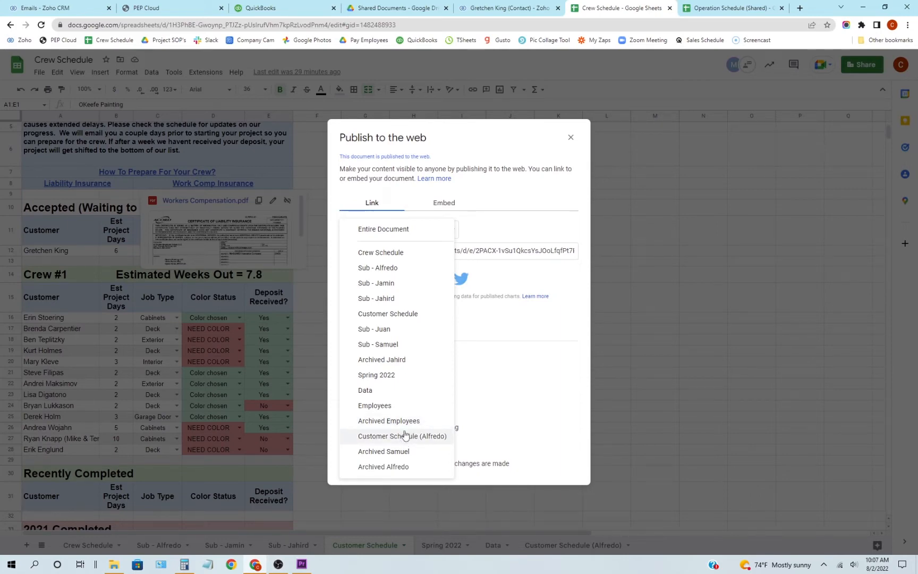
mouse_move(405, 441)
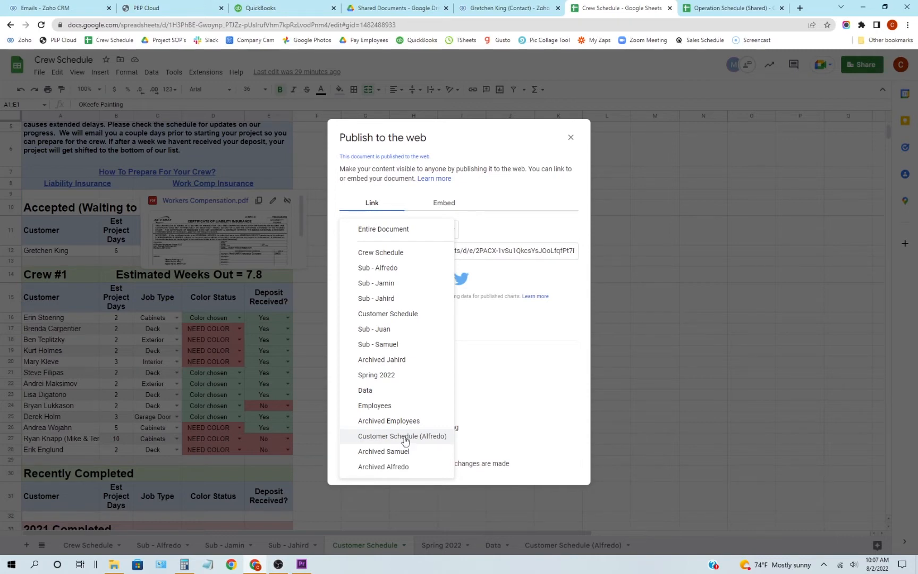
mouse_move(529, 343)
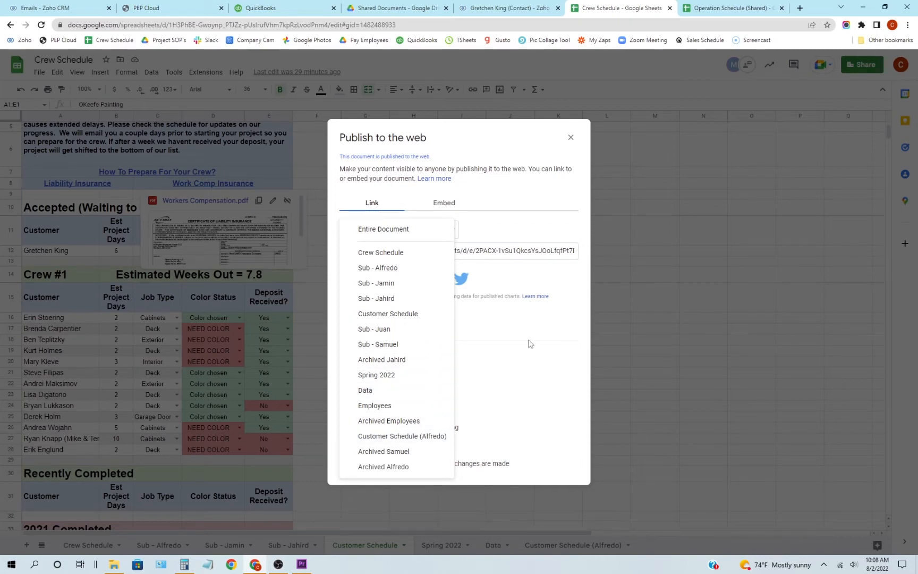
left_click(508, 8)
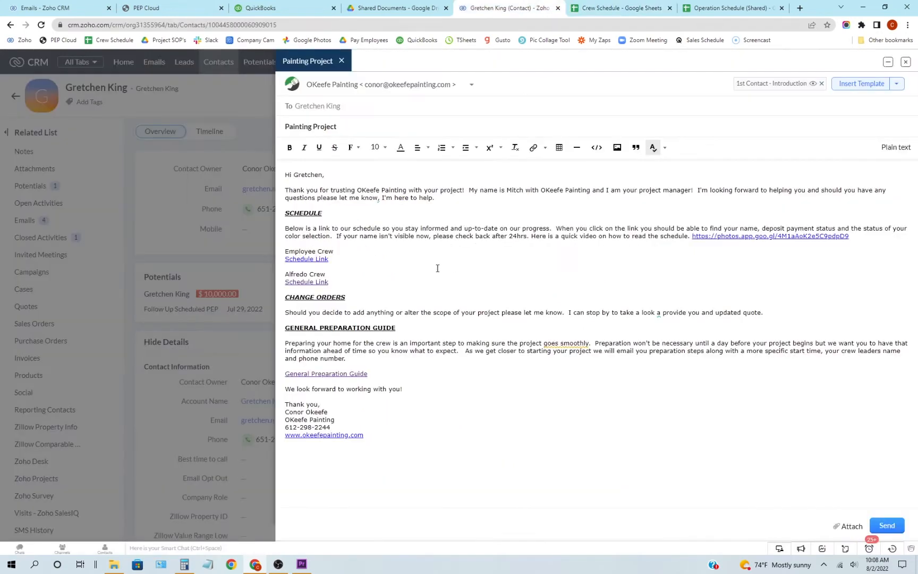
double_click(306, 282)
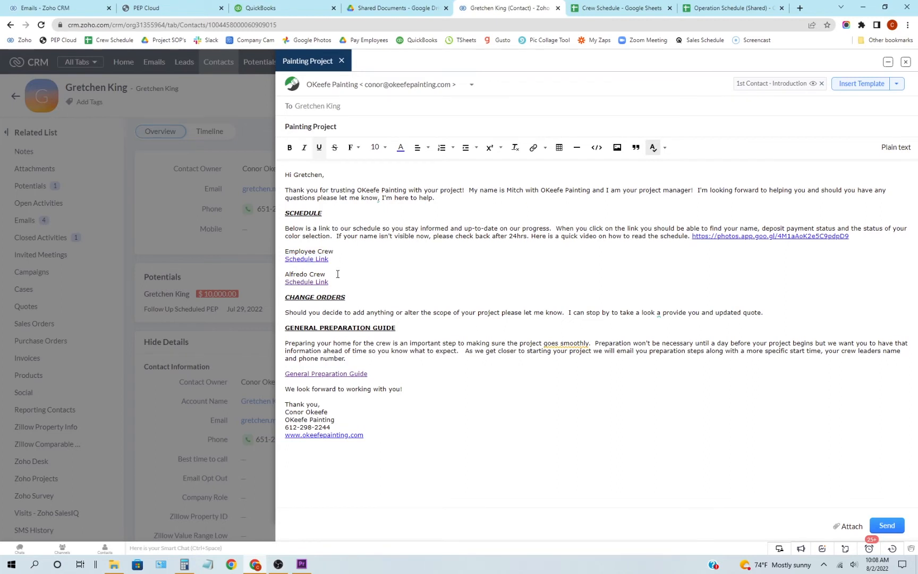
mouse_move(333, 276)
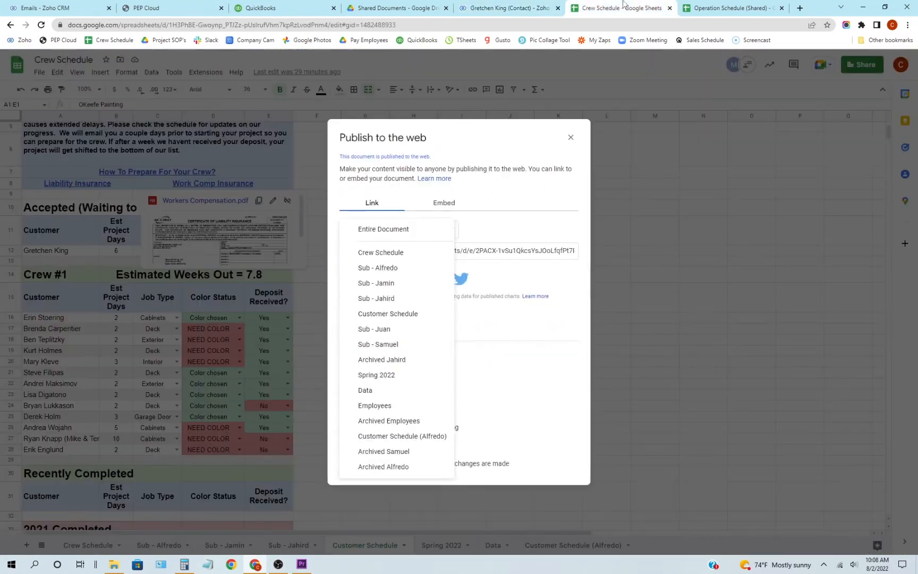
mouse_move(387, 232)
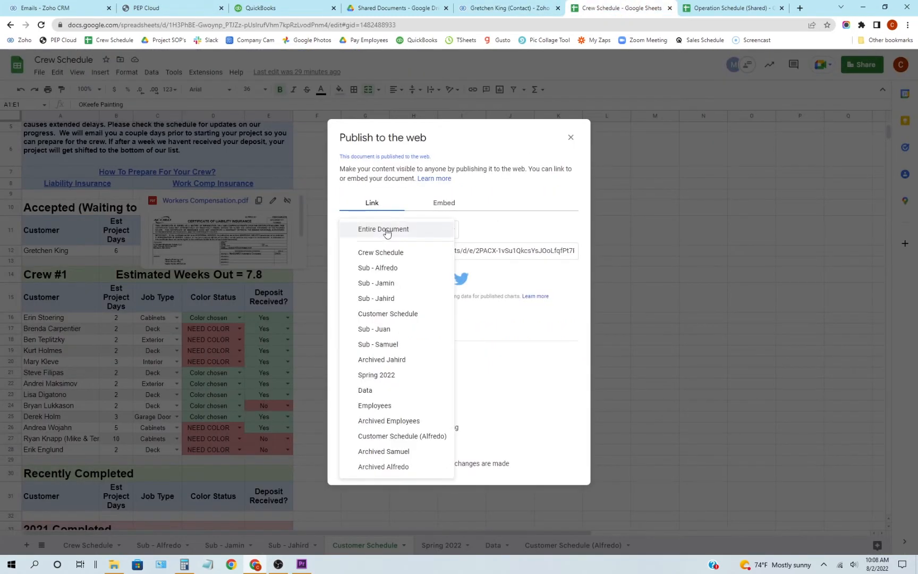
mouse_move(388, 313)
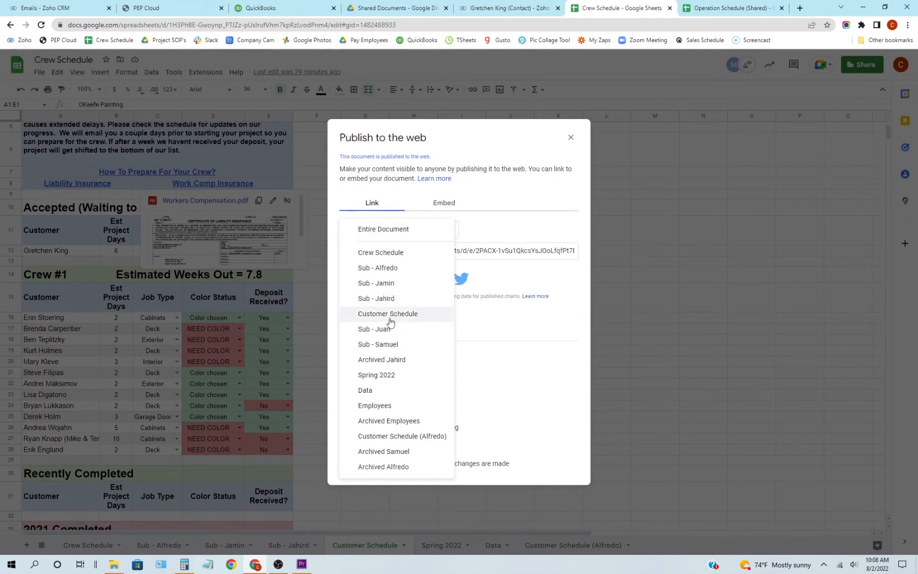
Publish only the Customer Schedule sheet as a web page, checking the CRM email meanwhile
left_click(388, 314)
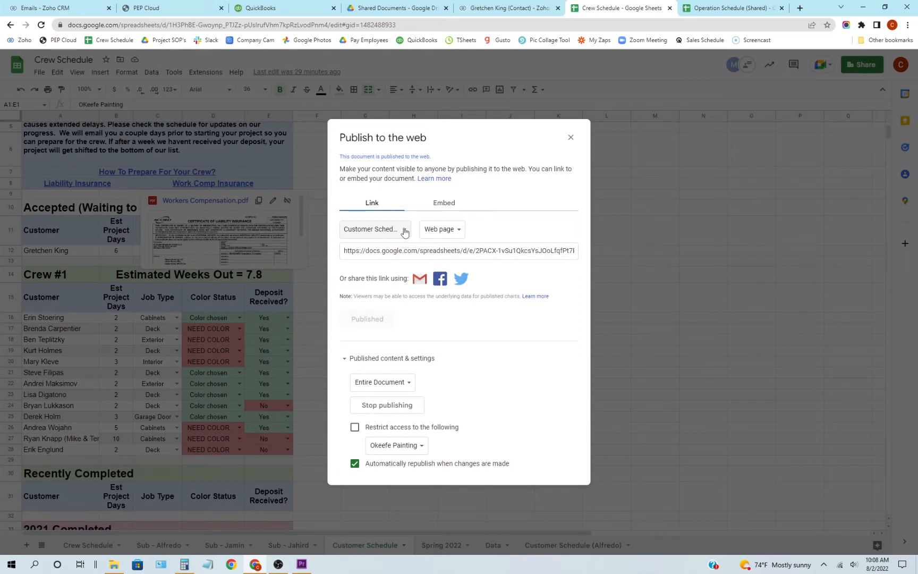
left_click(505, 8)
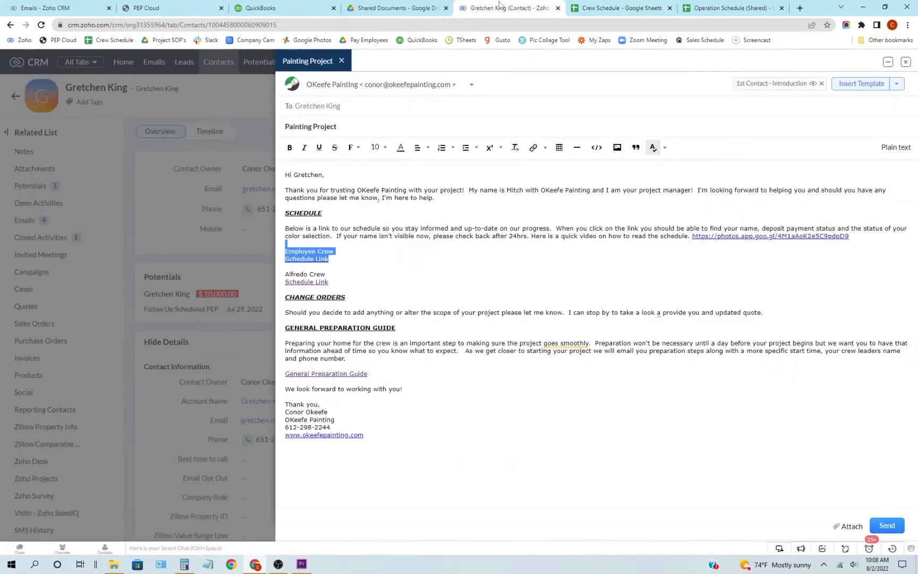
left_click(621, 8)
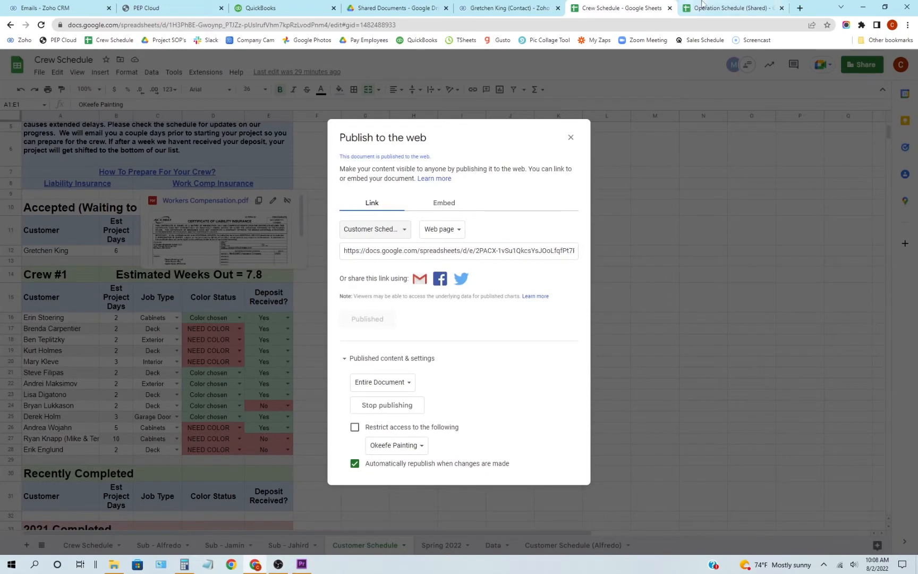
left_click(730, 7)
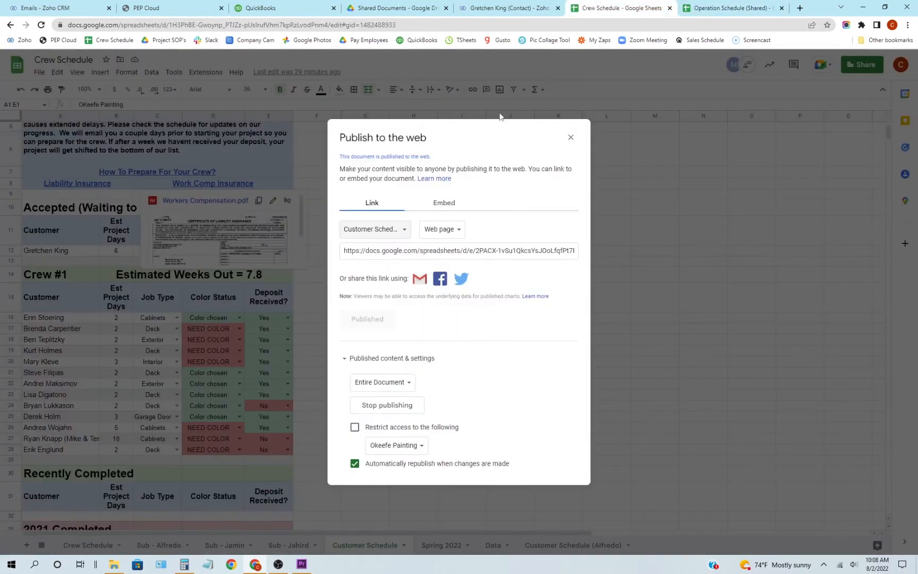
Close the publish dialog and scroll the main Crew Schedule sheet down to Crew #1's jobs
left_click(570, 137)
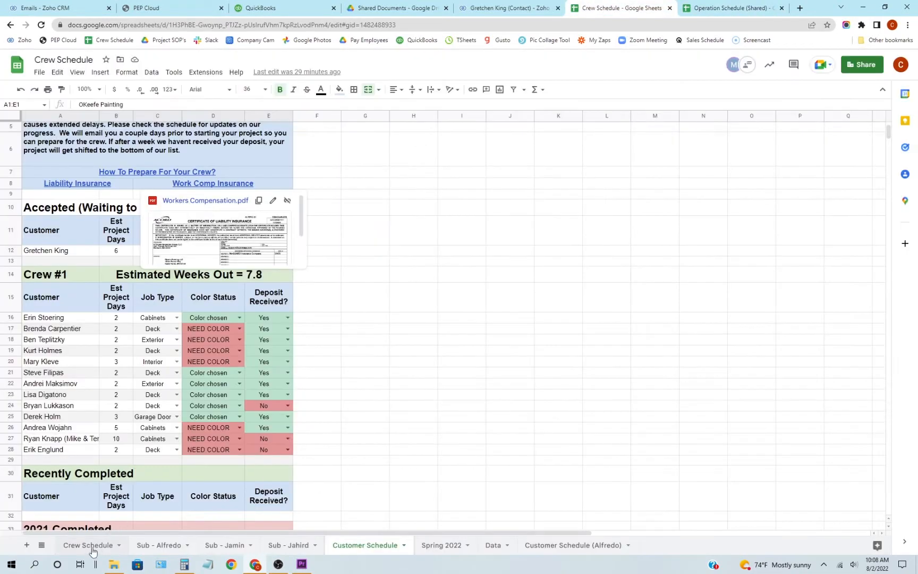
left_click(88, 545)
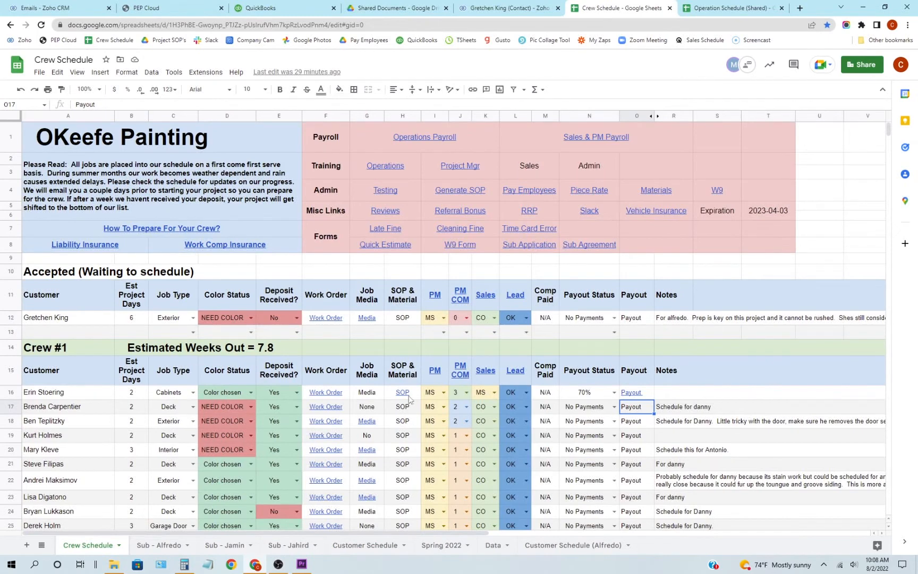
left_click(402, 393)
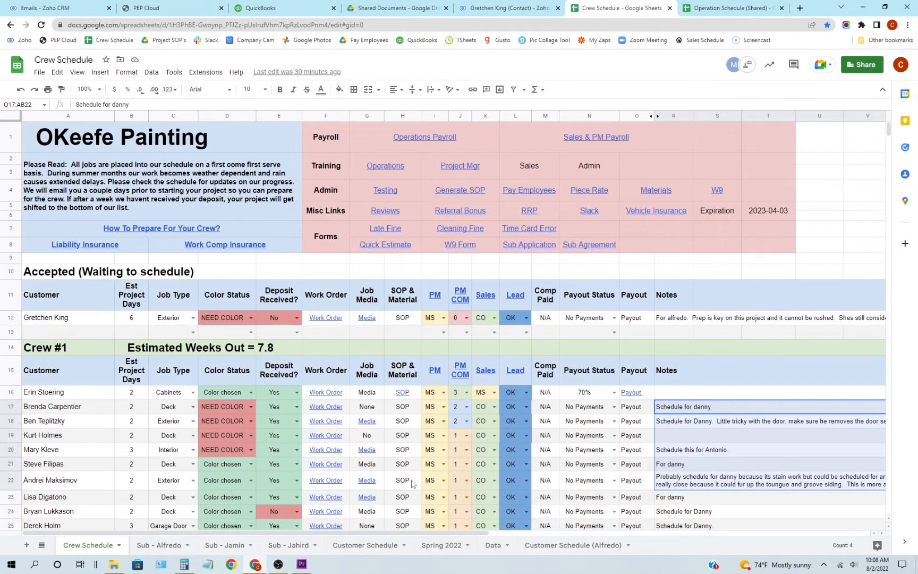
scroll("down", 3)
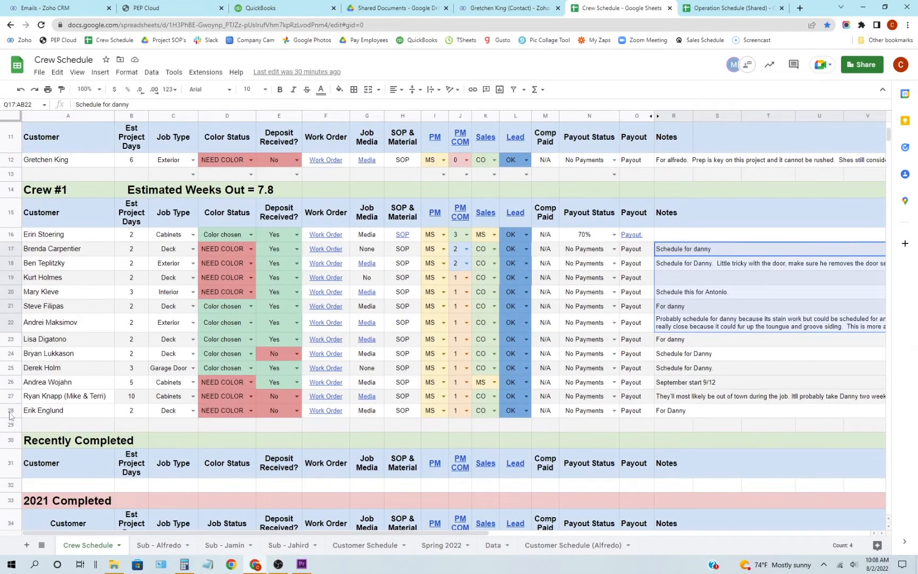
left_click(44, 234)
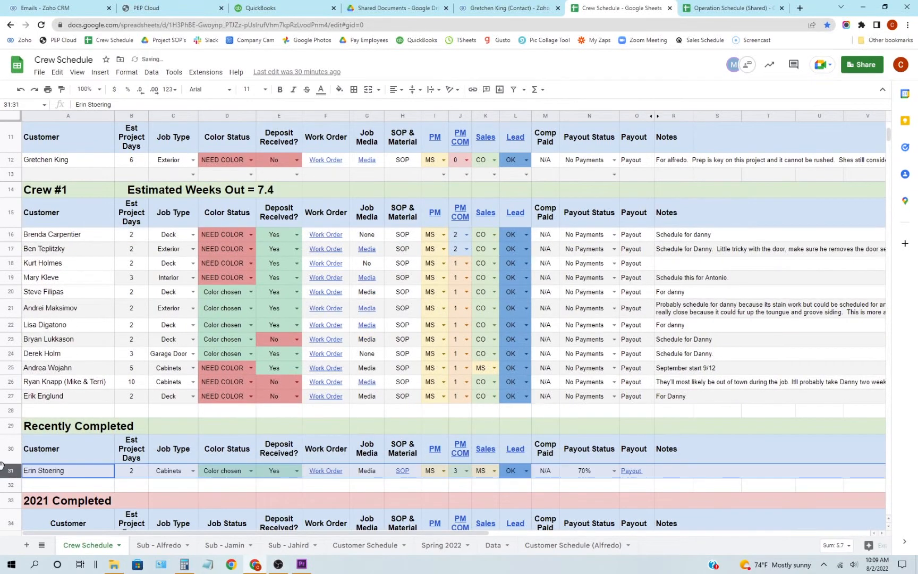
left_click(278, 189)
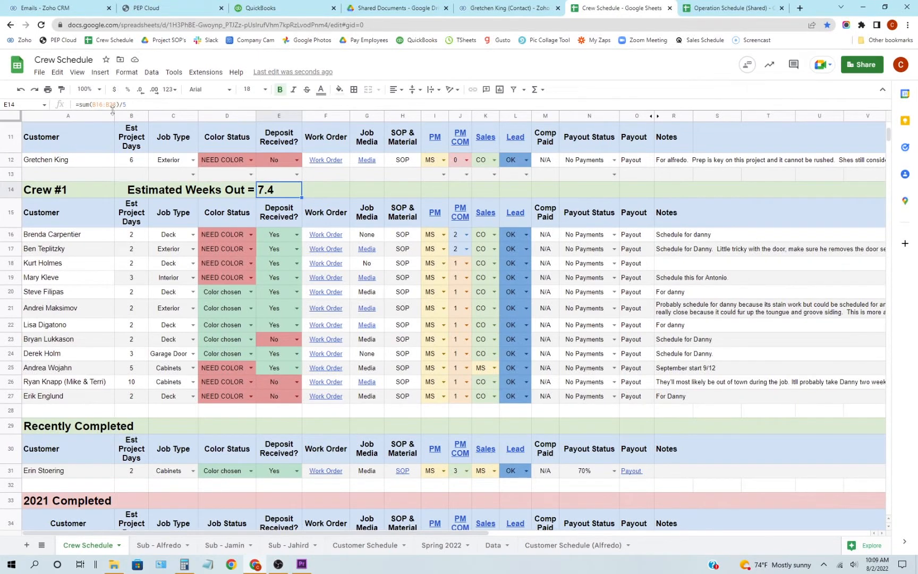
left_click(131, 234)
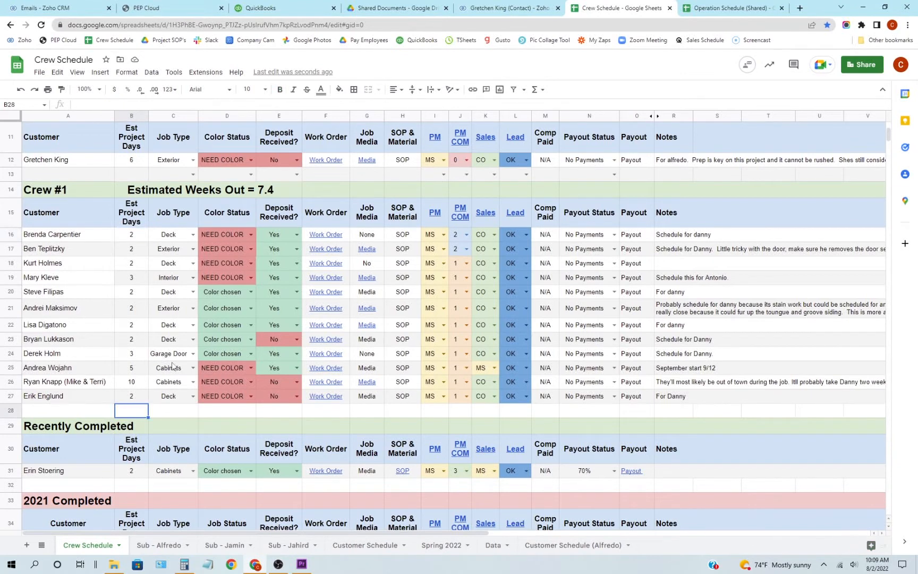
left_click(278, 189)
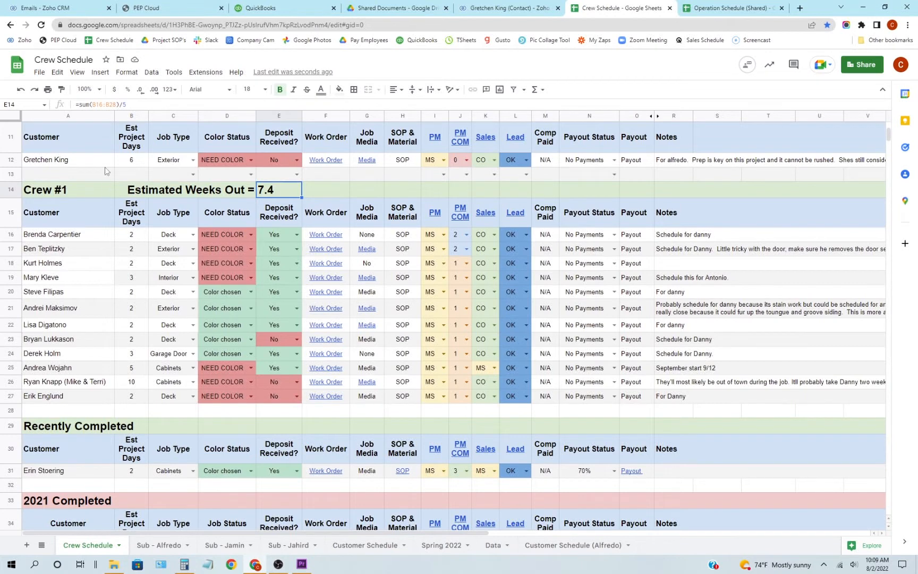
mouse_move(4, 380)
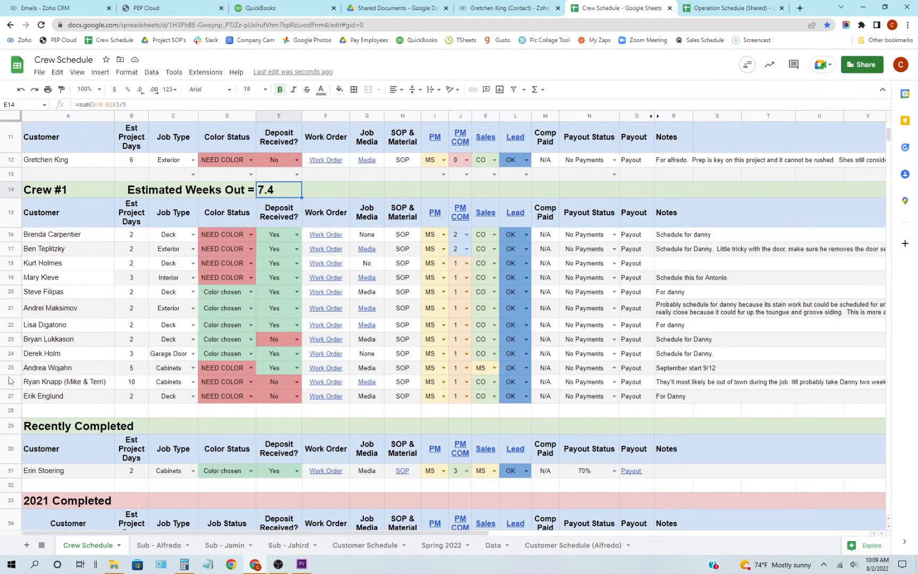
mouse_move(65, 406)
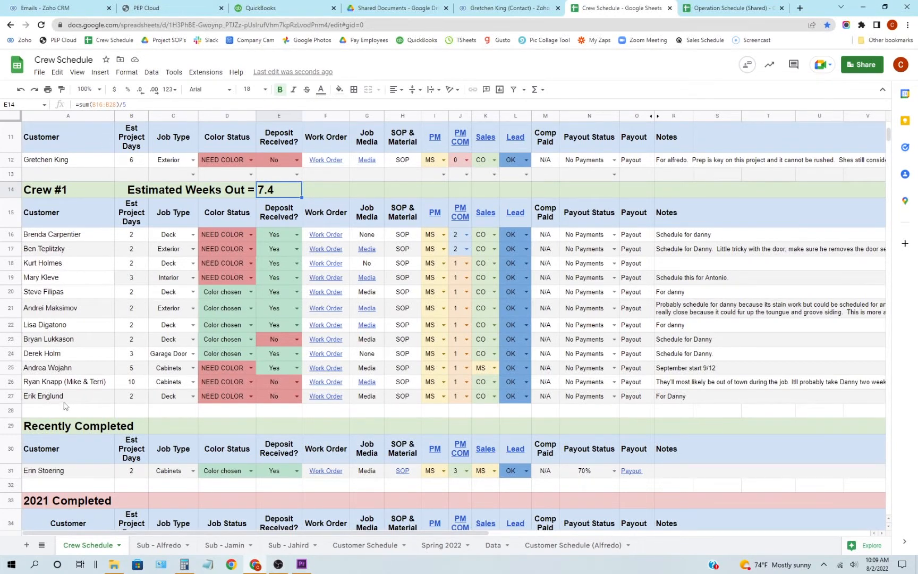
left_click(48, 470)
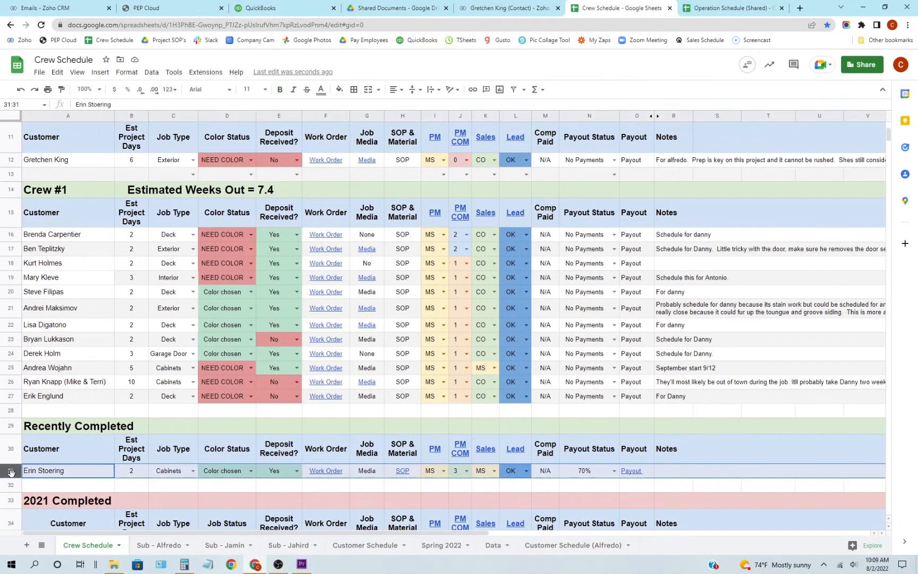
right_click(10, 471)
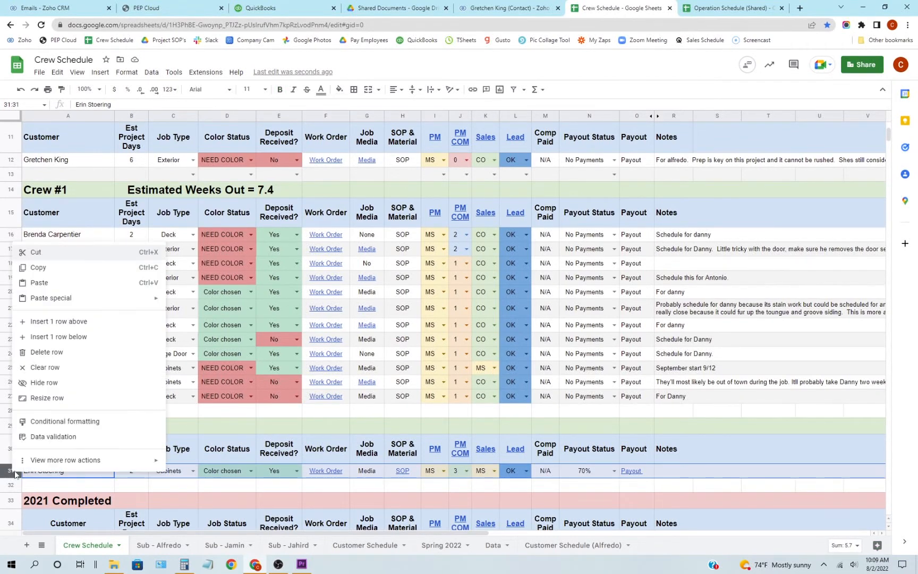
mouse_move(236, 486)
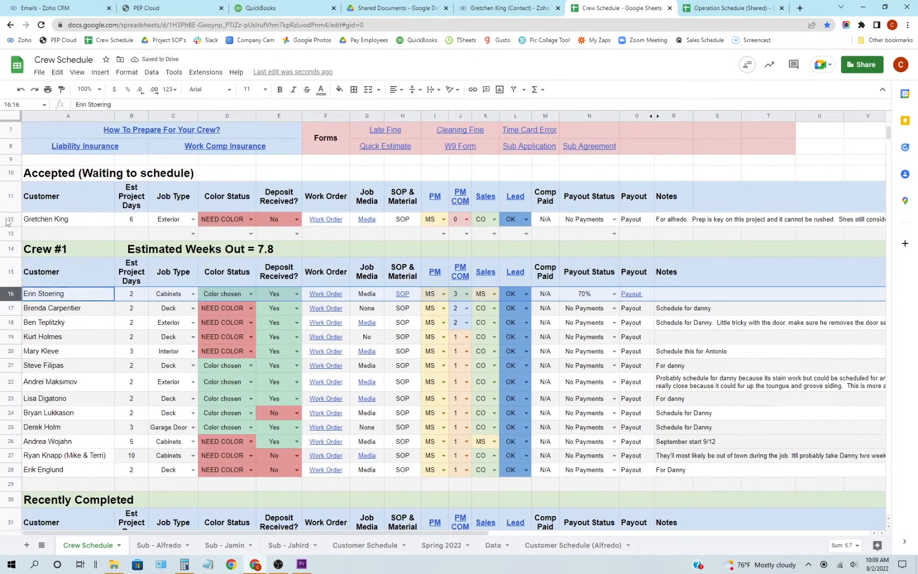
left_click(45, 219)
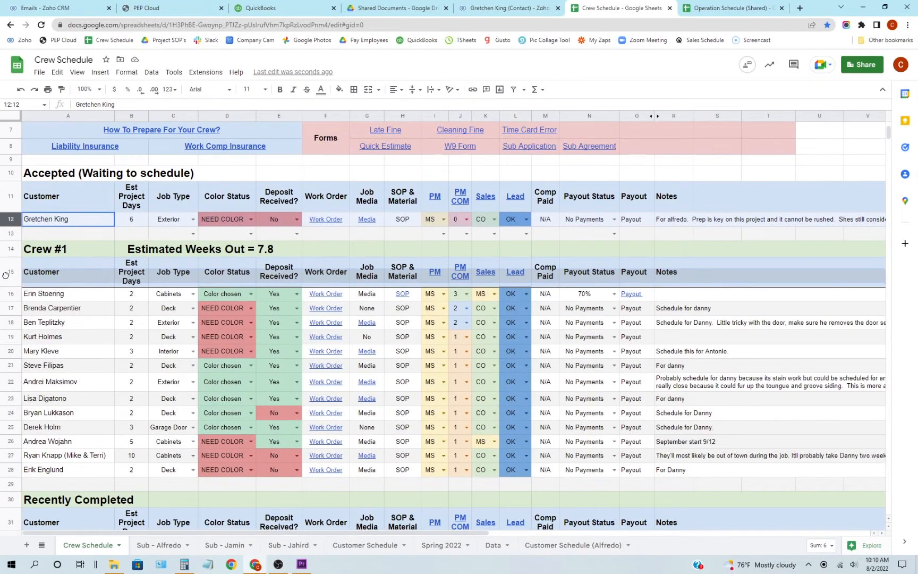
scroll("down", 3)
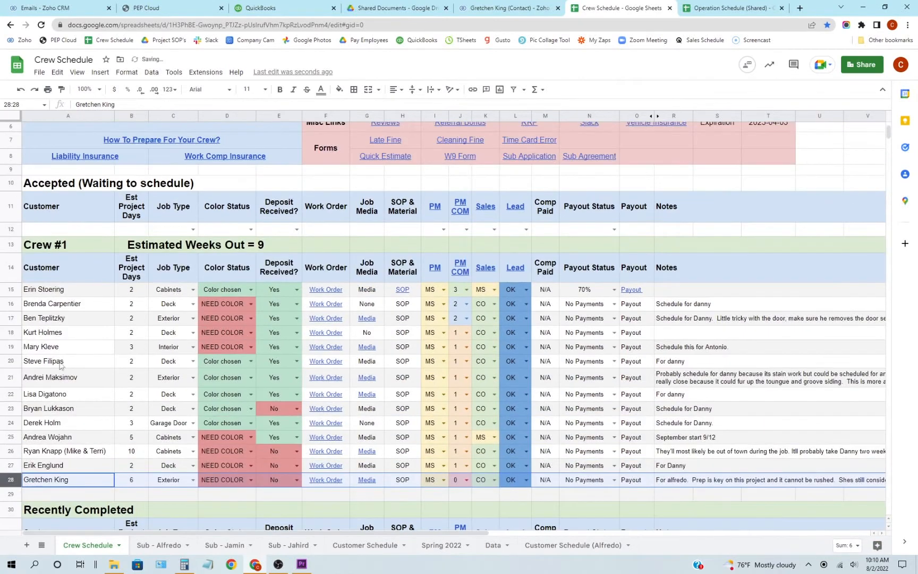
left_click(506, 8)
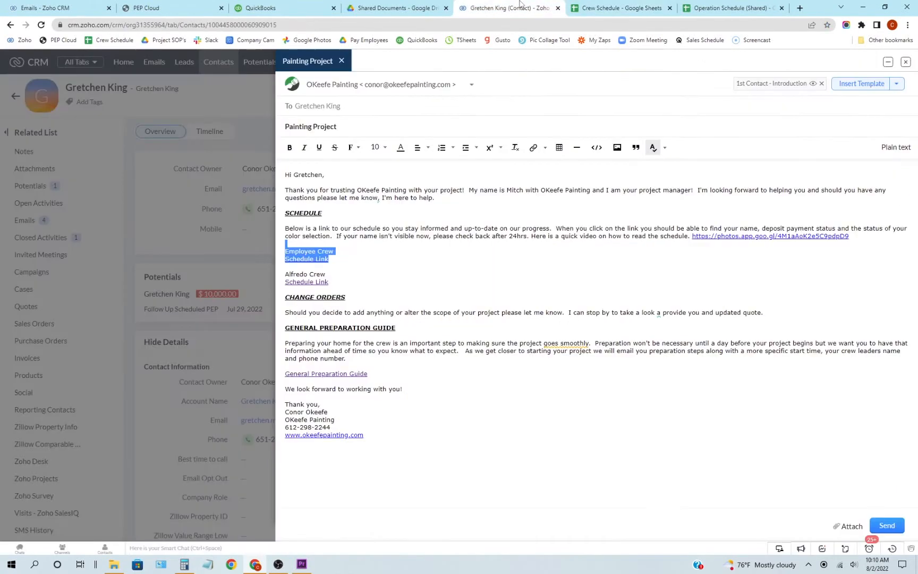
left_click(622, 8)
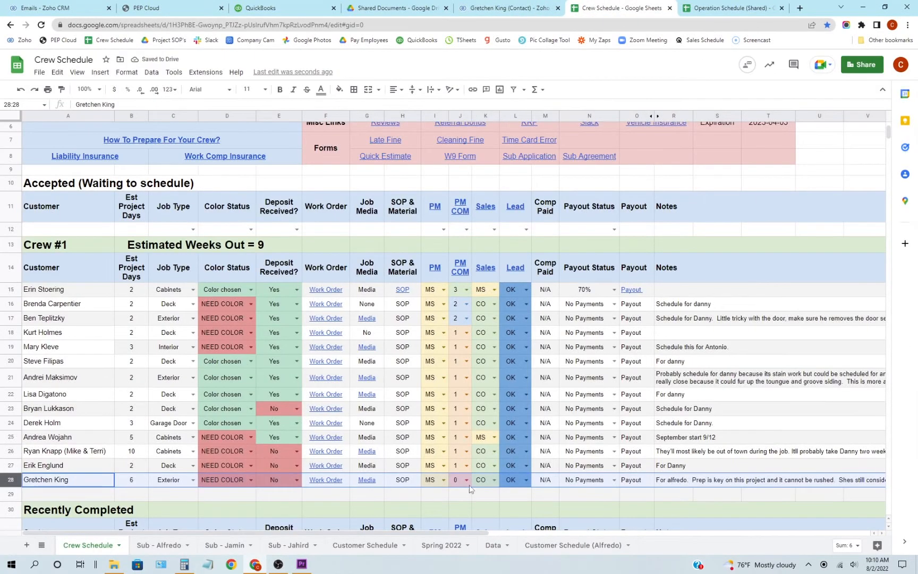
left_click(469, 480)
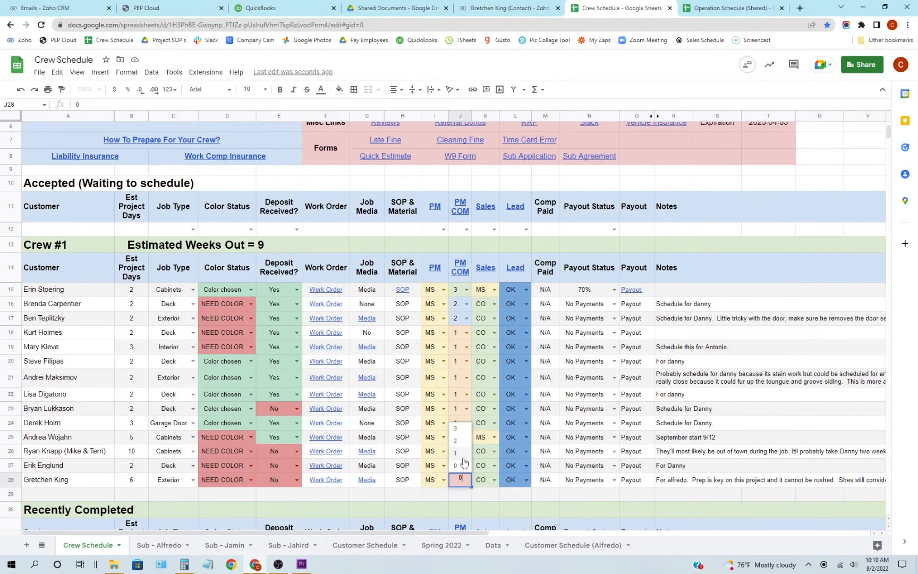
left_click(157, 545)
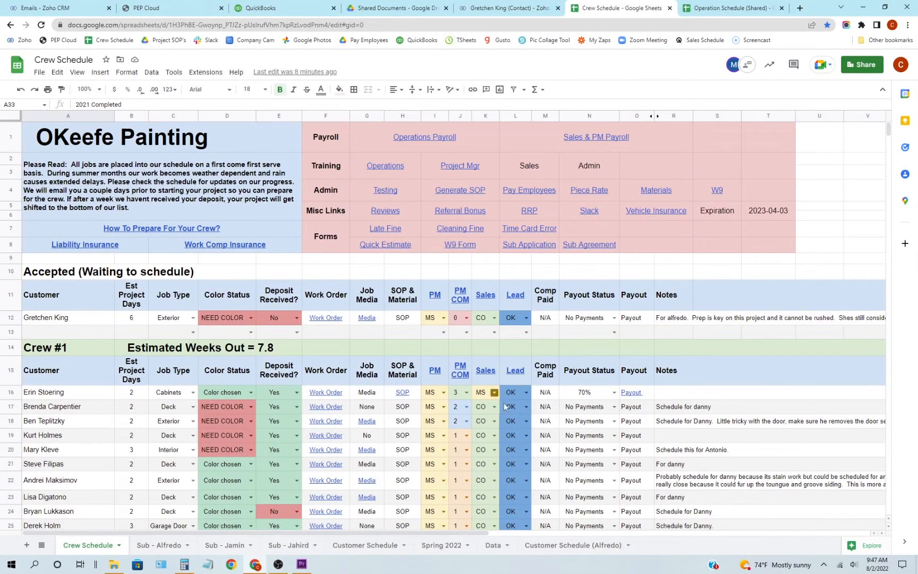
left_click(656, 210)
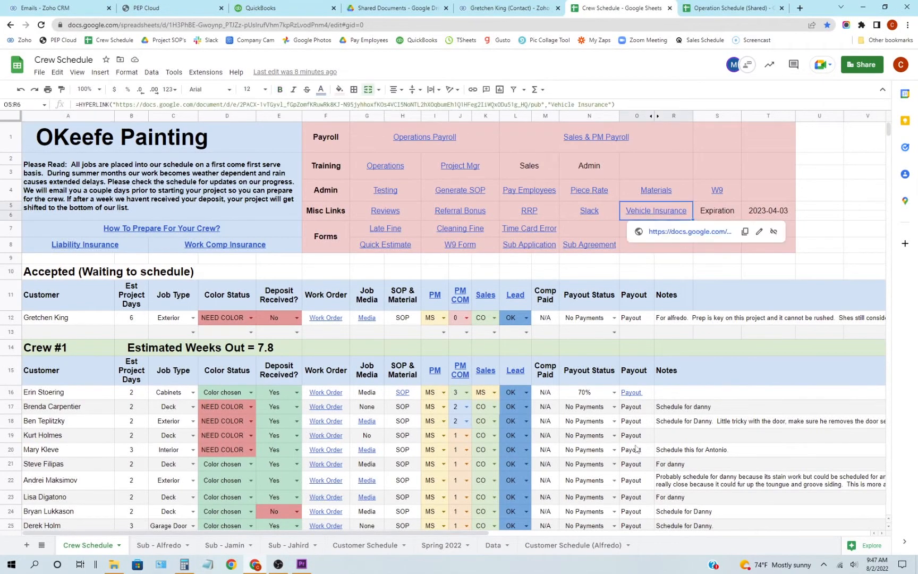
left_click(158, 545)
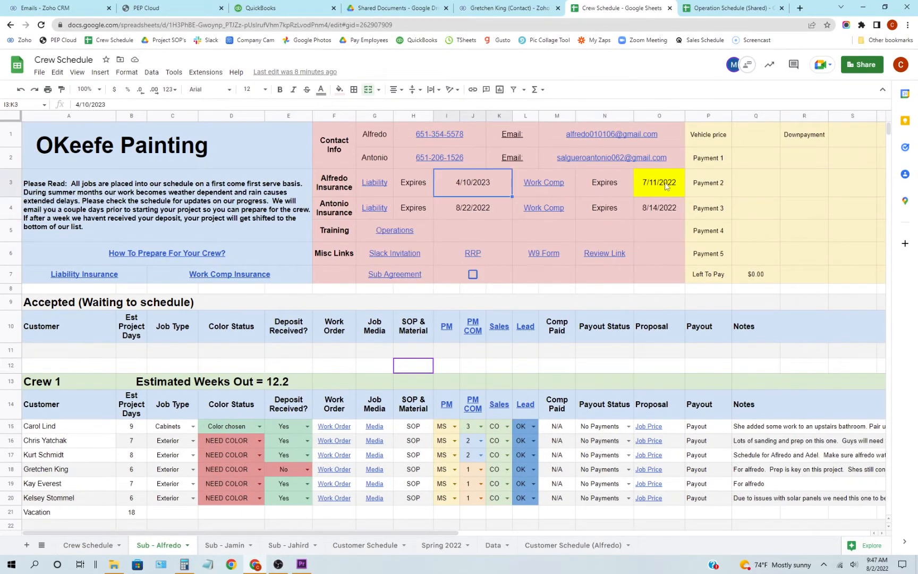
left_click(660, 182)
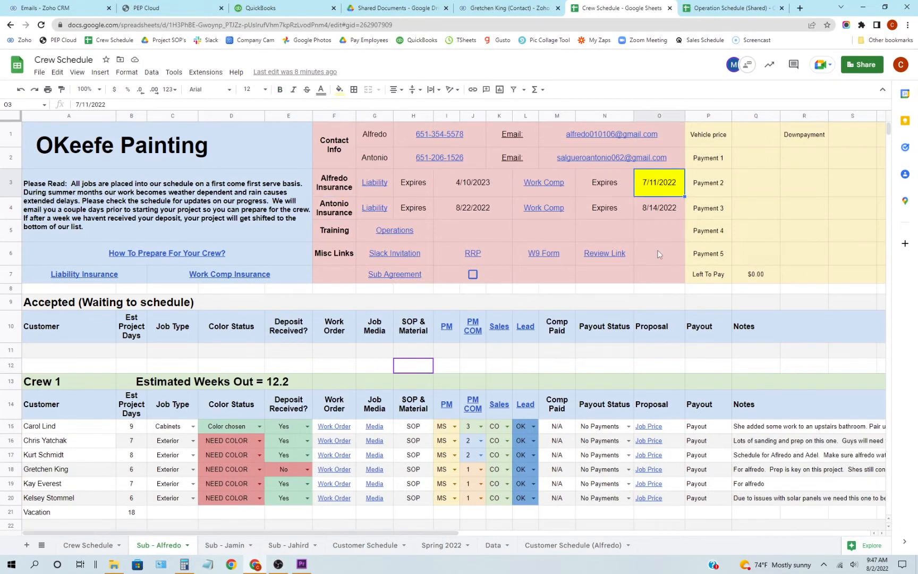
mouse_move(411, 283)
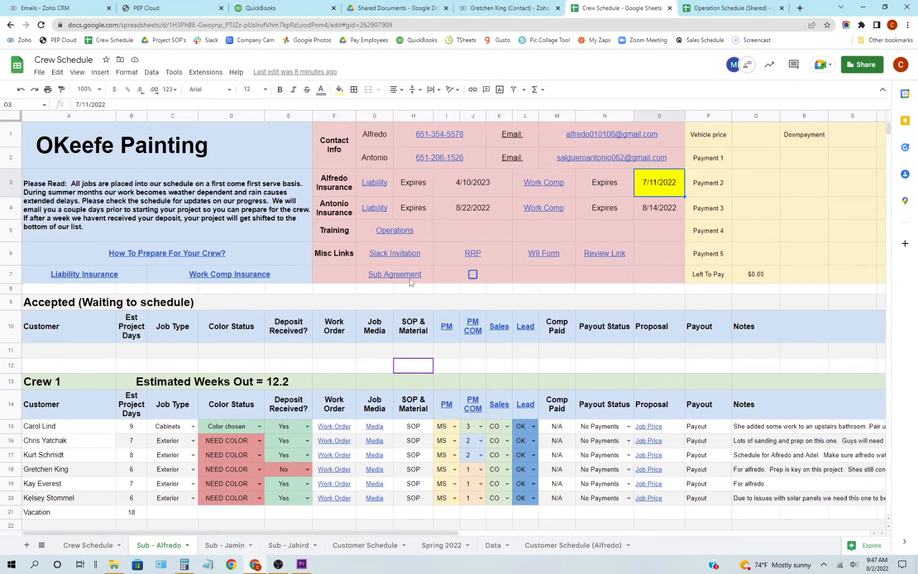
left_click(395, 253)
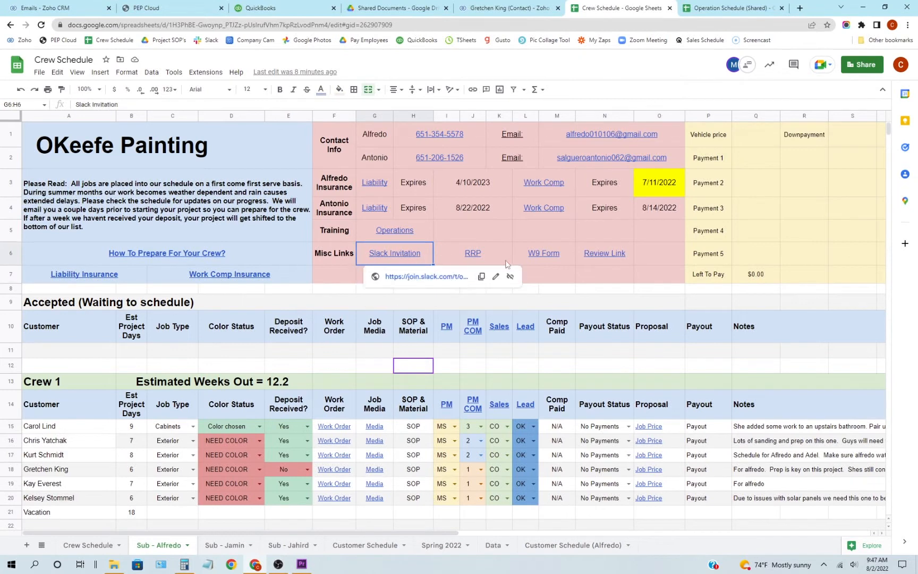
left_click(544, 252)
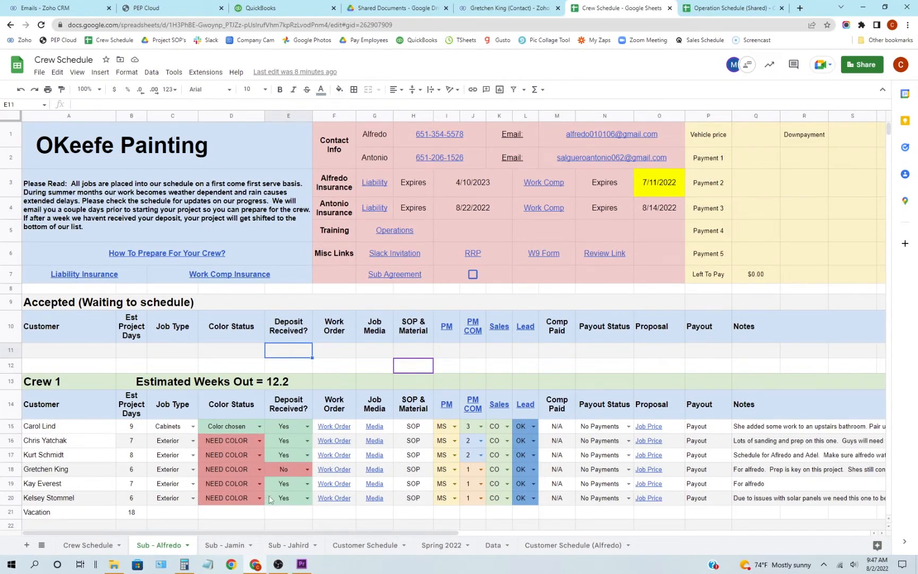
right_click(160, 544)
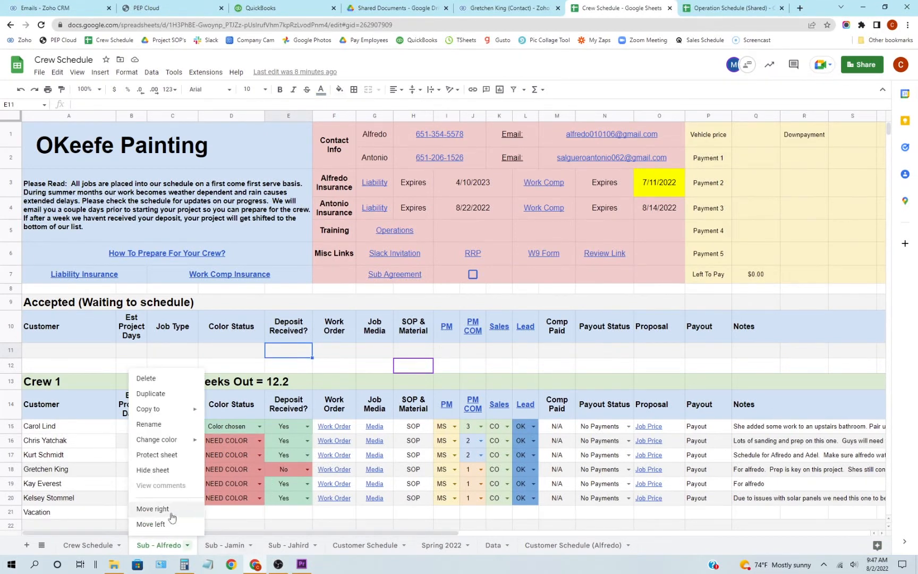
mouse_move(173, 420)
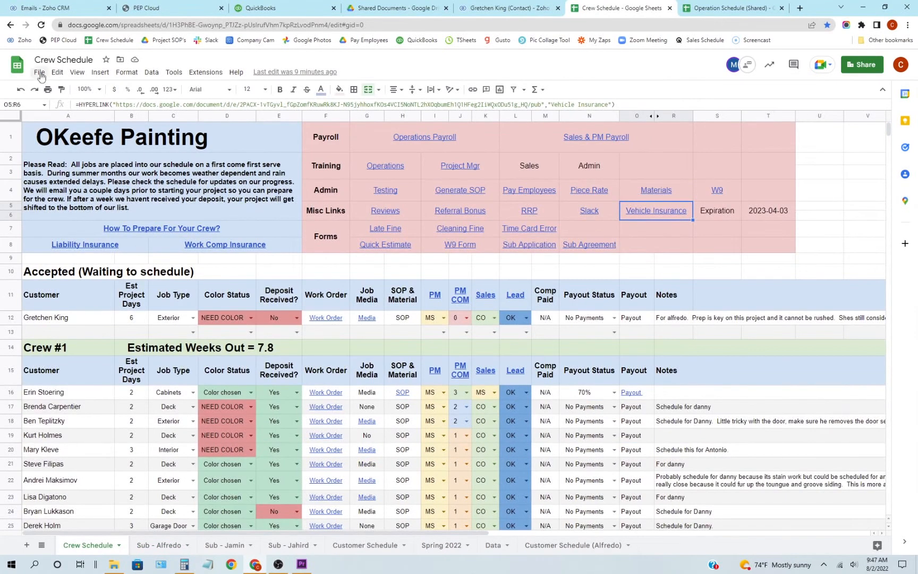
Publish only the Crew Schedule sheet to the web and copy its link
left_click(39, 72)
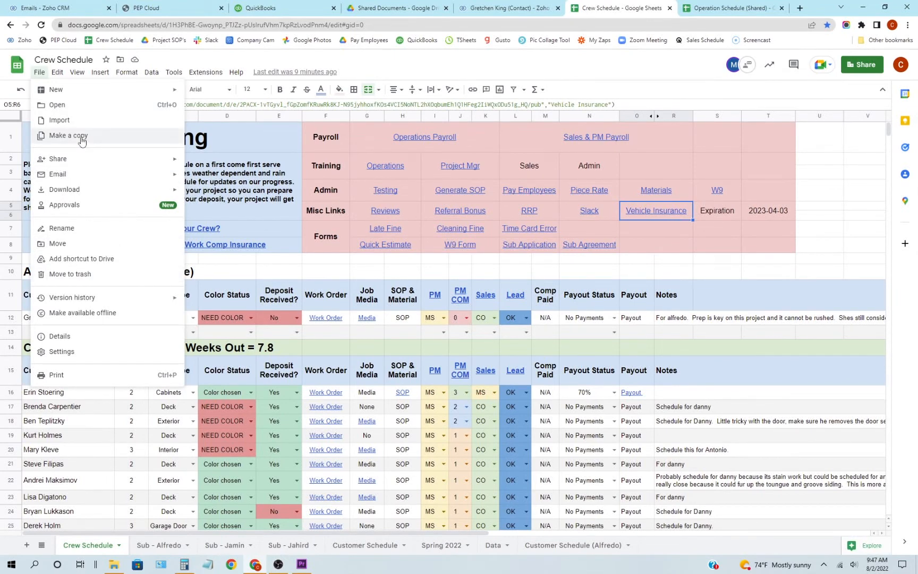
mouse_move(86, 243)
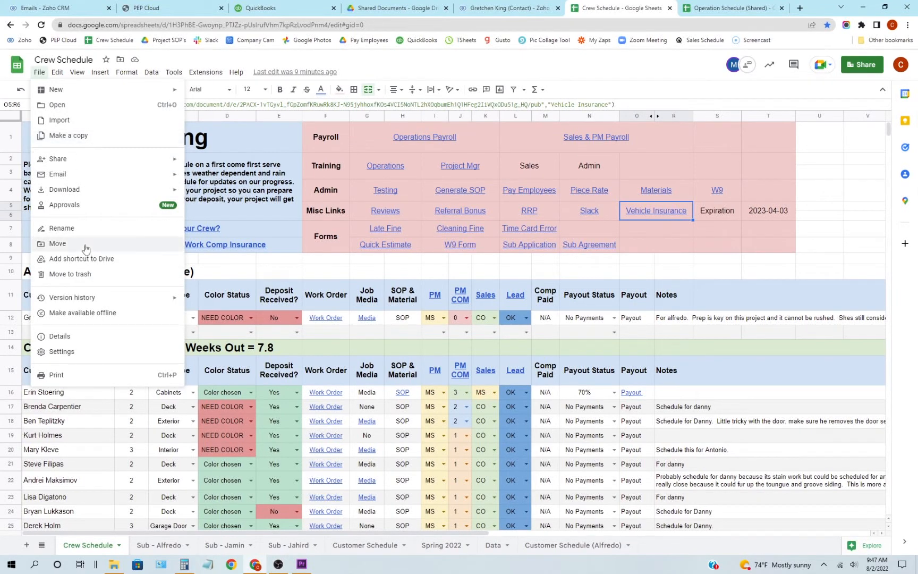
mouse_move(87, 230)
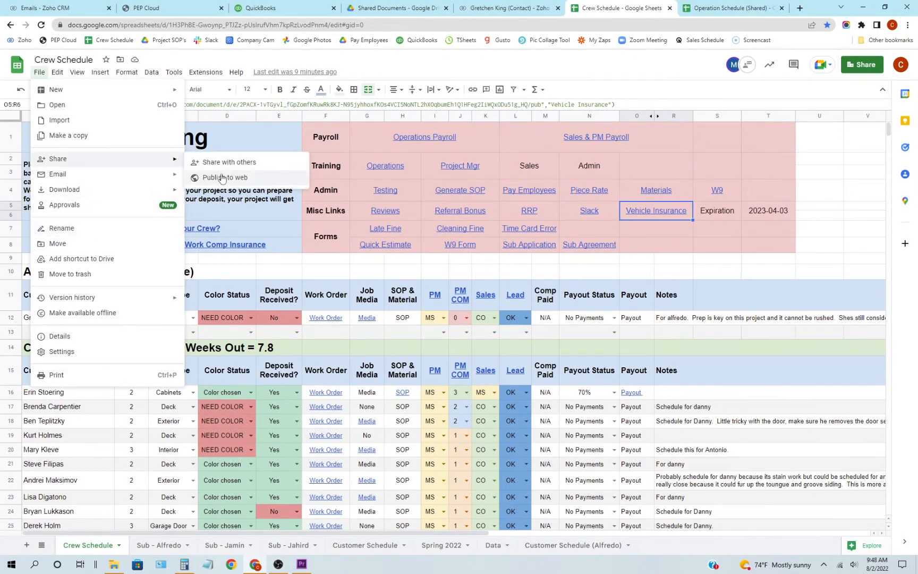
left_click(224, 178)
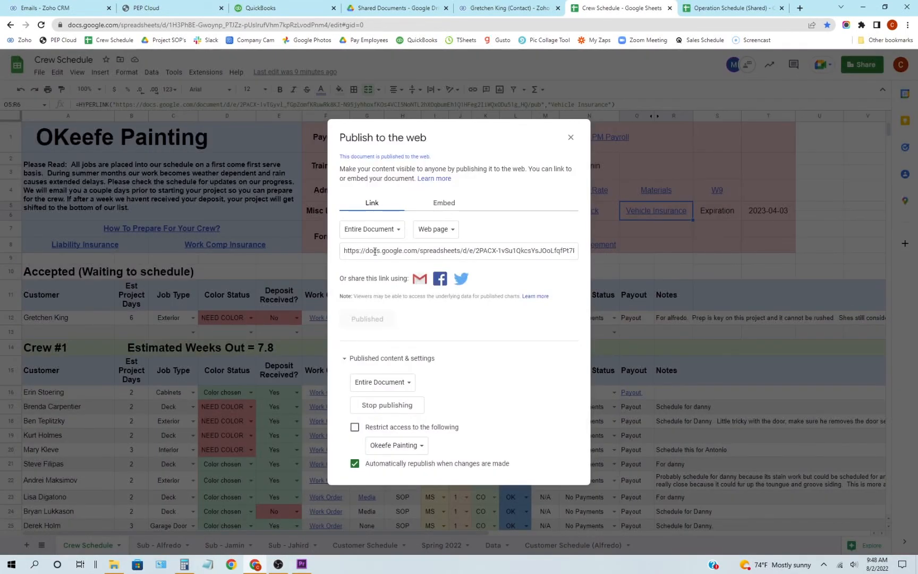
left_click(372, 229)
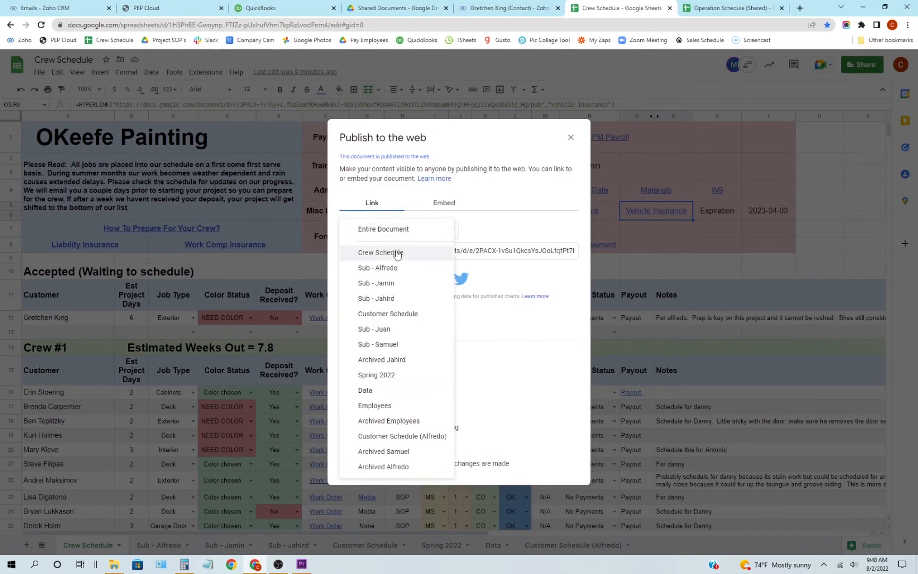
mouse_move(405, 257)
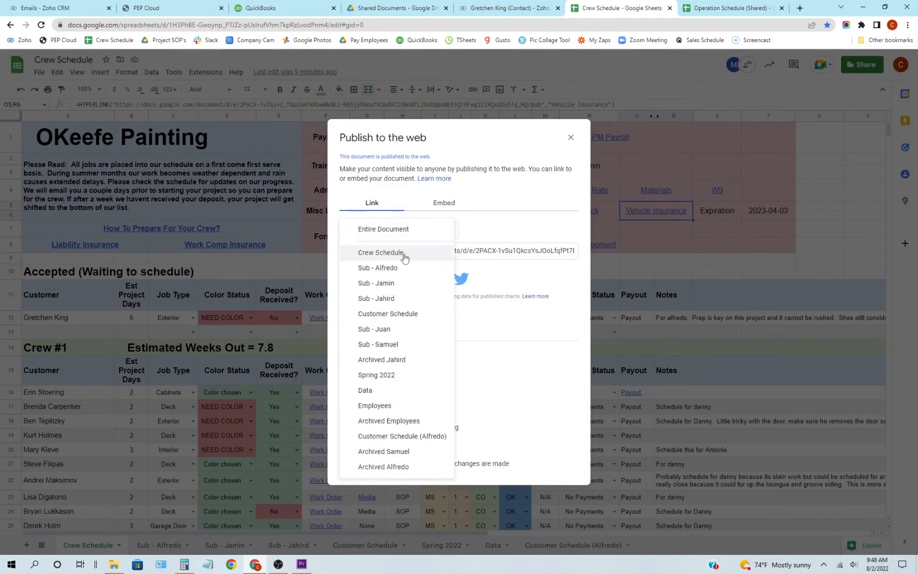
left_click(380, 253)
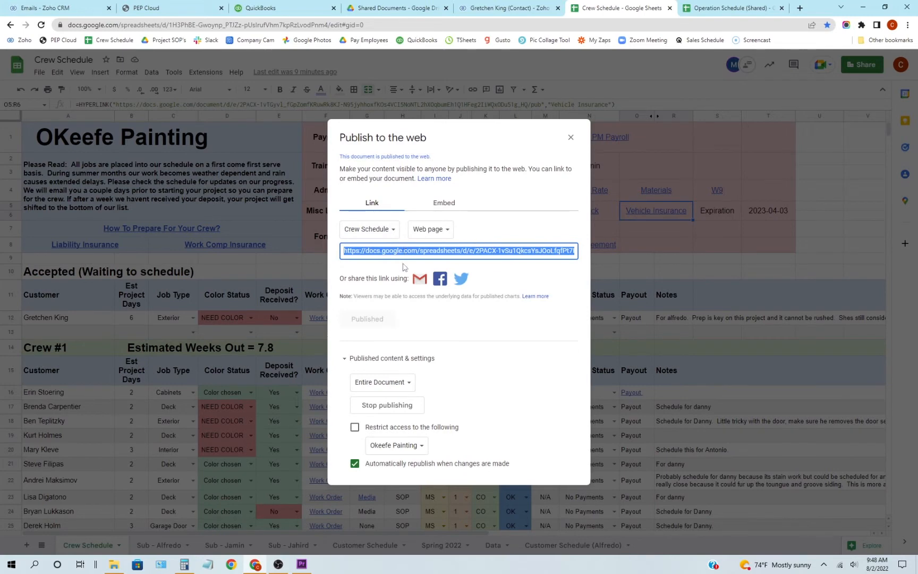
mouse_move(419, 278)
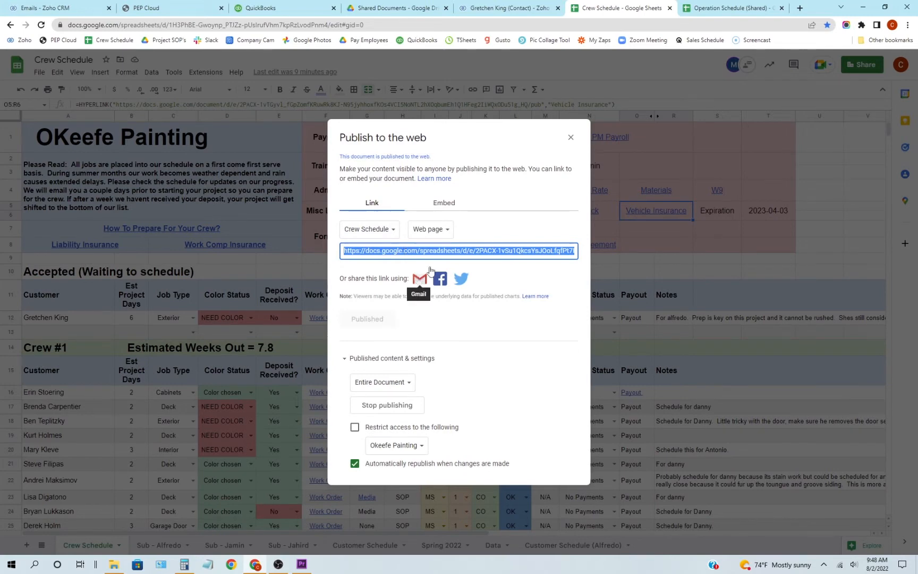
mouse_move(477, 228)
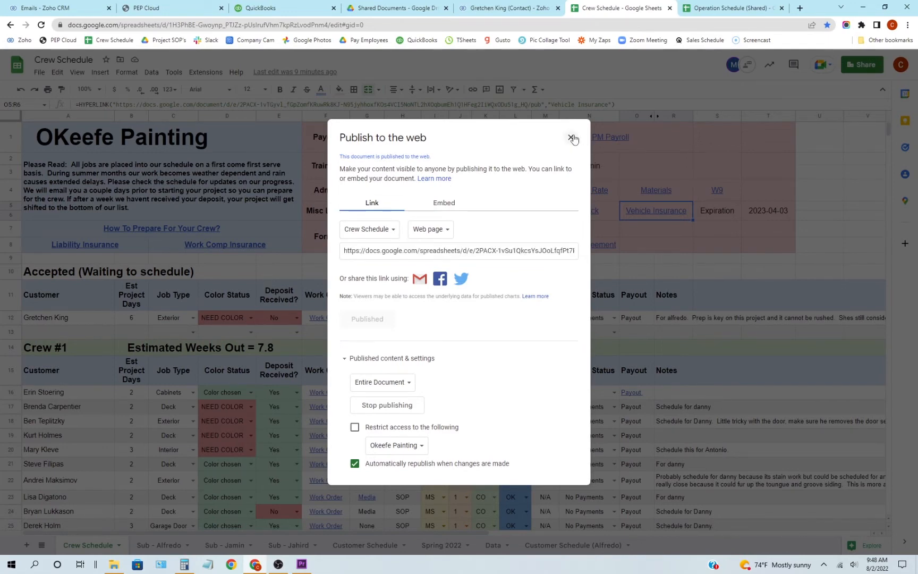
left_click(571, 137)
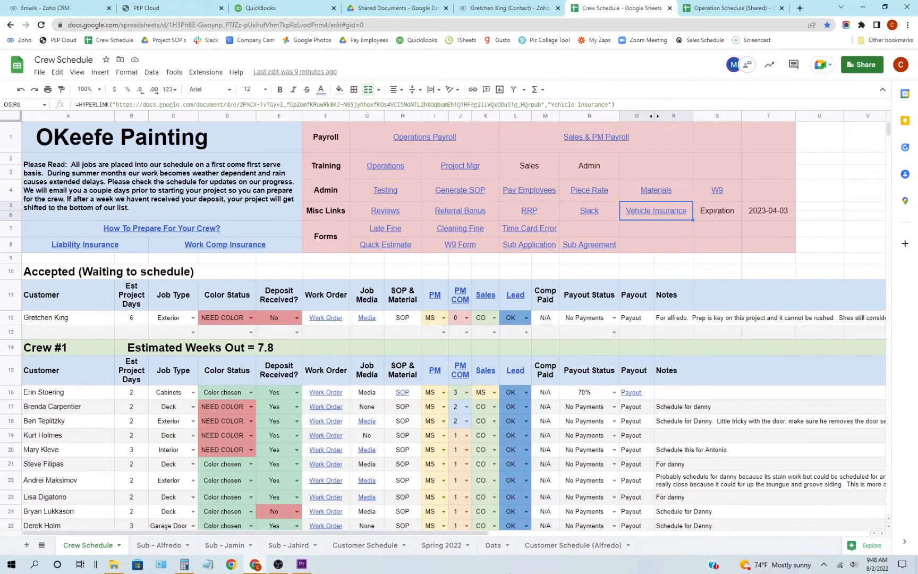
scroll("down", 3)
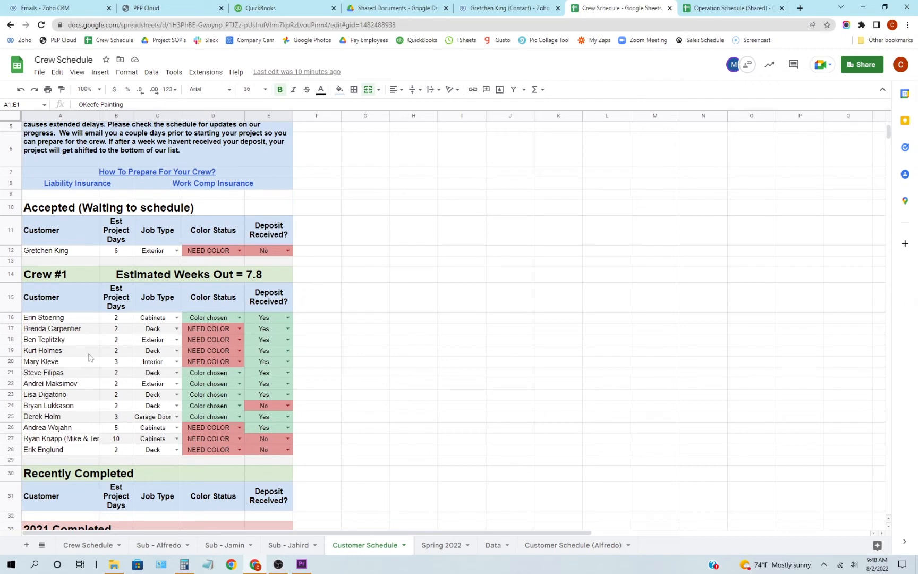
mouse_move(103, 361)
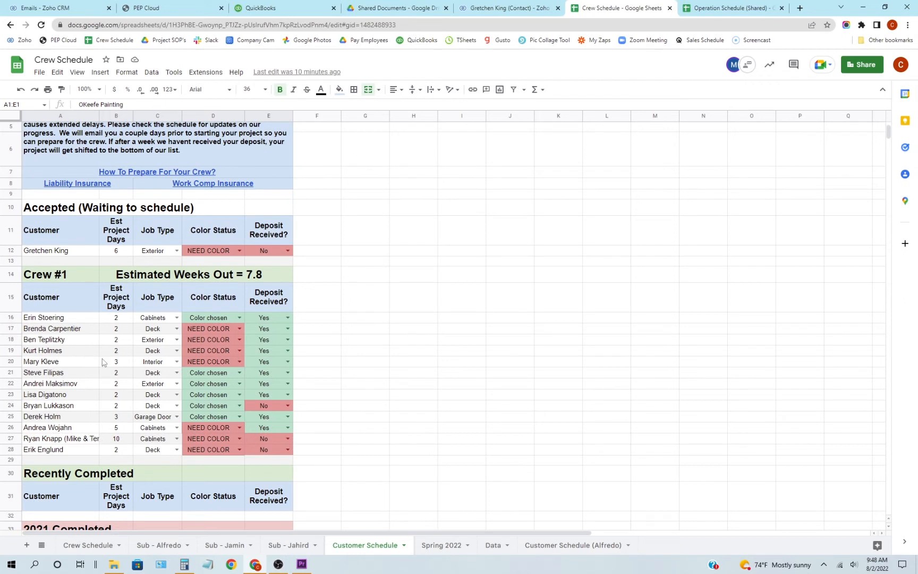
mouse_move(70, 340)
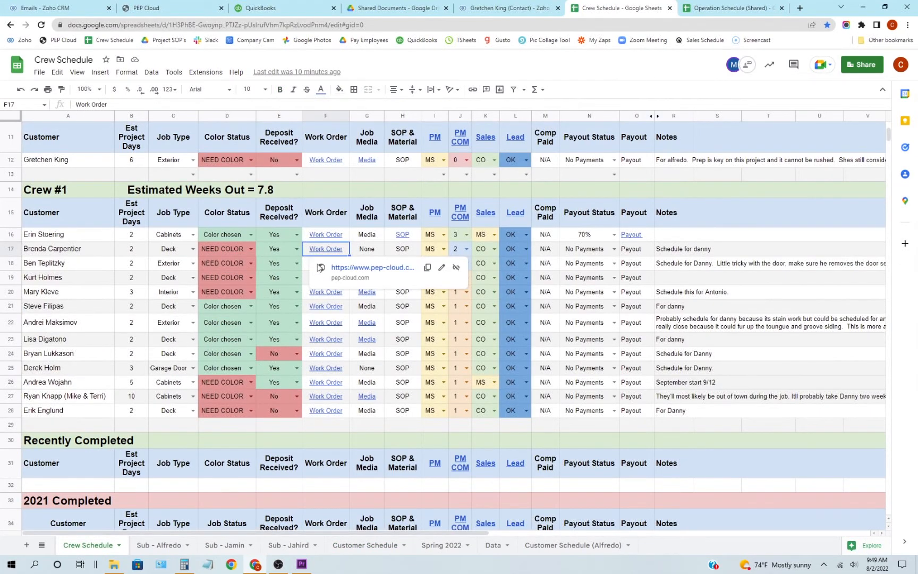
mouse_move(369, 261)
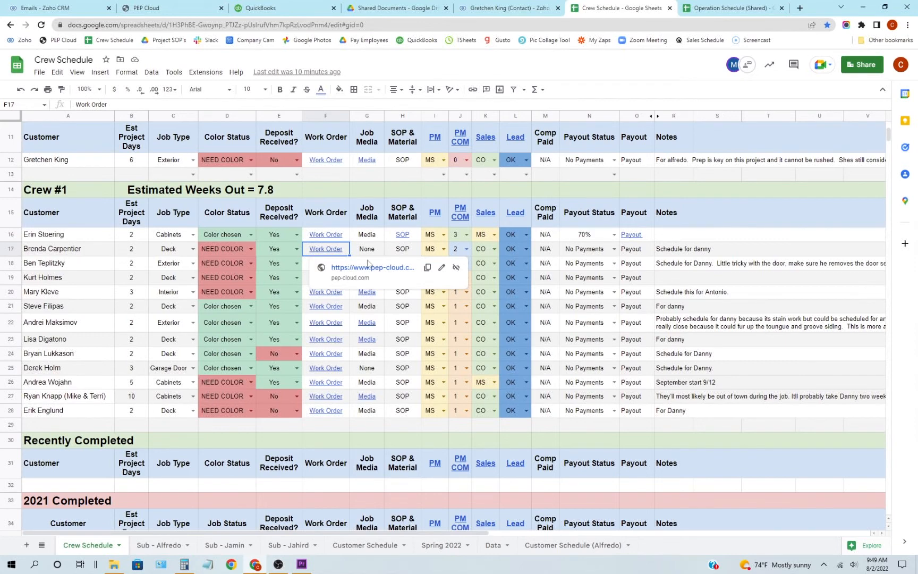